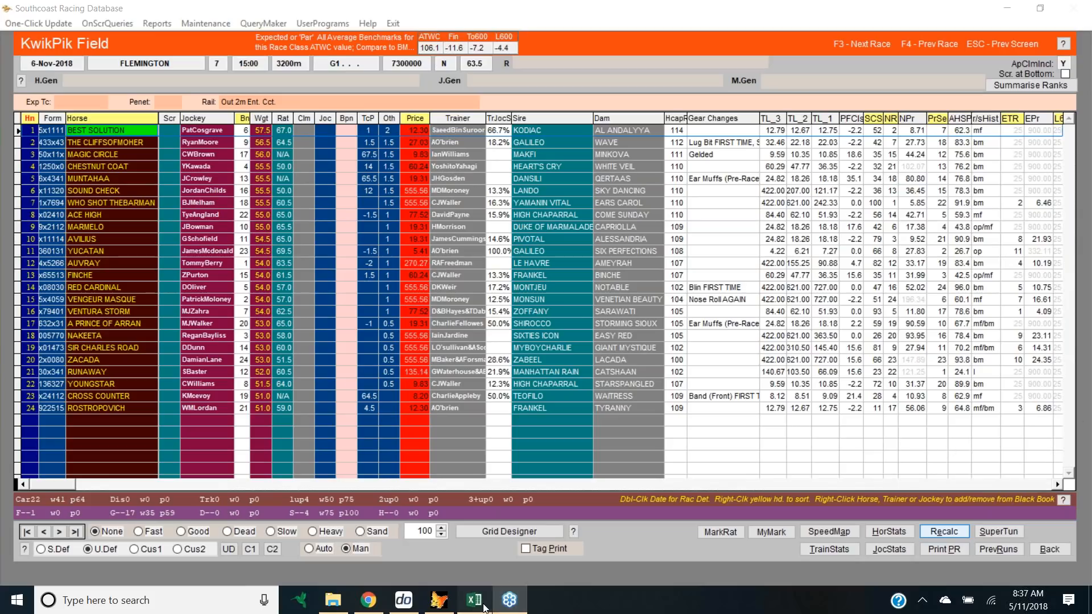
Switch to the flem20181106 workbook in Excel to view the race 7 speed map.
left_click(474, 599)
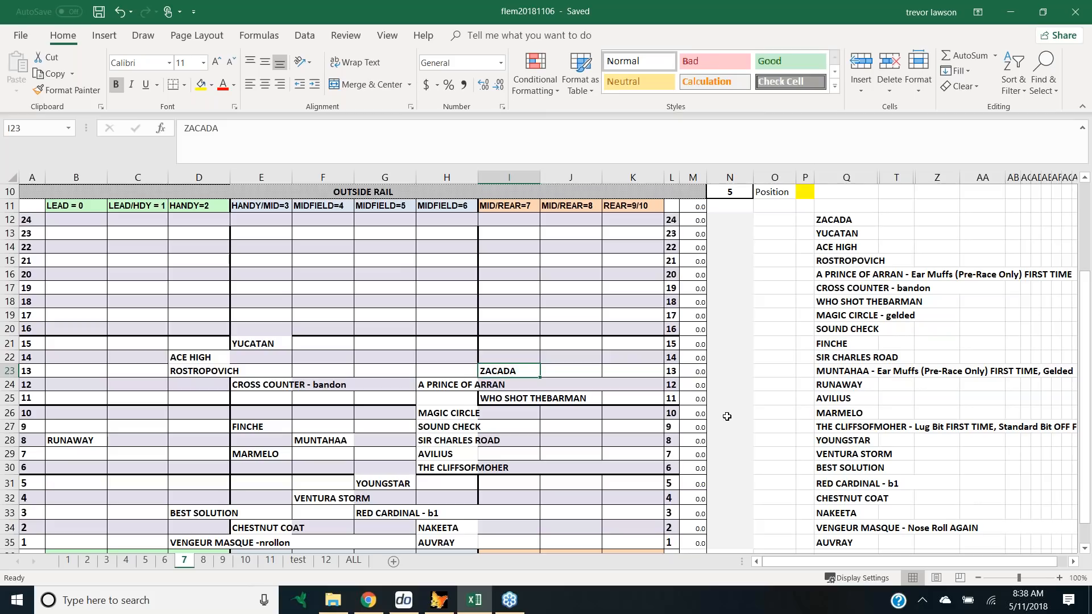
mouse_move(737, 207)
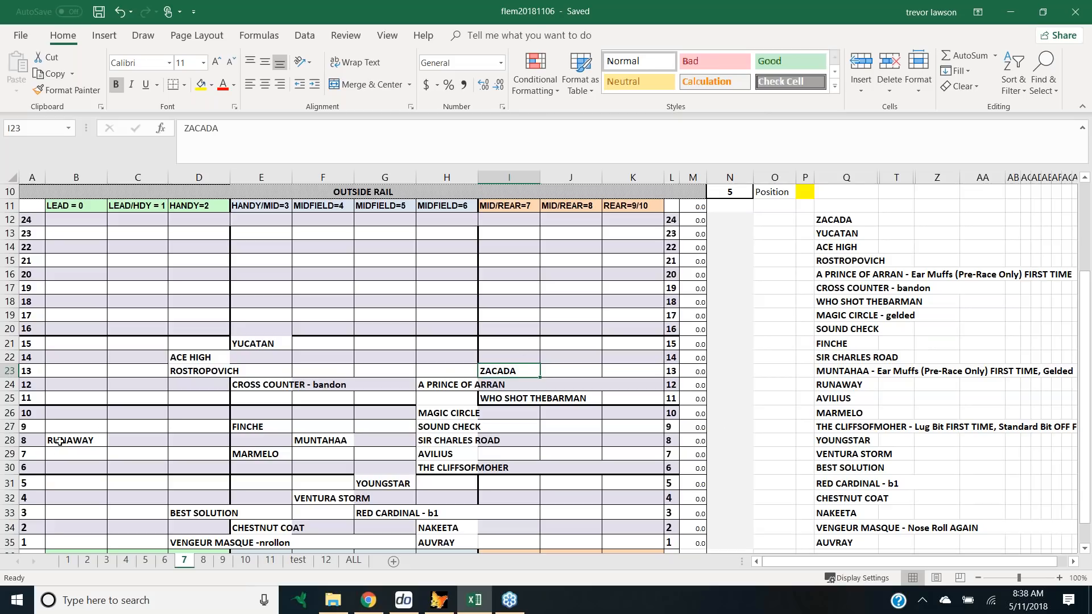
mouse_move(66, 441)
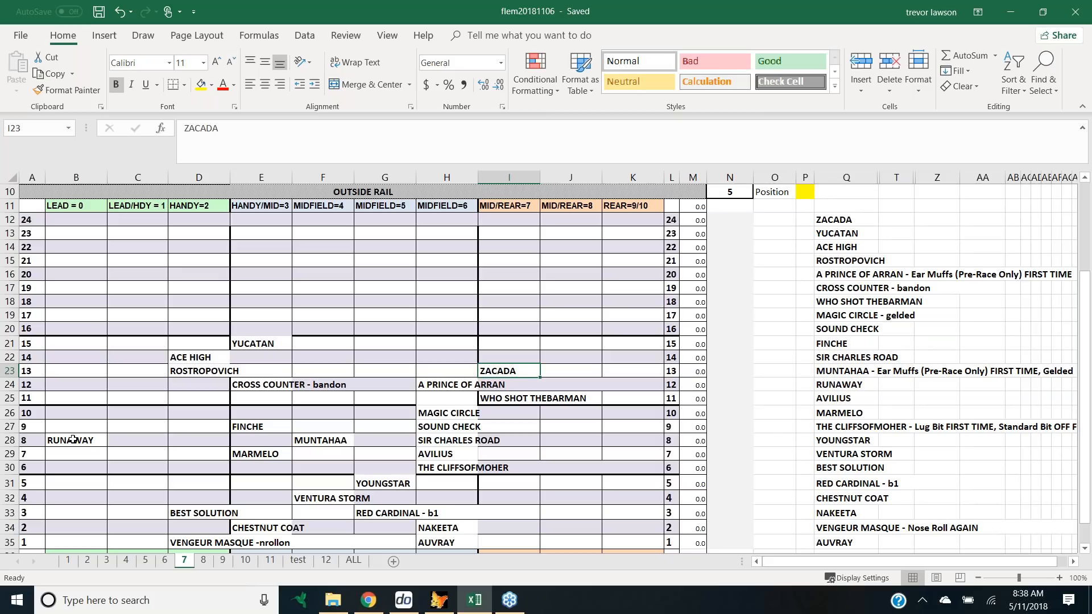
mouse_move(152, 465)
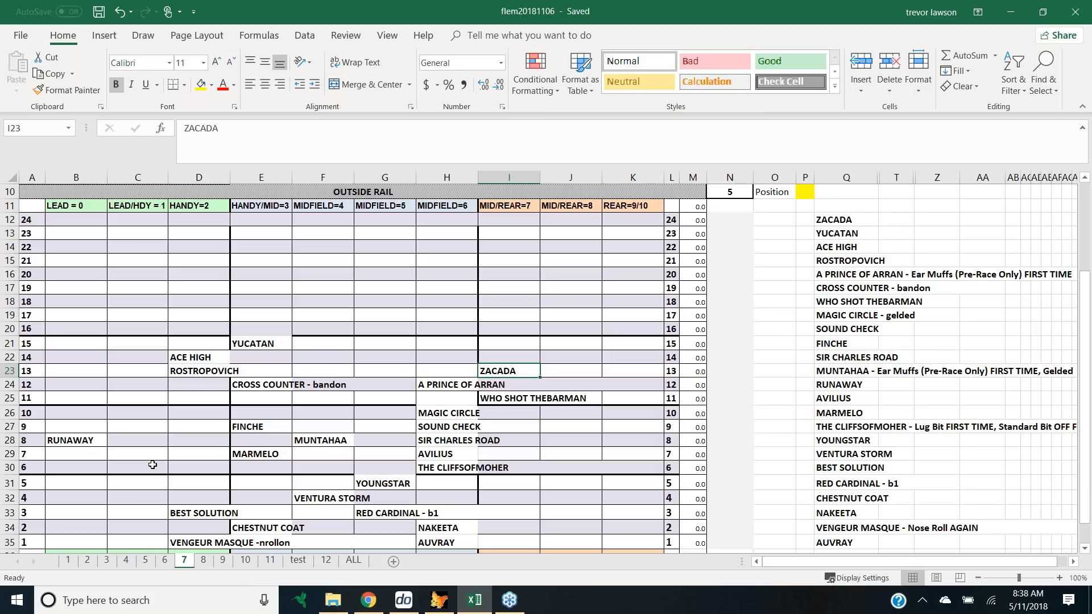
mouse_move(298, 527)
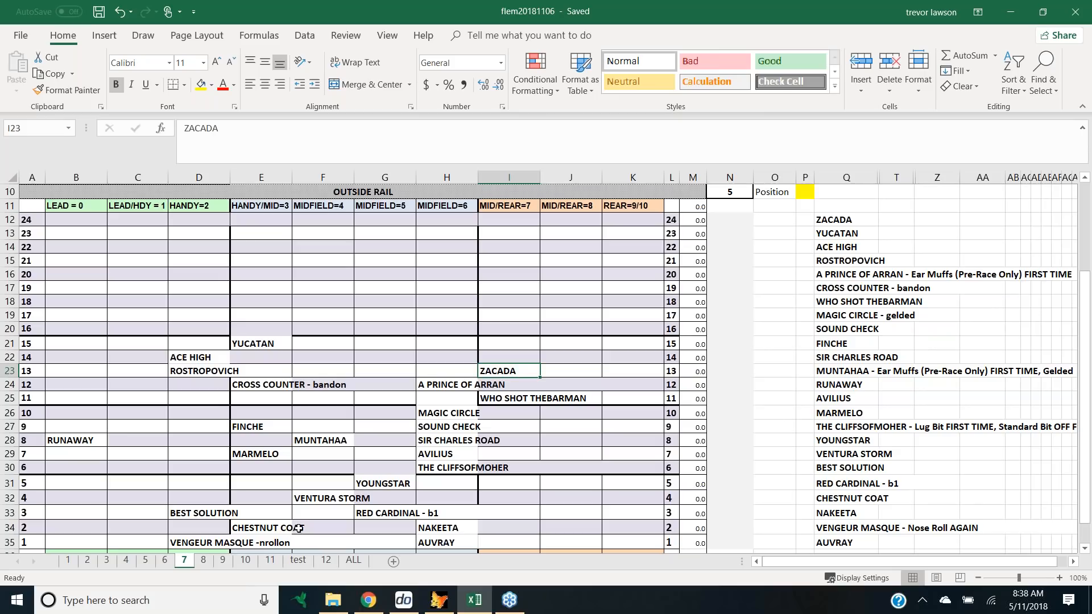
mouse_move(228, 524)
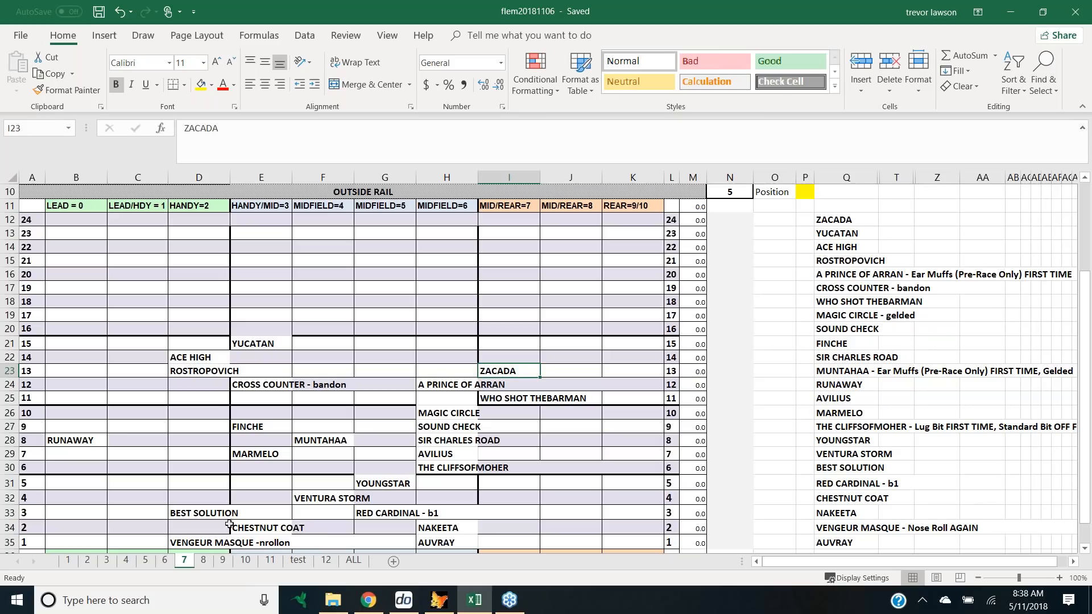
mouse_move(153, 497)
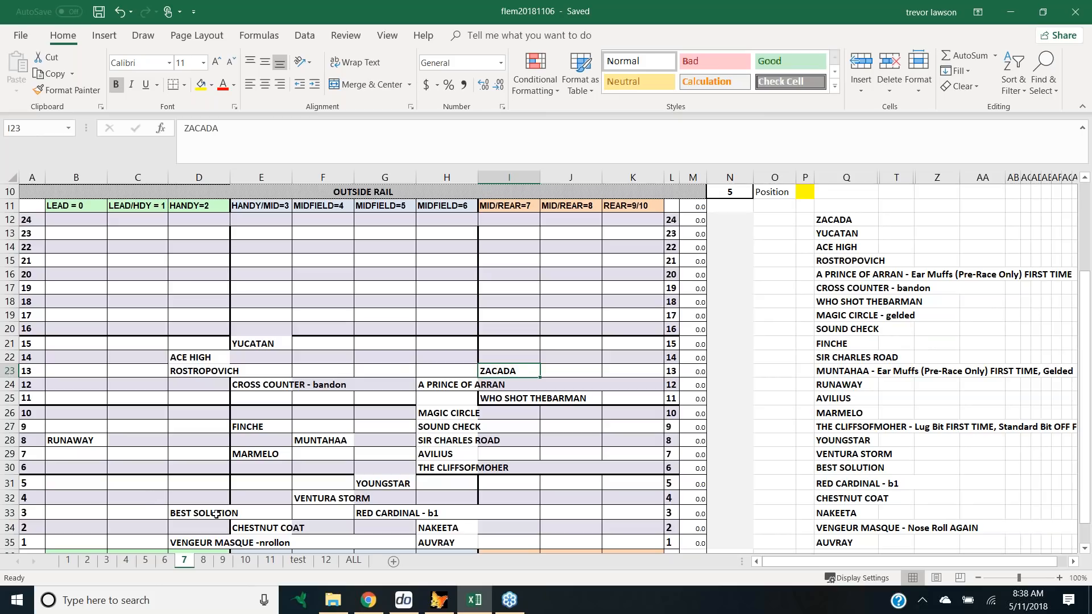
mouse_move(216, 388)
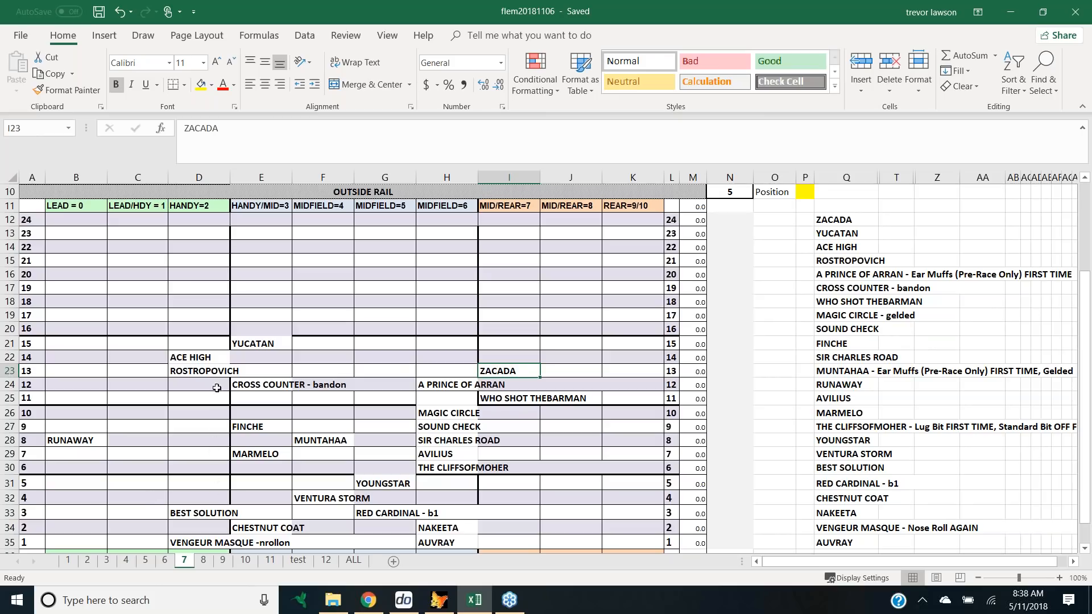
mouse_move(312, 384)
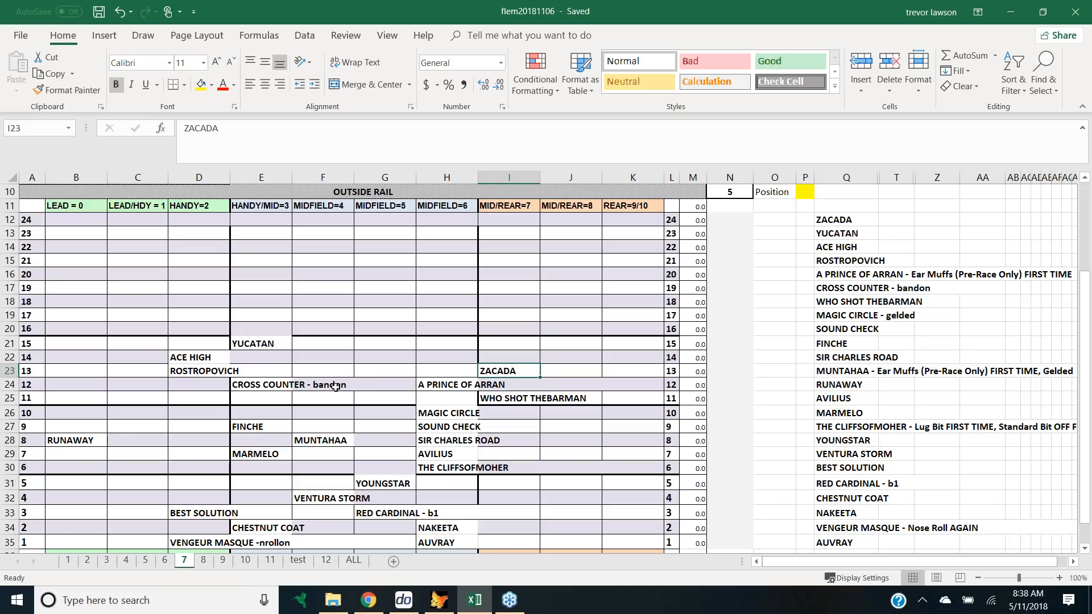
mouse_move(251, 390)
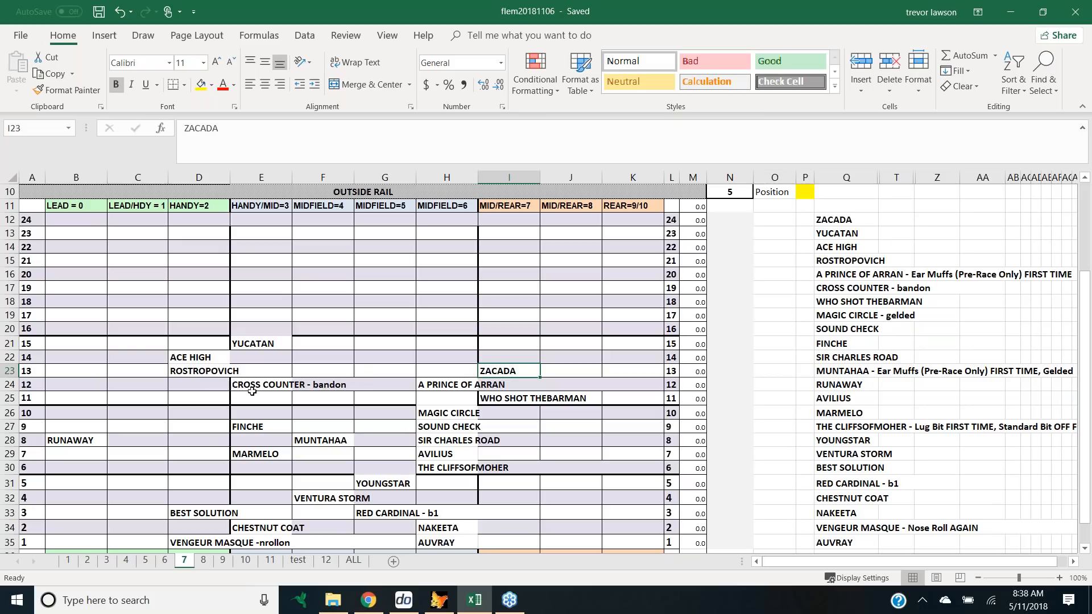
mouse_move(242, 388)
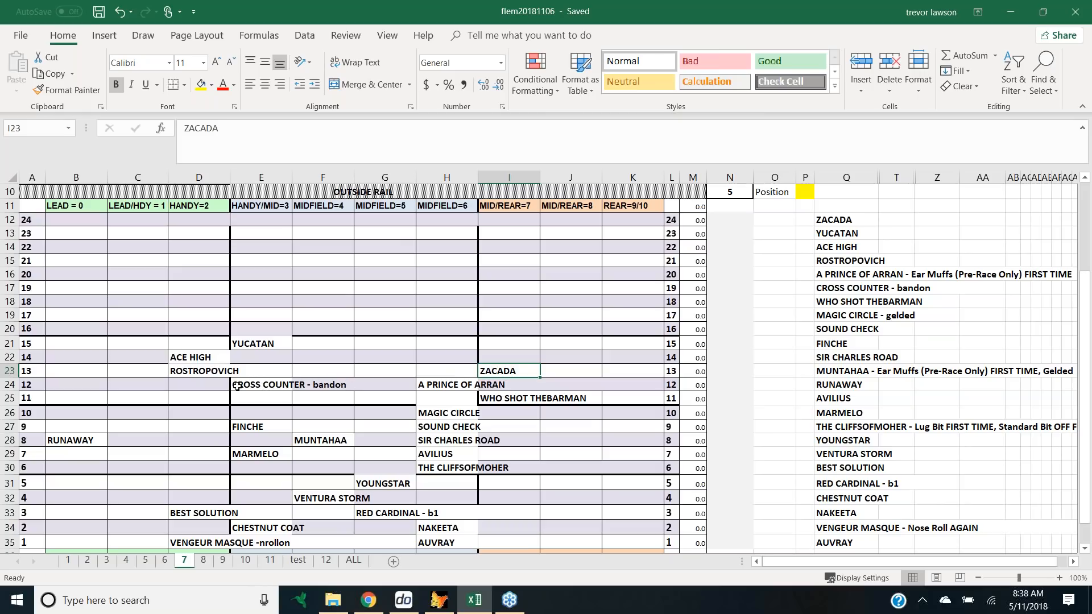
mouse_move(291, 385)
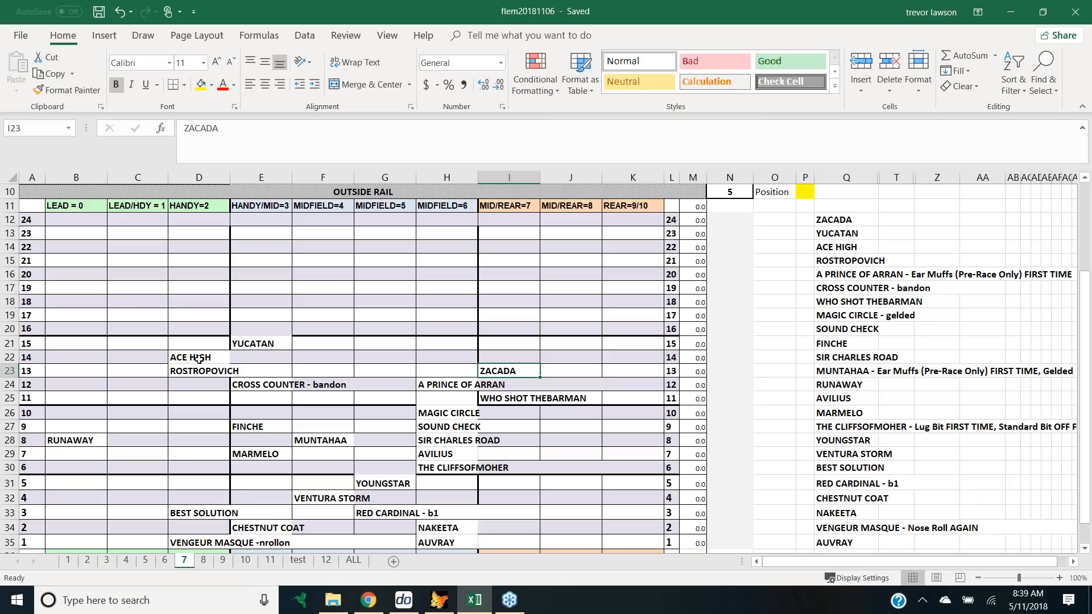
mouse_move(260, 346)
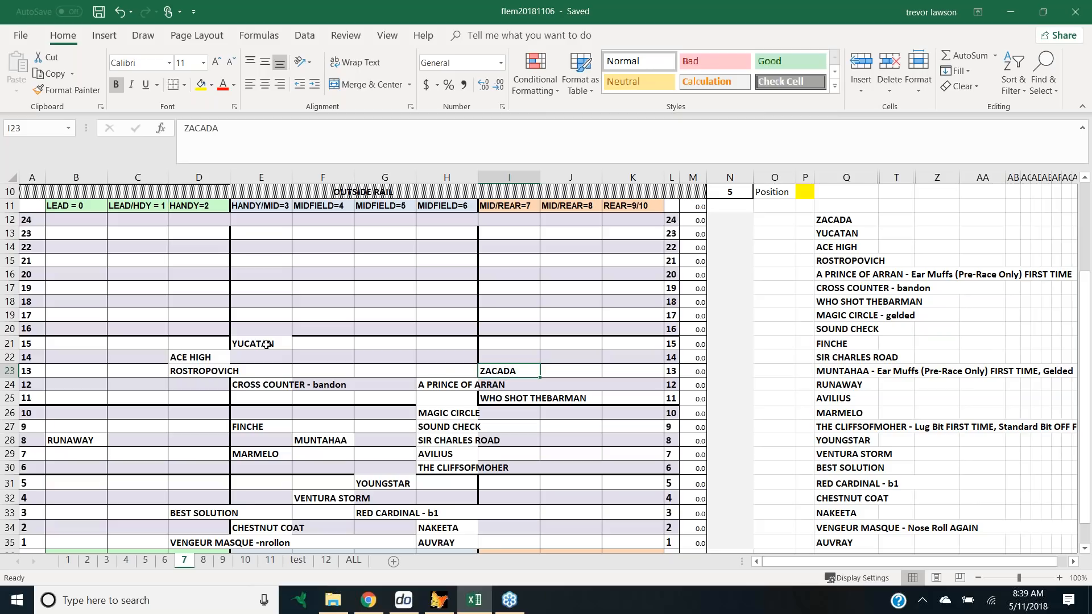
mouse_move(185, 384)
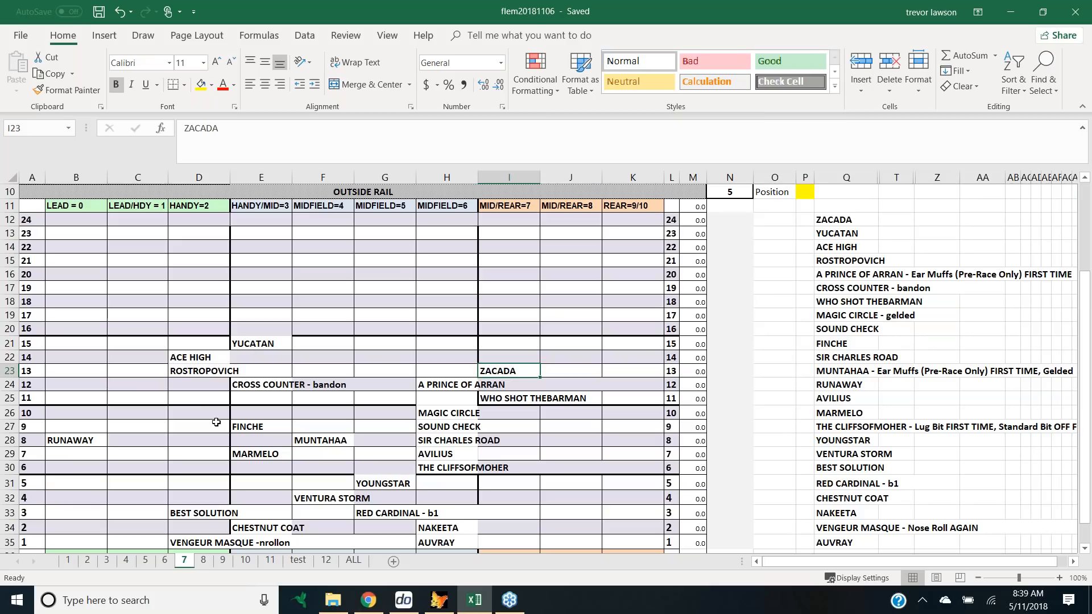
mouse_move(94, 511)
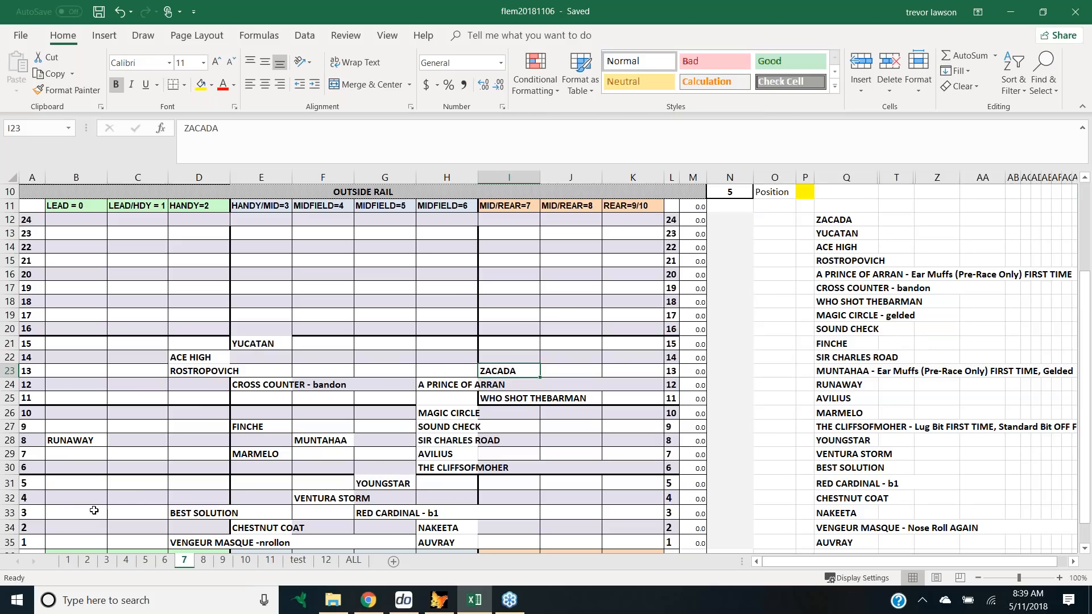
mouse_move(336, 444)
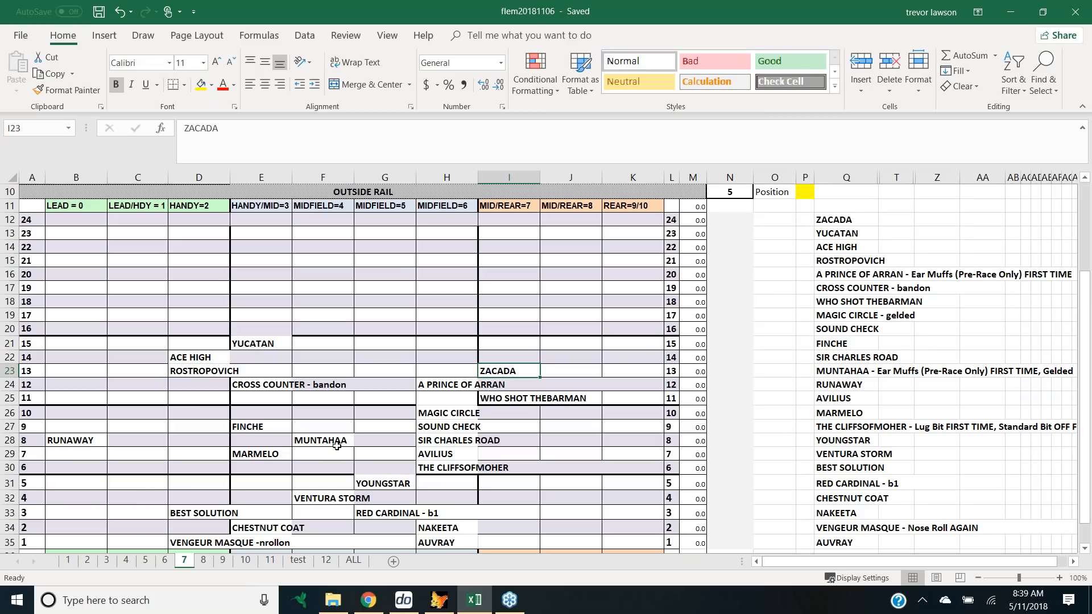
mouse_move(362, 474)
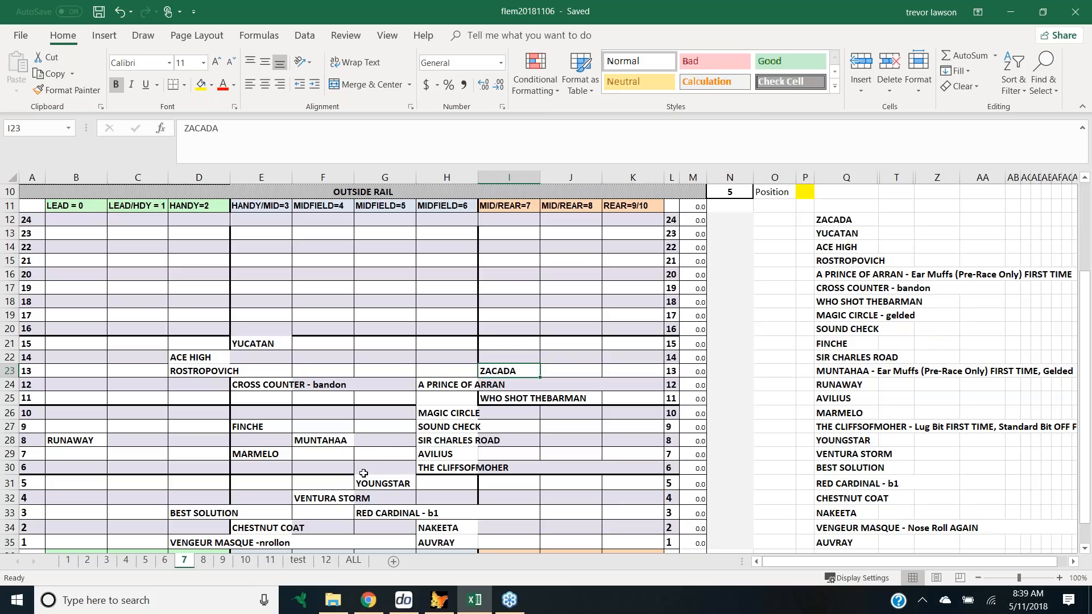
mouse_move(277, 491)
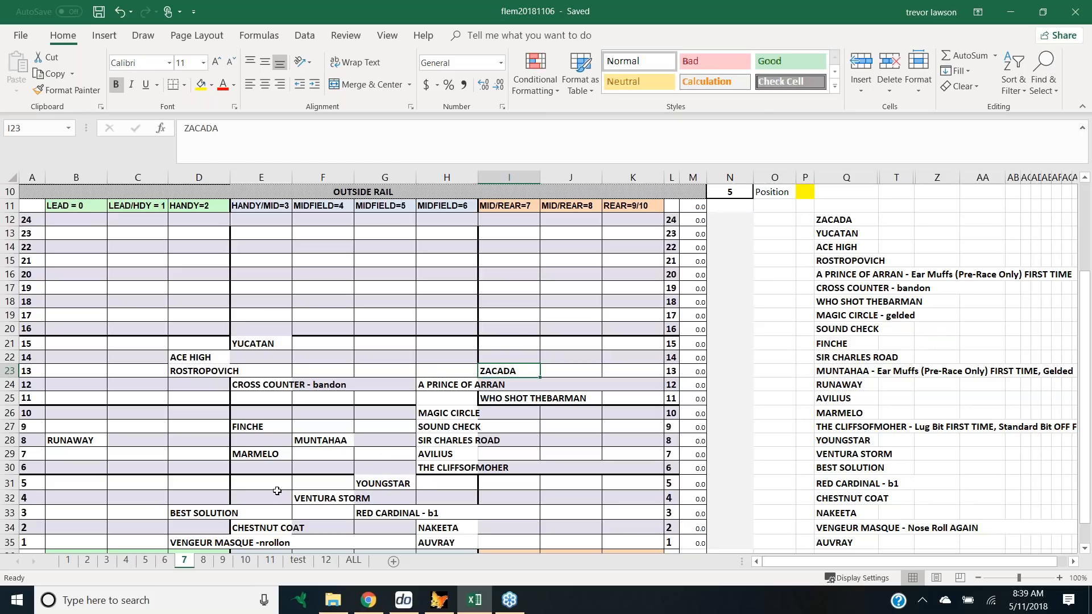
mouse_move(397, 475)
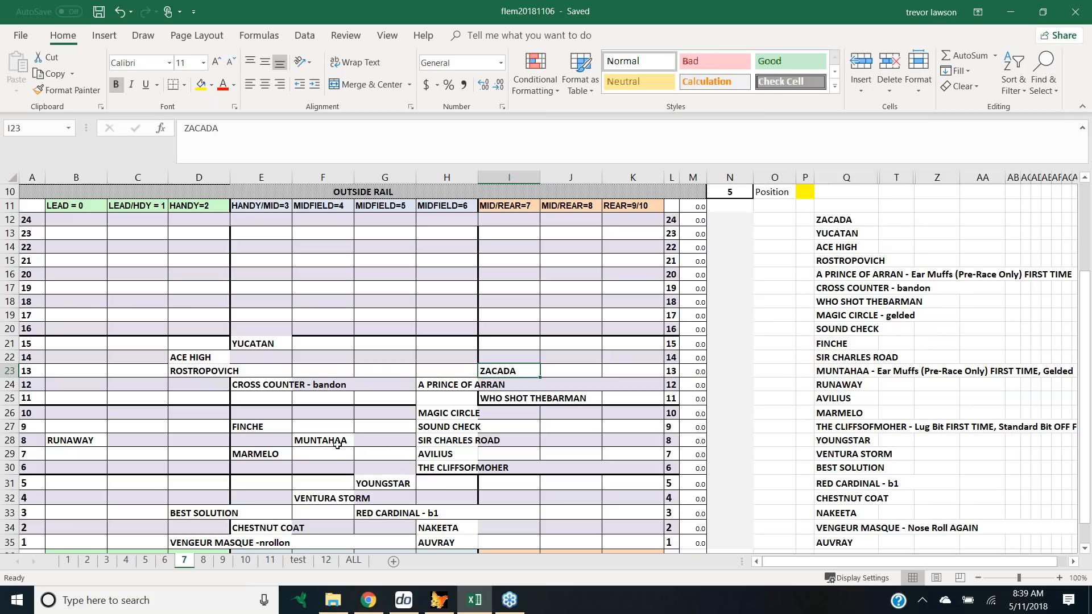
mouse_move(337, 440)
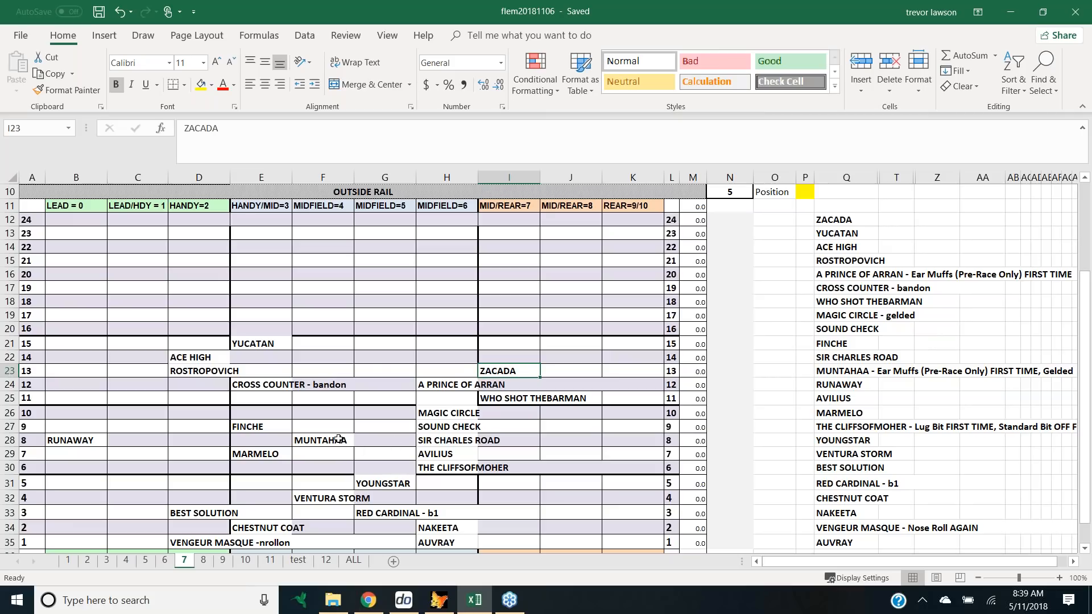
scroll("down", 3)
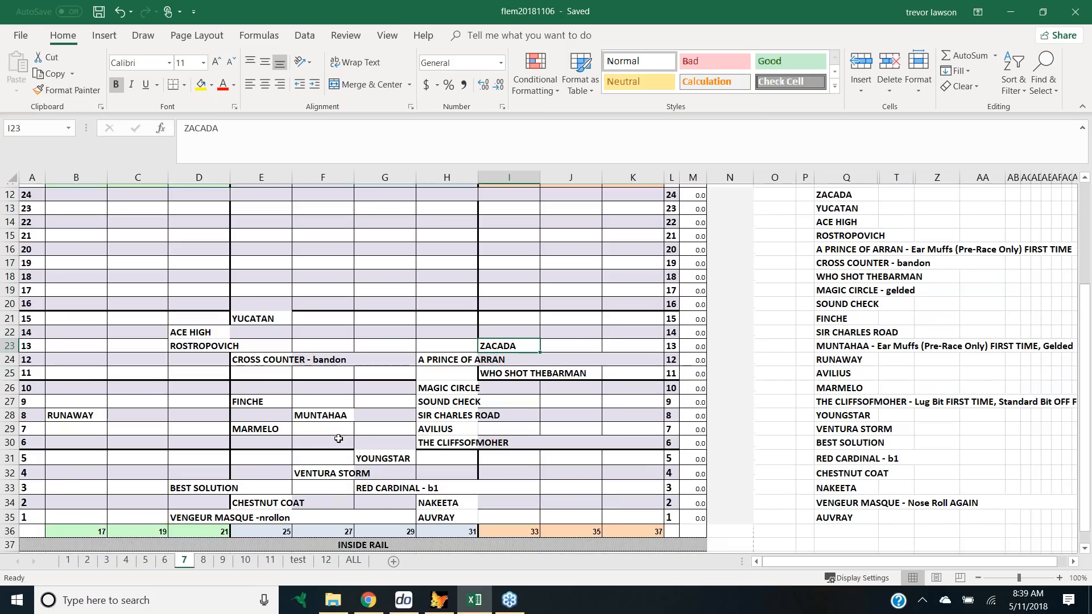
scroll("down", 3)
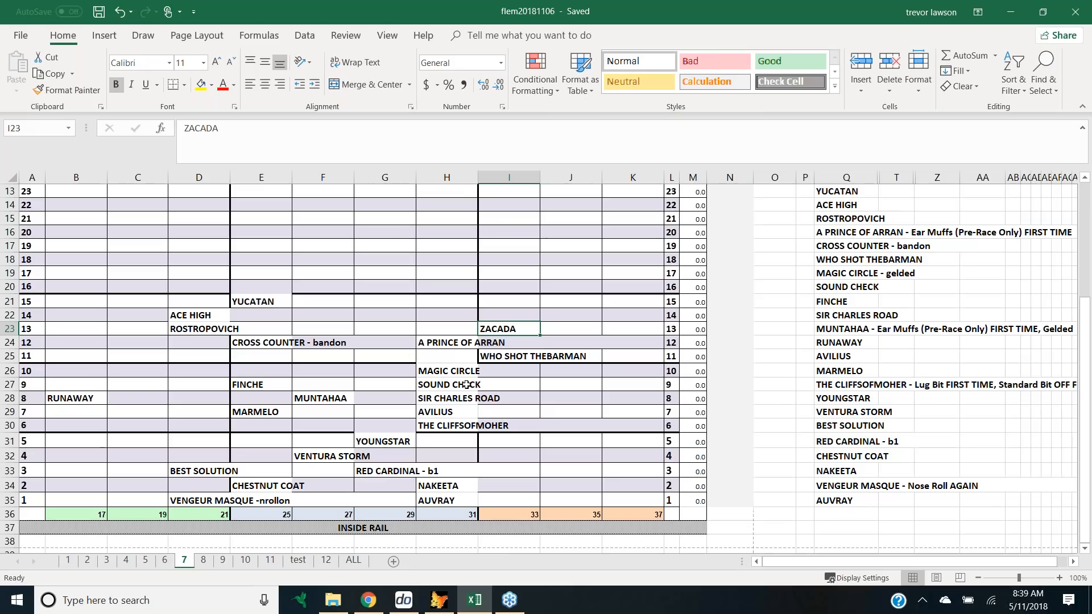
mouse_move(451, 416)
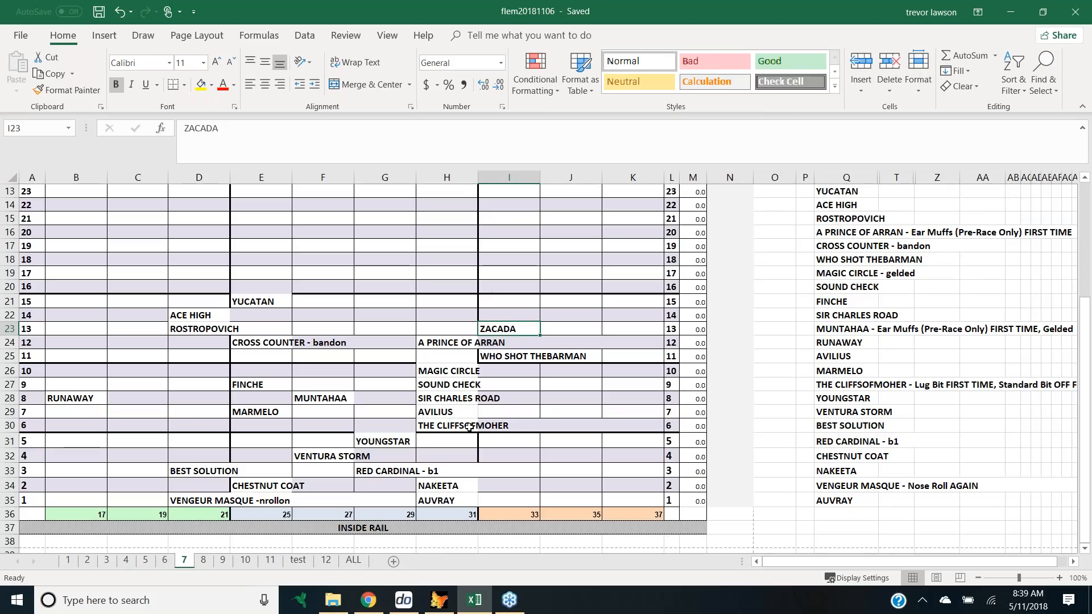
mouse_move(621, 417)
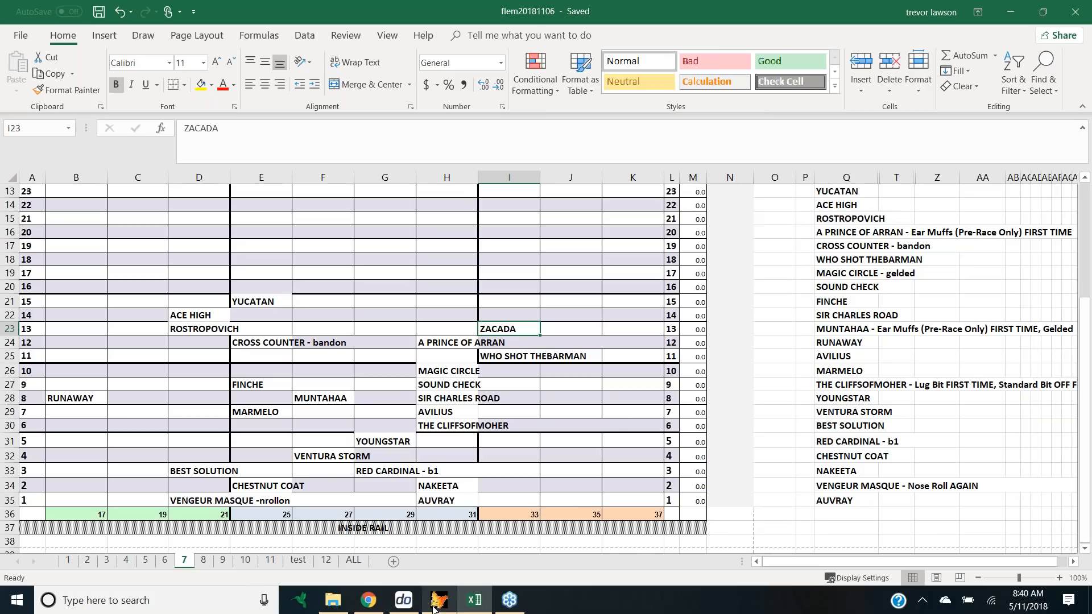
mouse_move(437, 600)
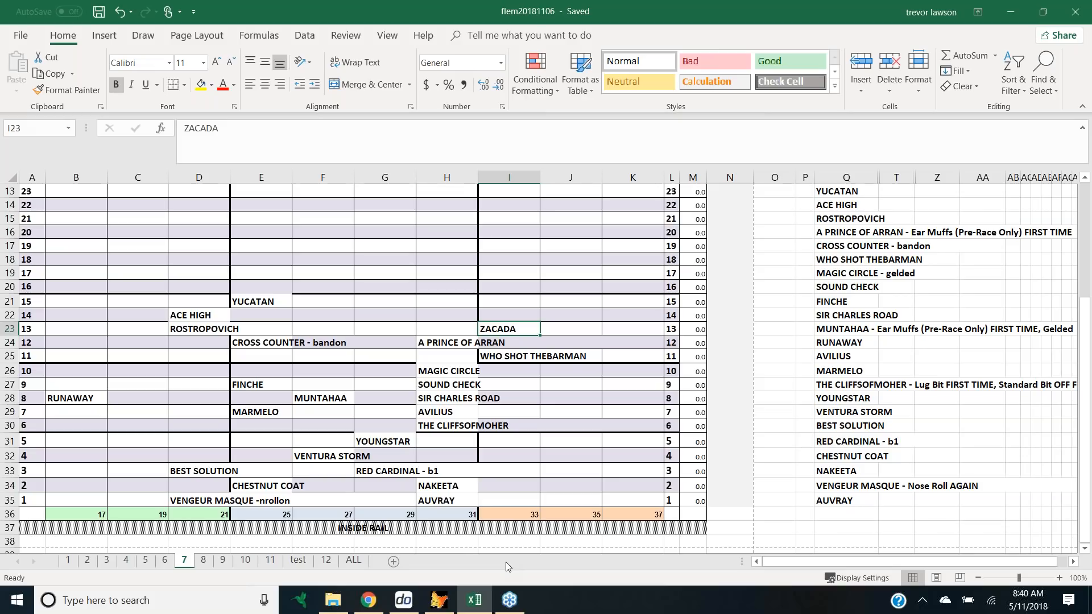
mouse_move(183, 322)
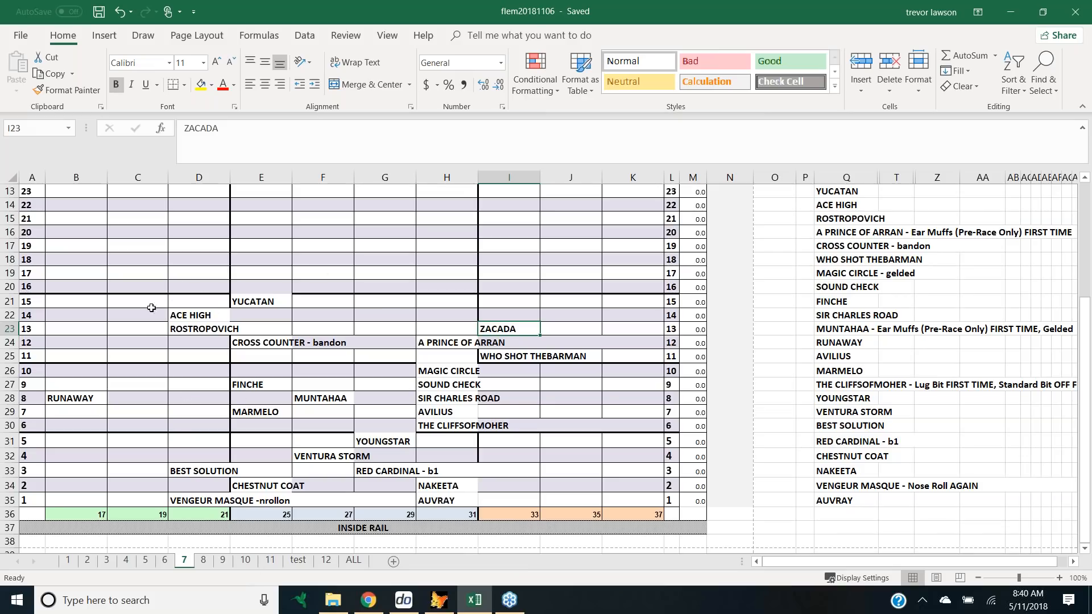
mouse_move(361, 340)
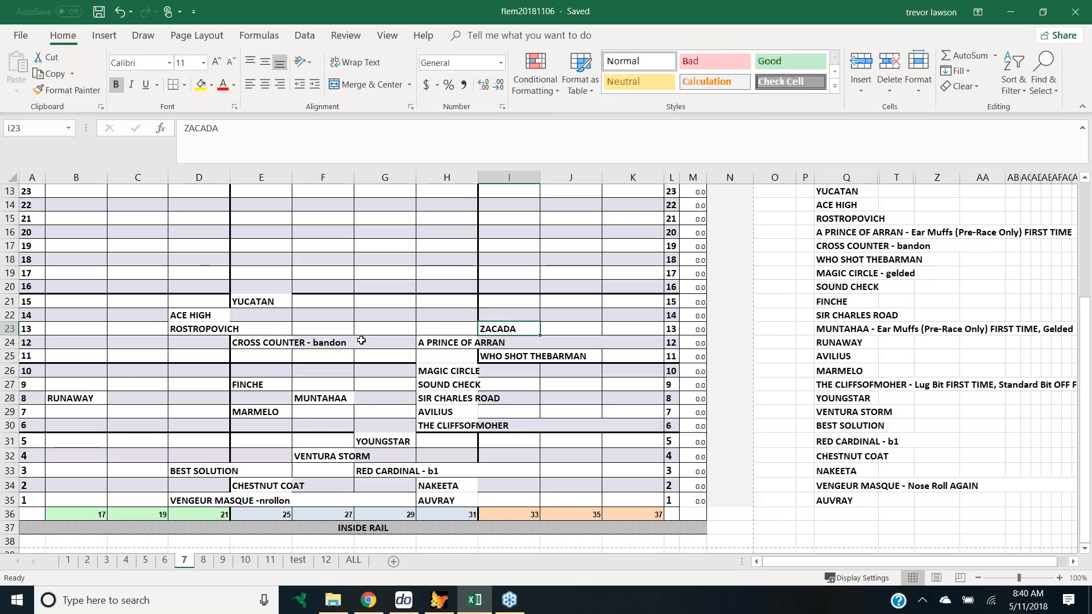
mouse_move(357, 328)
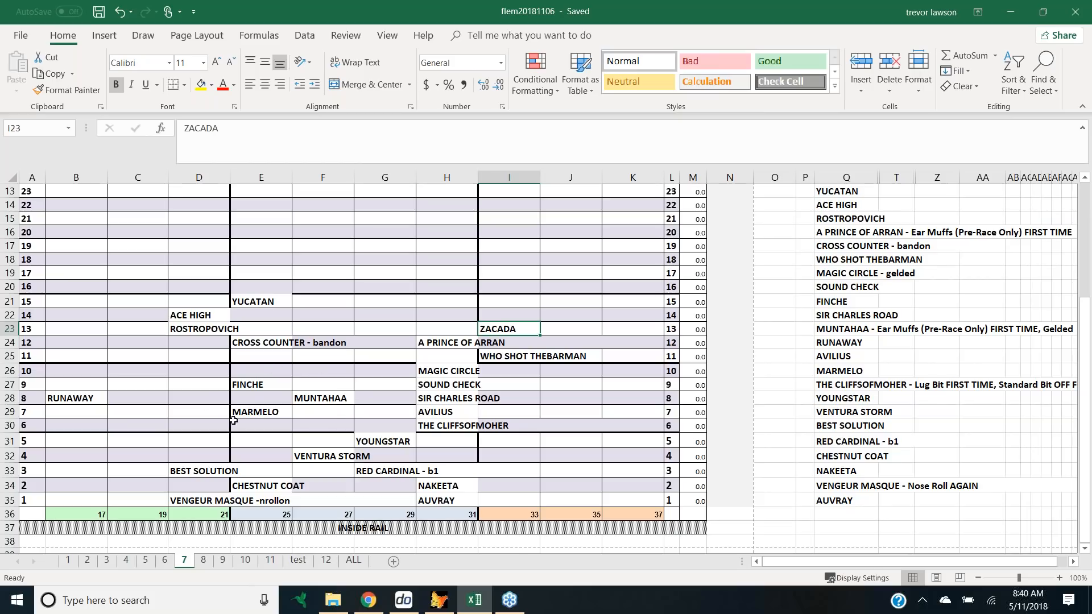
mouse_move(353, 340)
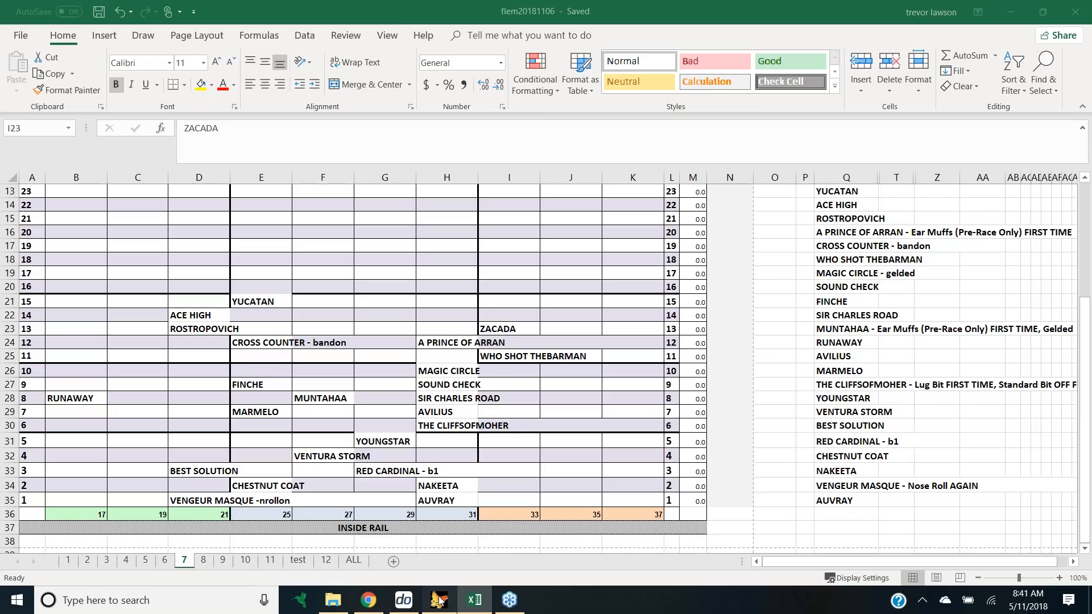
Bring the race 7 field back and show Rostropovich's previous runs.
left_click(438, 600)
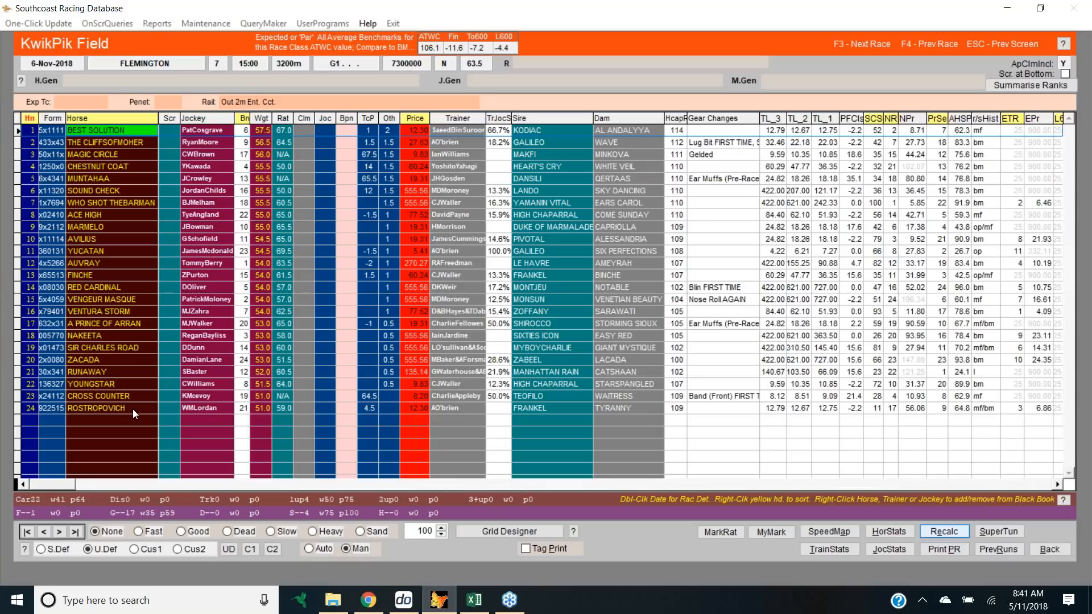
left_click(105, 408)
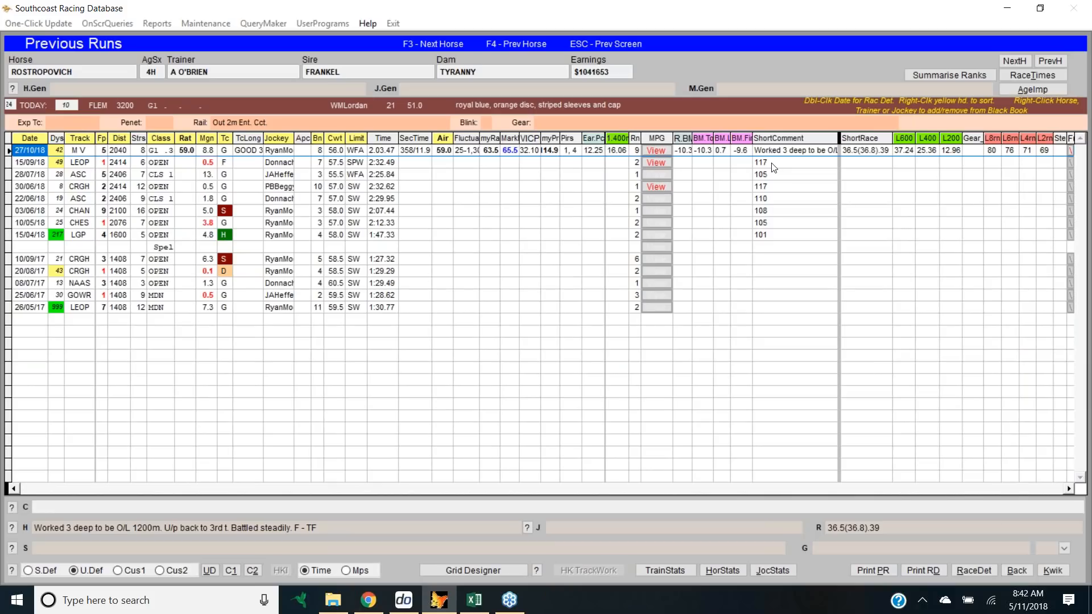
mouse_move(494, 161)
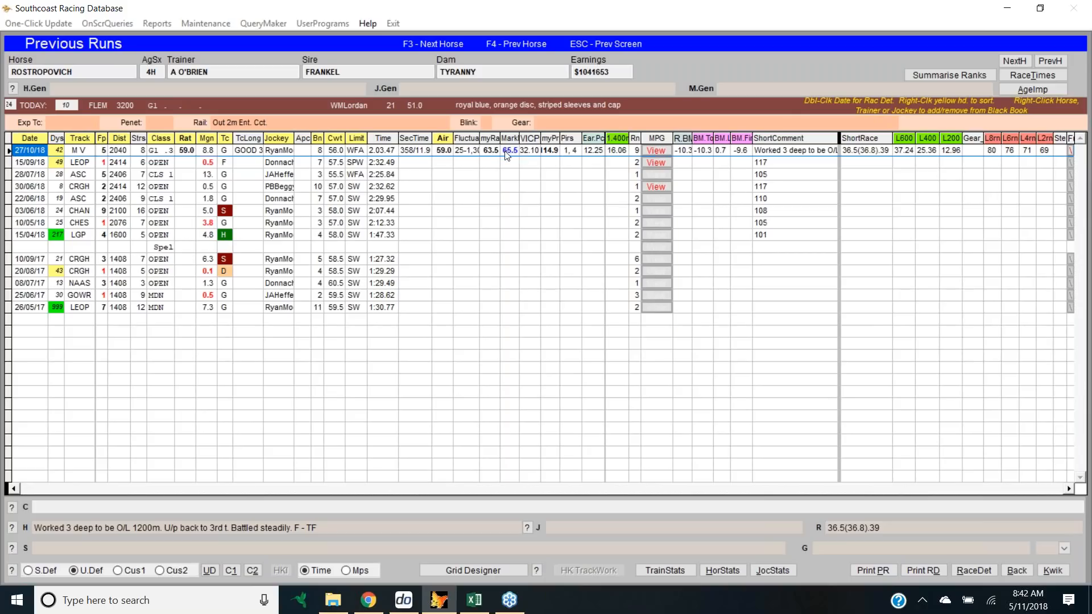
mouse_move(506, 156)
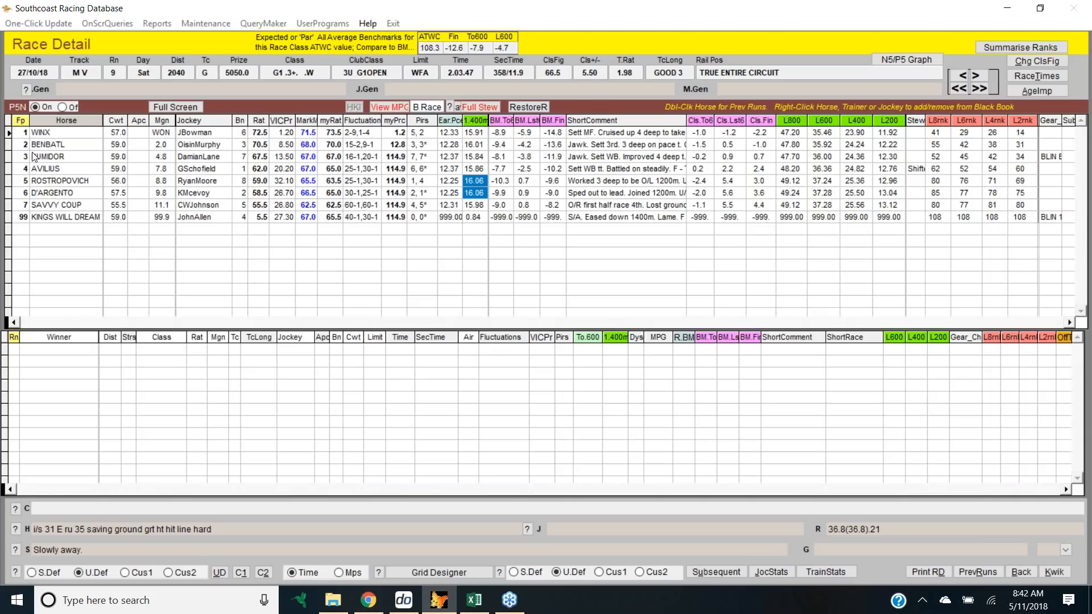
Return from Race Detail to the Flemington race 7 KwikPik field.
double_click(41, 133)
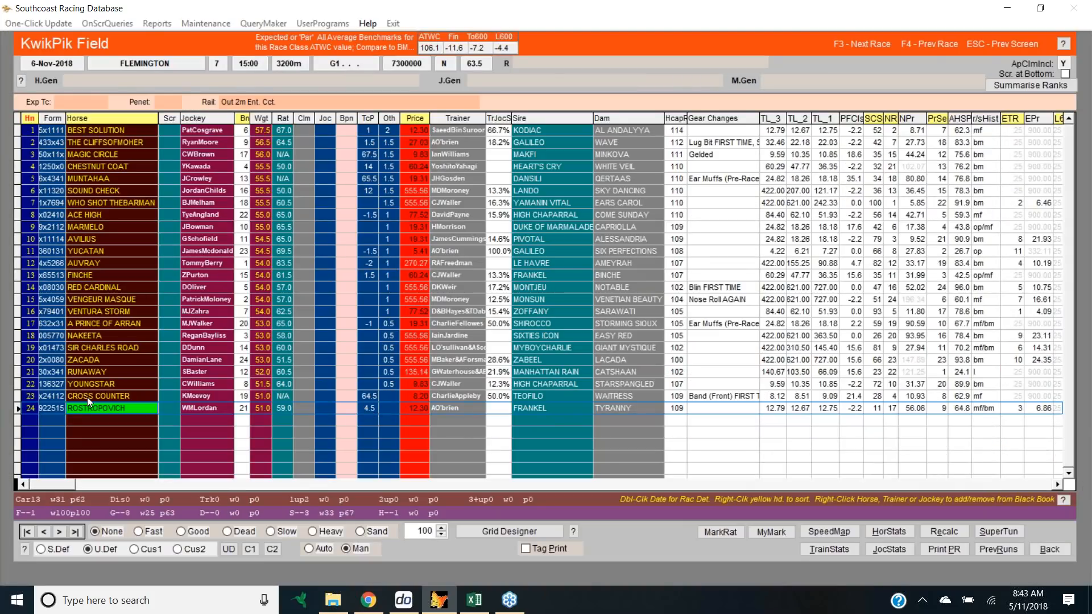
Show Cross Counter's previous runs from the race 7 field.
left_click(97, 396)
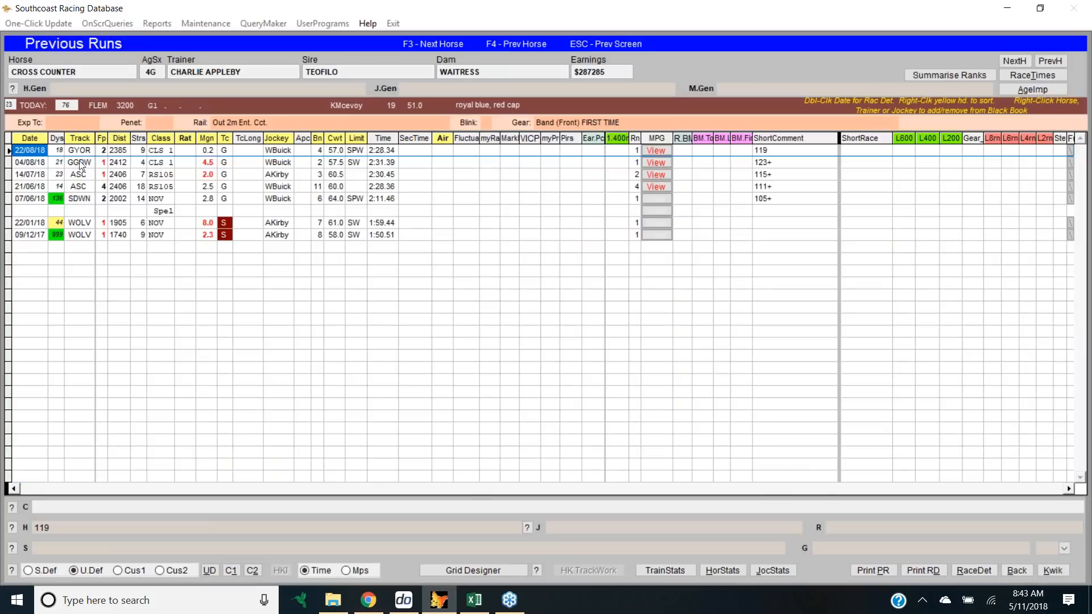
mouse_move(103, 159)
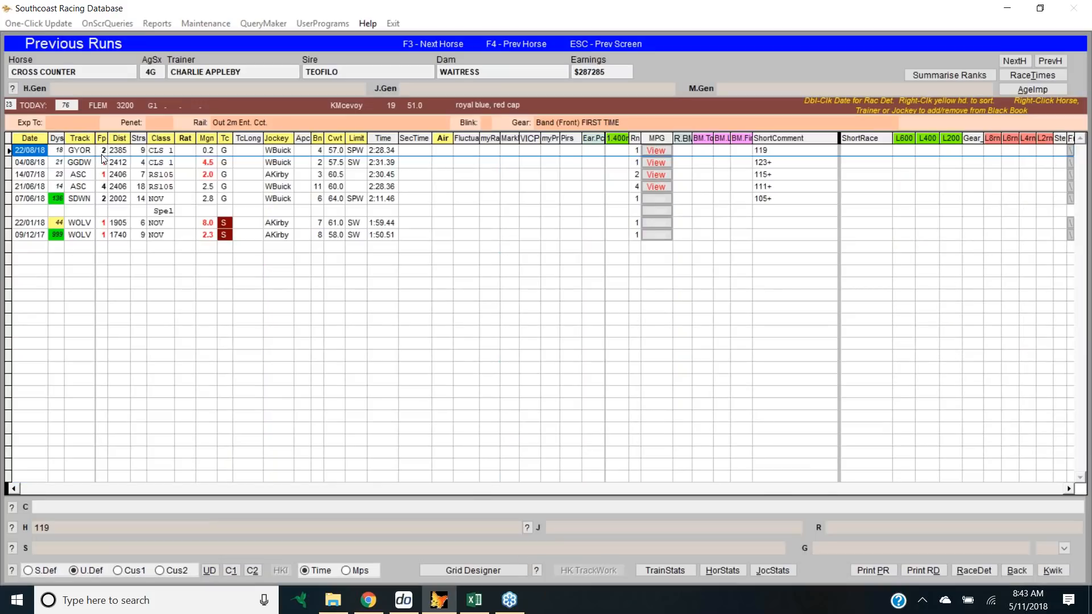
mouse_move(84, 171)
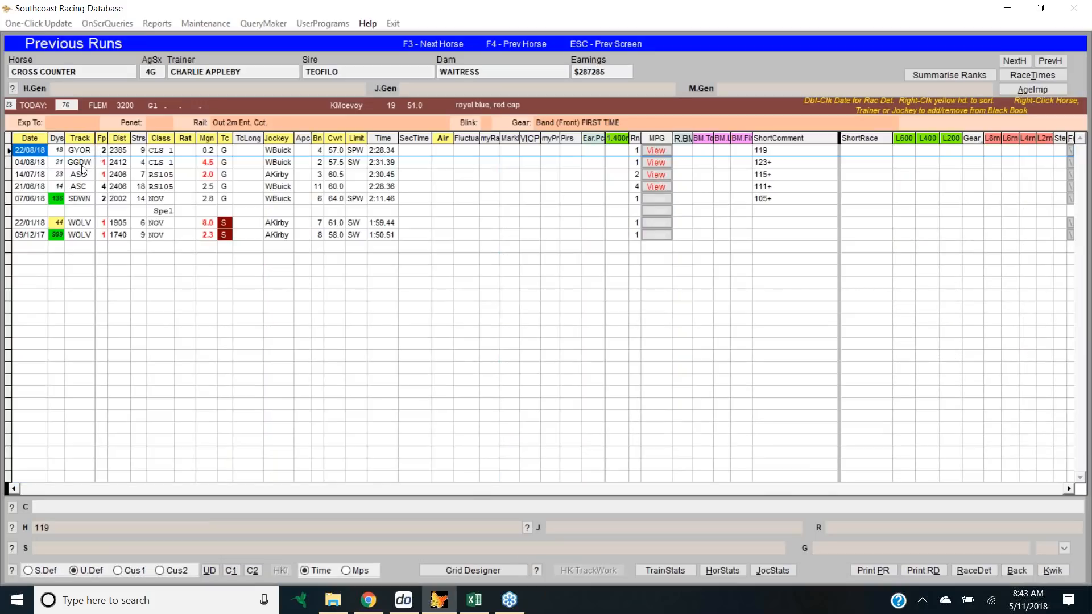
mouse_move(775, 198)
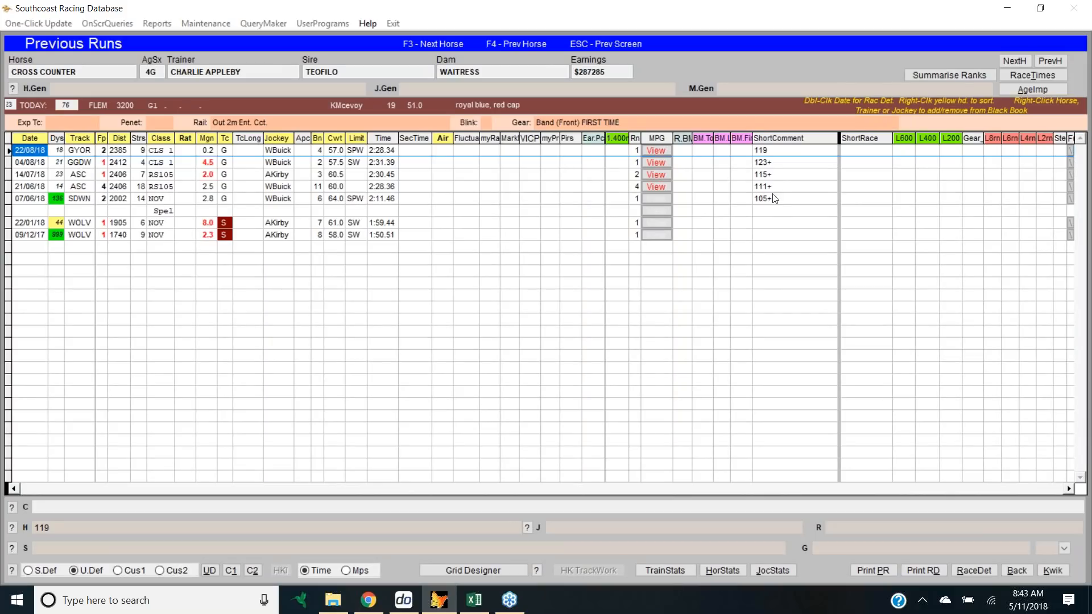
mouse_move(776, 203)
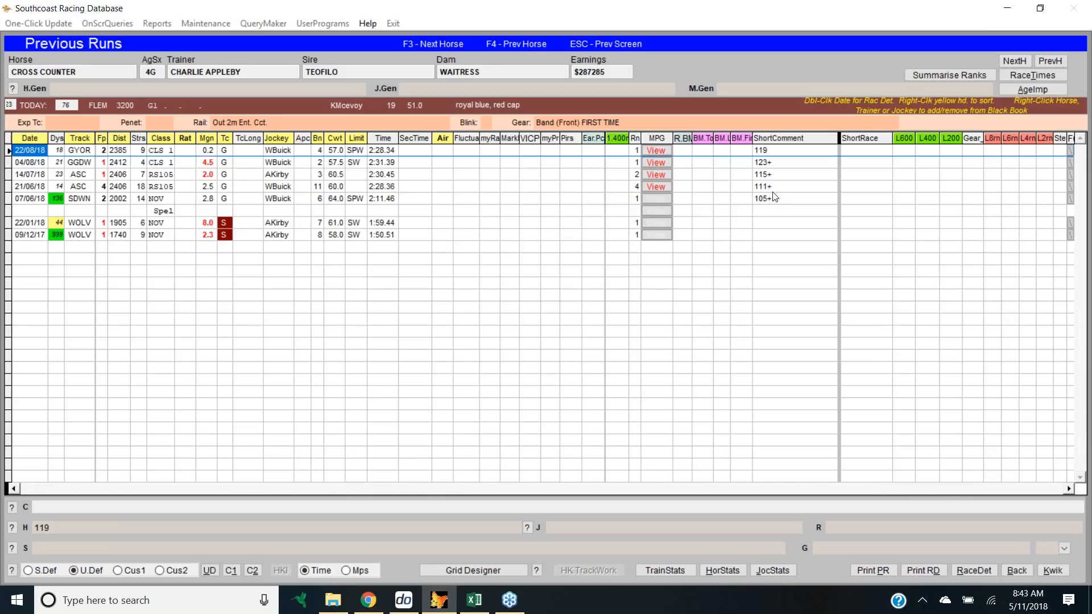
mouse_move(774, 179)
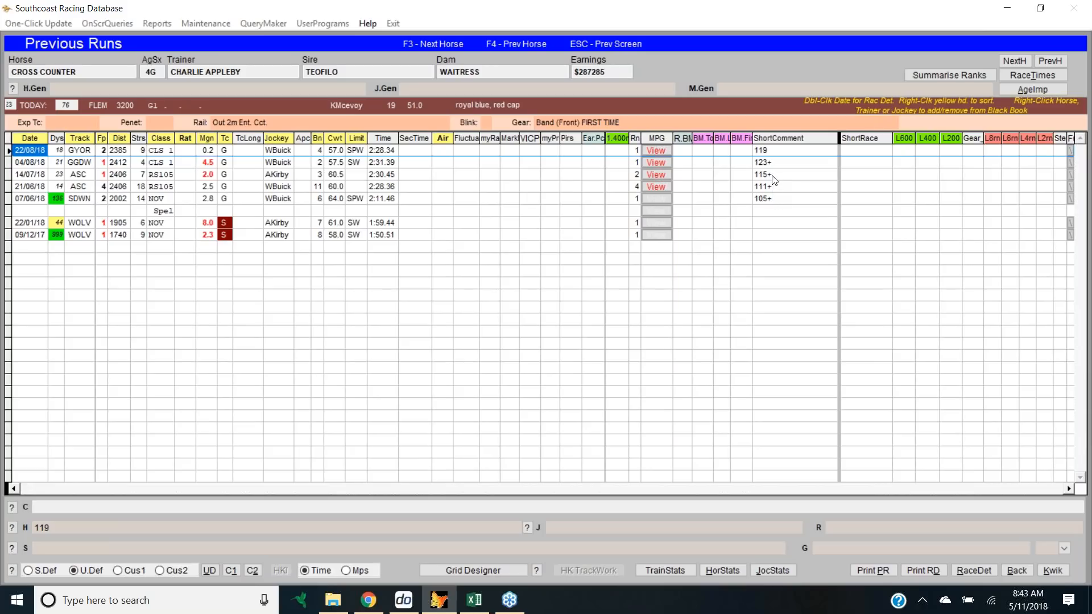
mouse_move(773, 172)
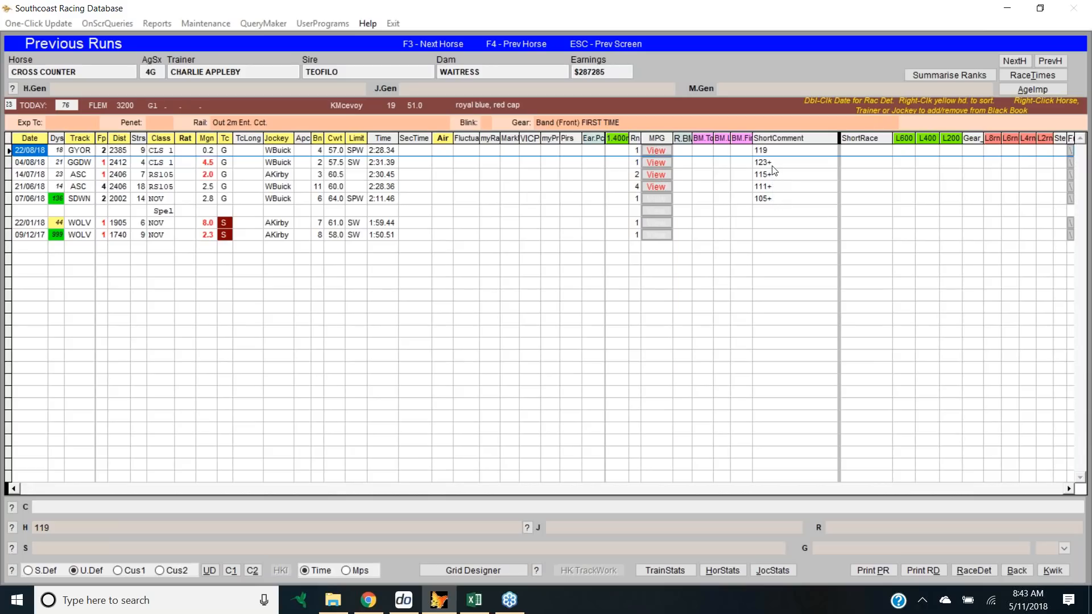
mouse_move(282, 171)
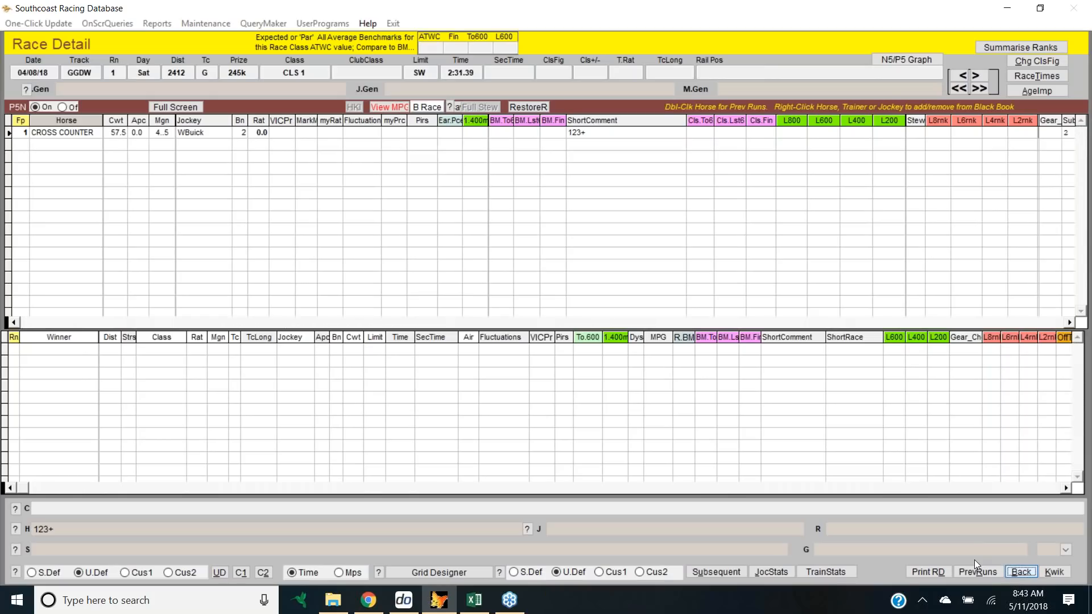
Go back to the KwikPik field and select Youngstar to load his statistics.
double_click(61, 132)
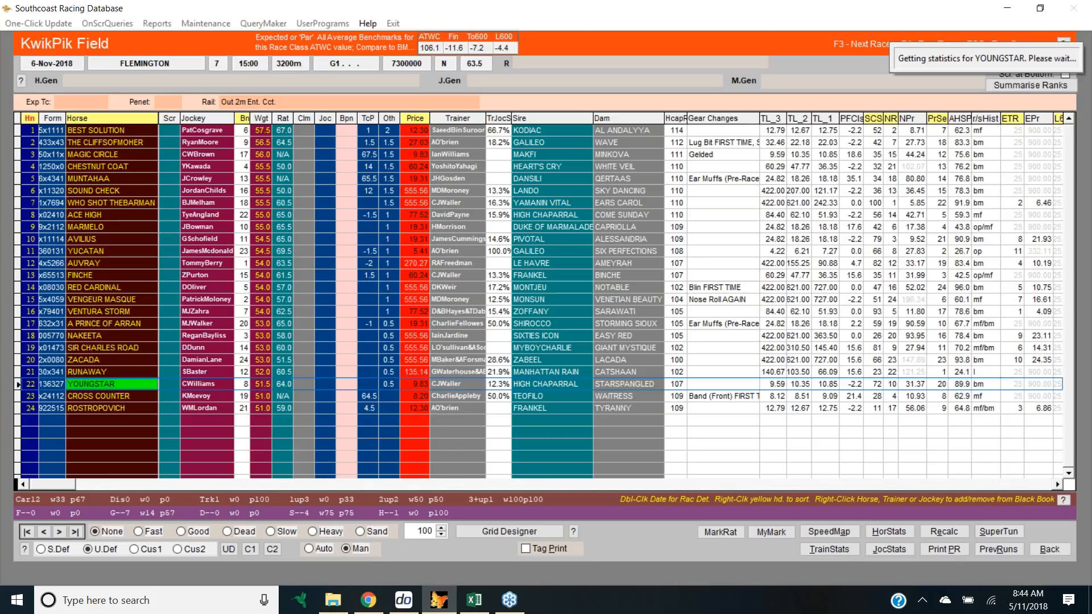
Show Youngstar's previous runs with ratings, margins and comments.
double_click(97, 384)
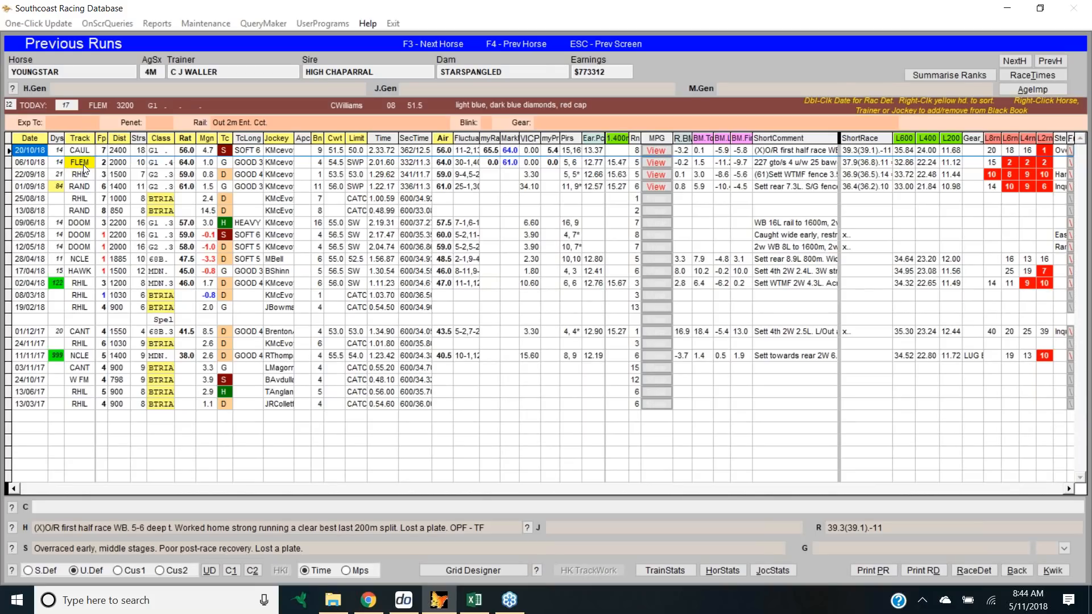
mouse_move(86, 169)
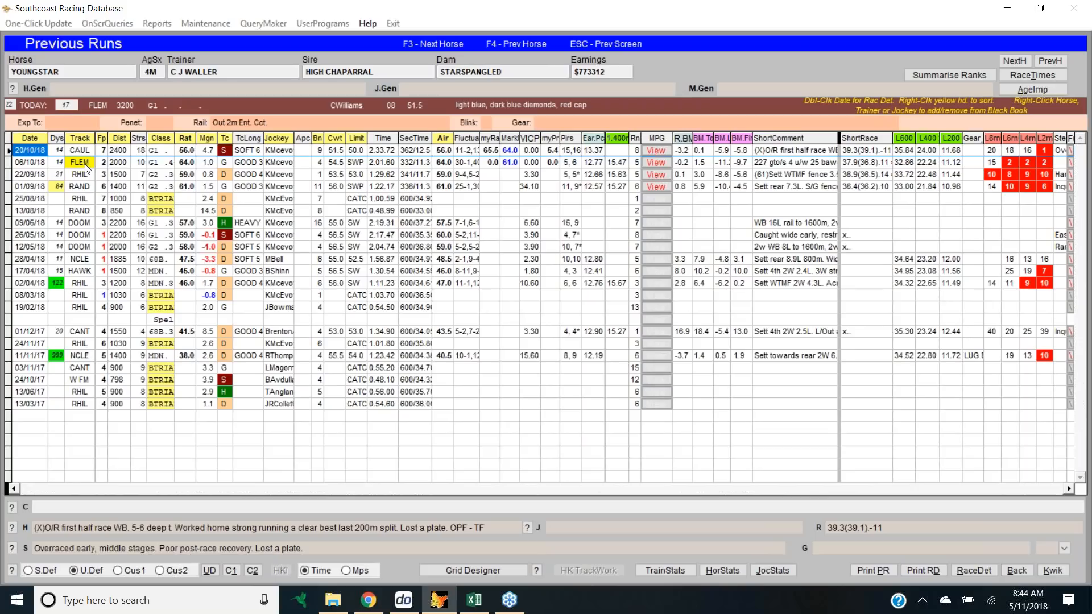
mouse_move(1024, 158)
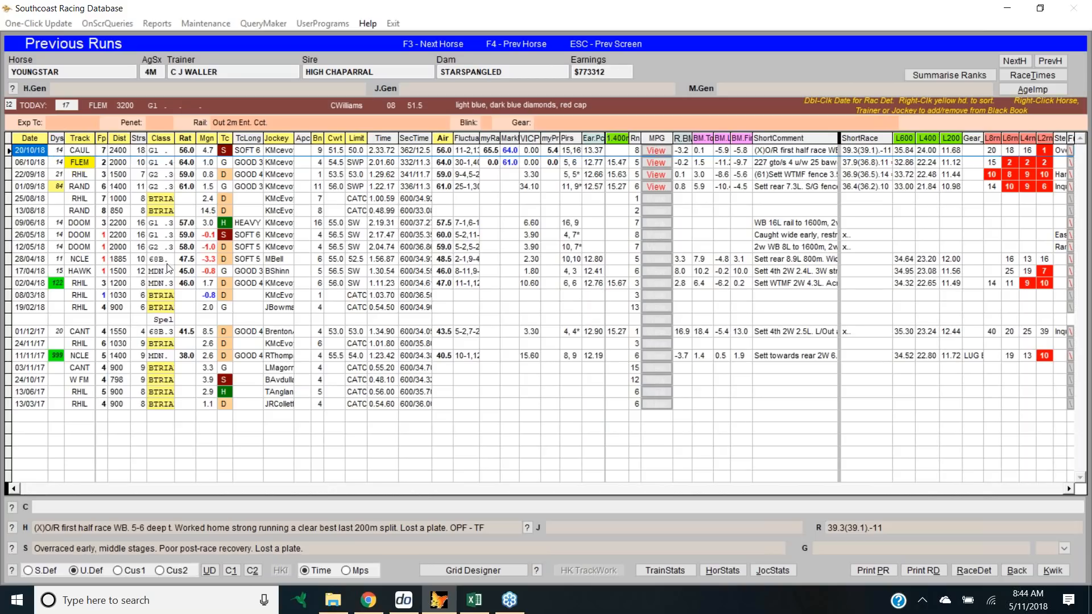
mouse_move(1048, 159)
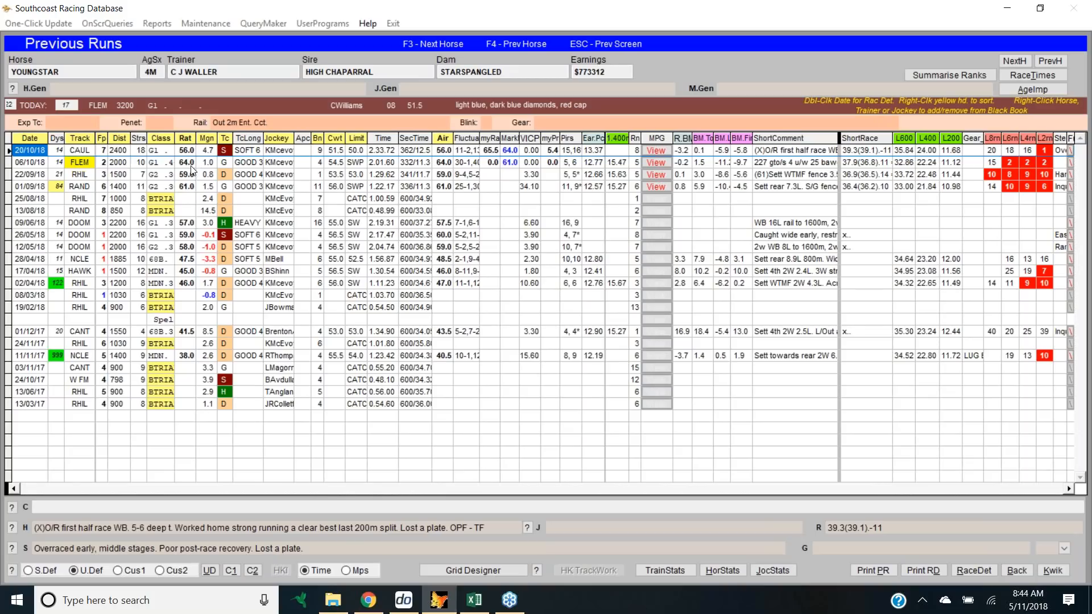
mouse_move(785, 431)
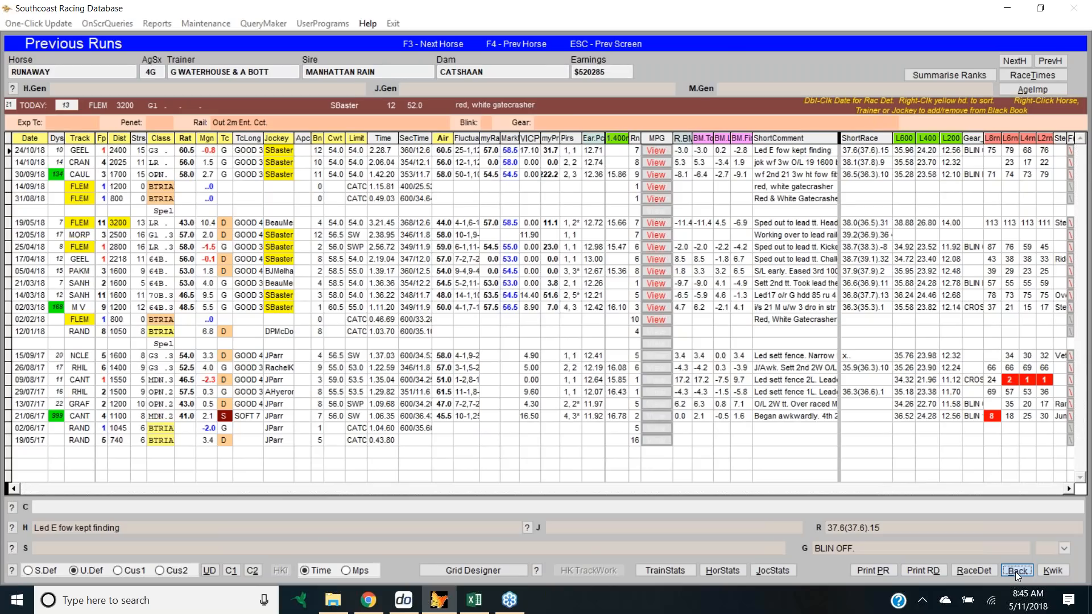
Return to the field, load A Prince of Arran's statistics and previous runs, selecting his latest Flemington run.
left_click(1014, 571)
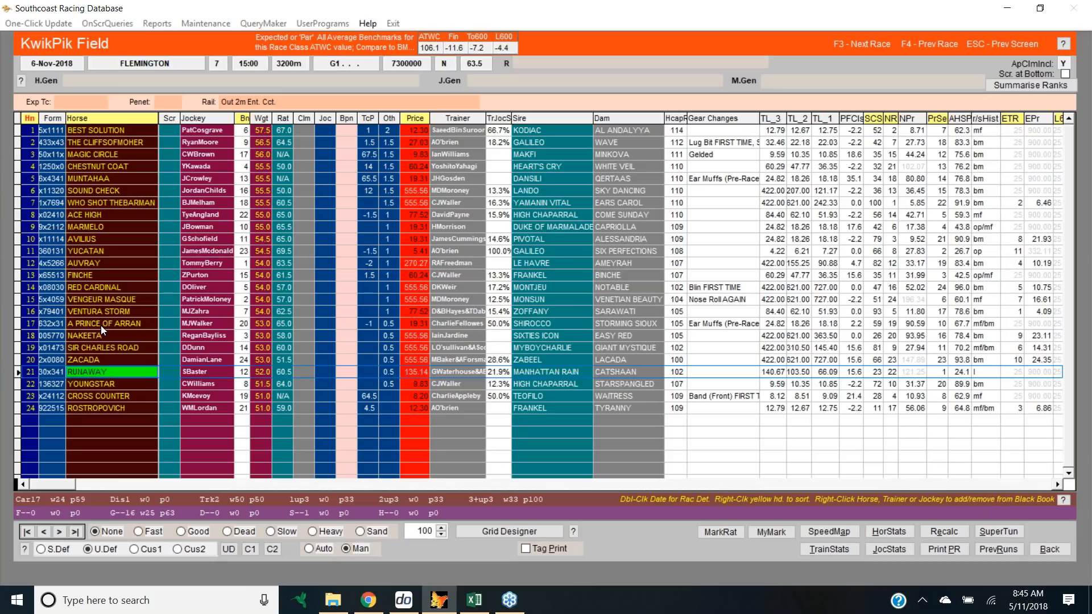
left_click(105, 323)
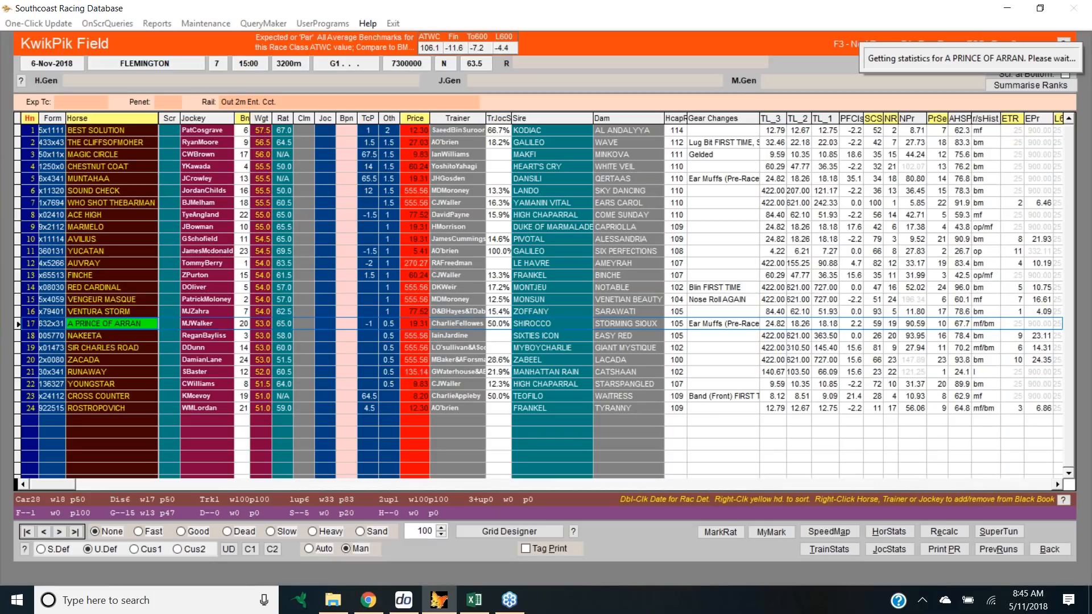
double_click(112, 323)
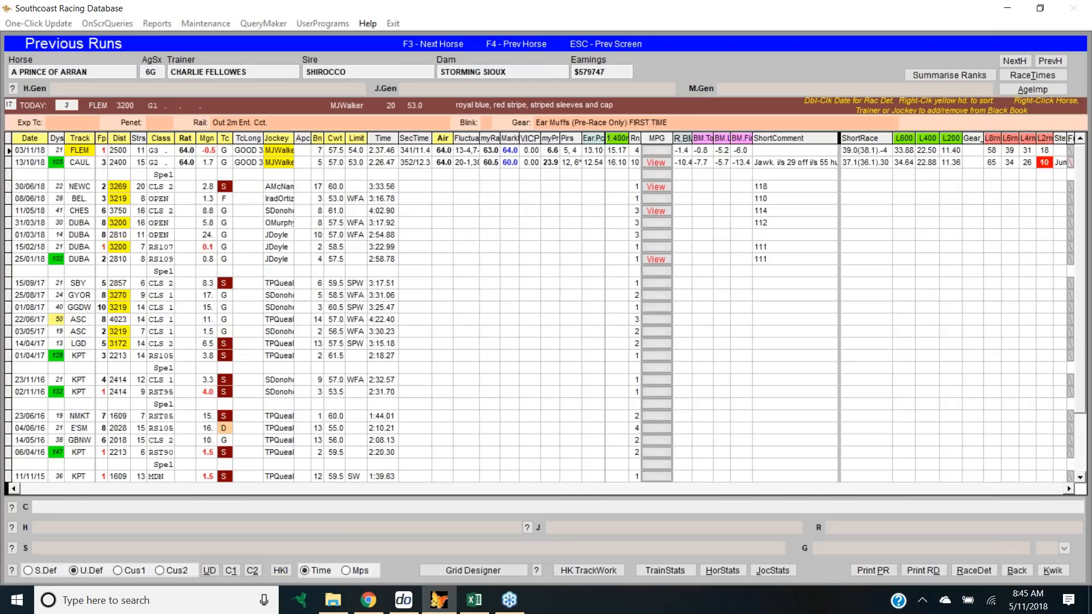
left_click(29, 150)
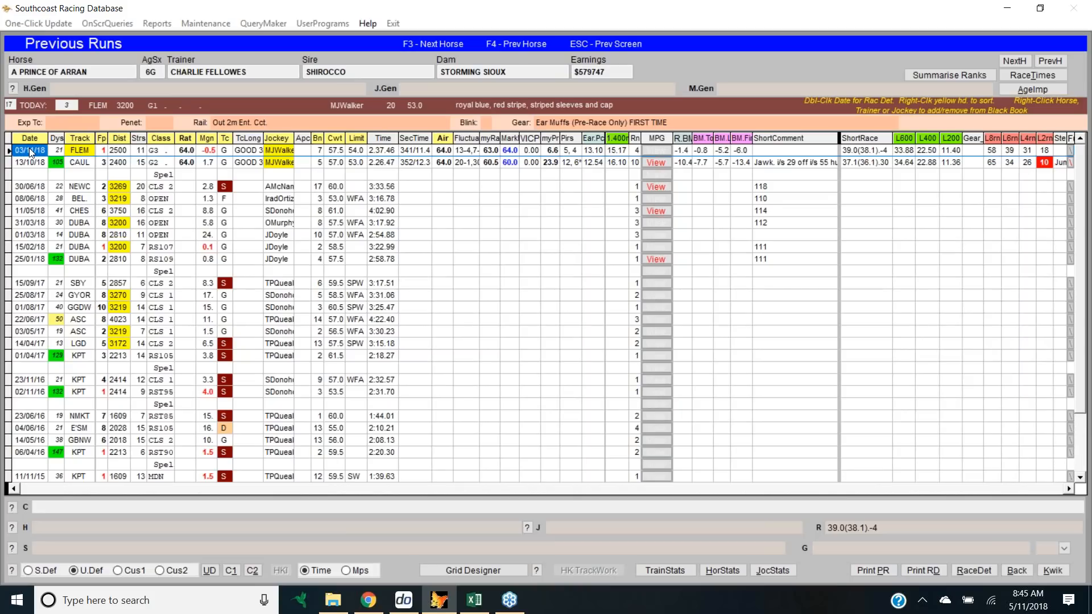
mouse_move(198, 173)
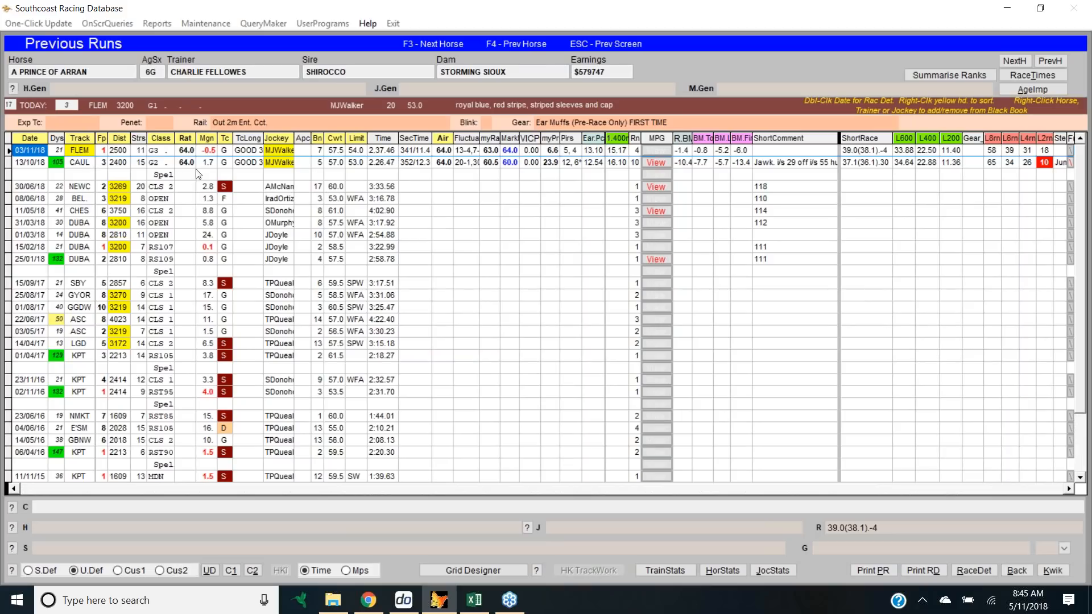
mouse_move(199, 174)
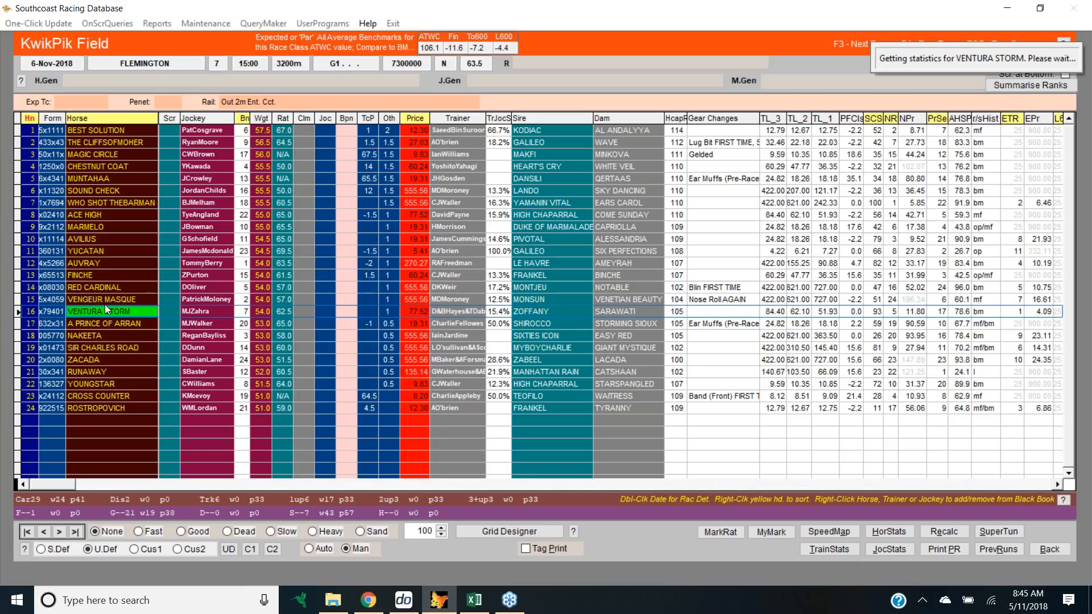
double_click(112, 311)
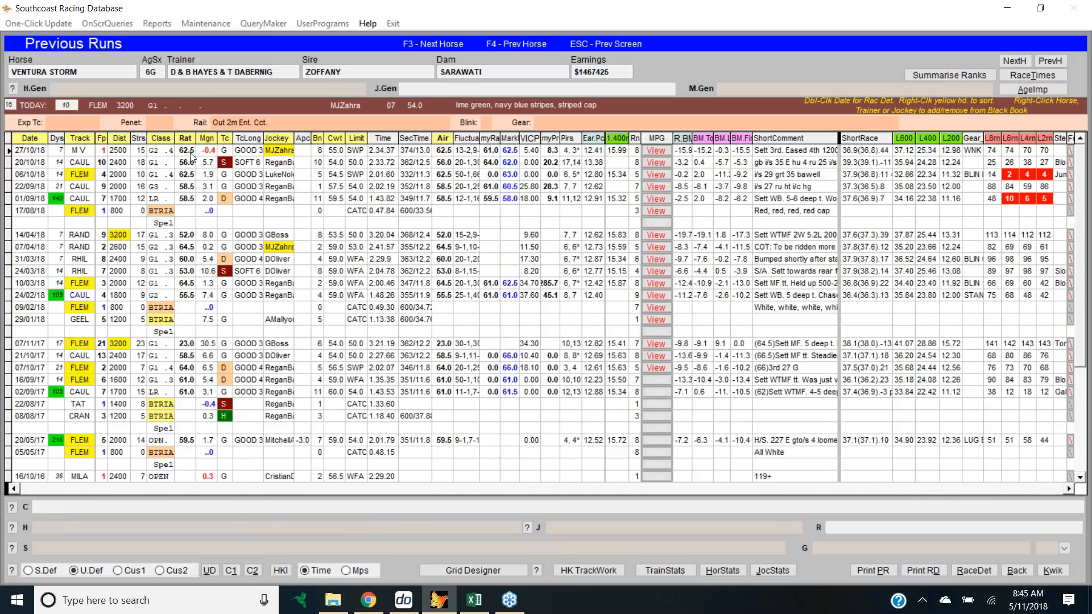
left_click(30, 151)
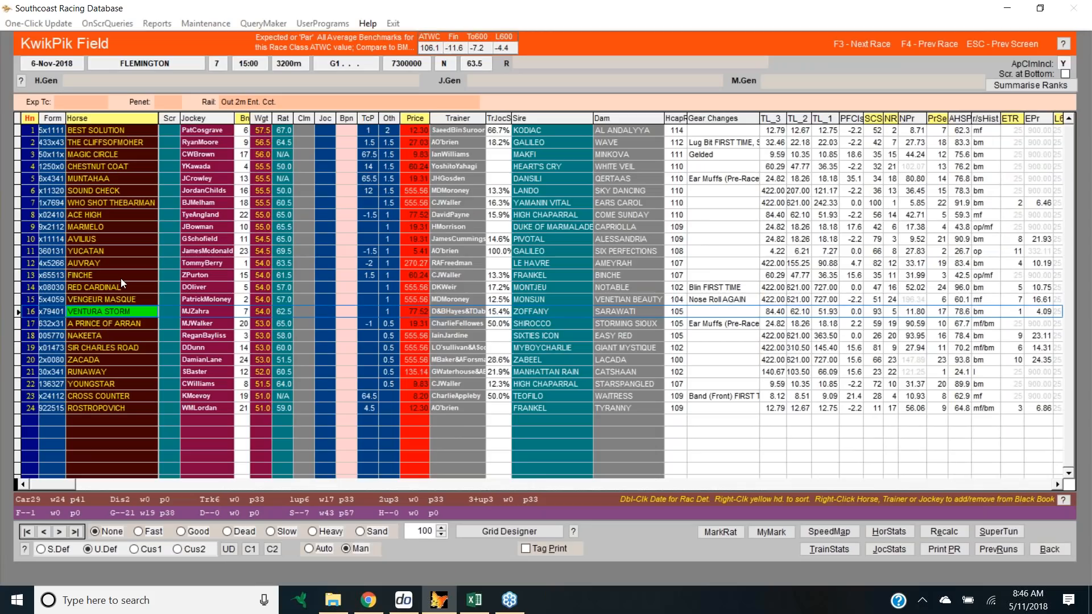
Show the race detail of the 24/10/18 Geelong race won by Runaway.
left_click(105, 275)
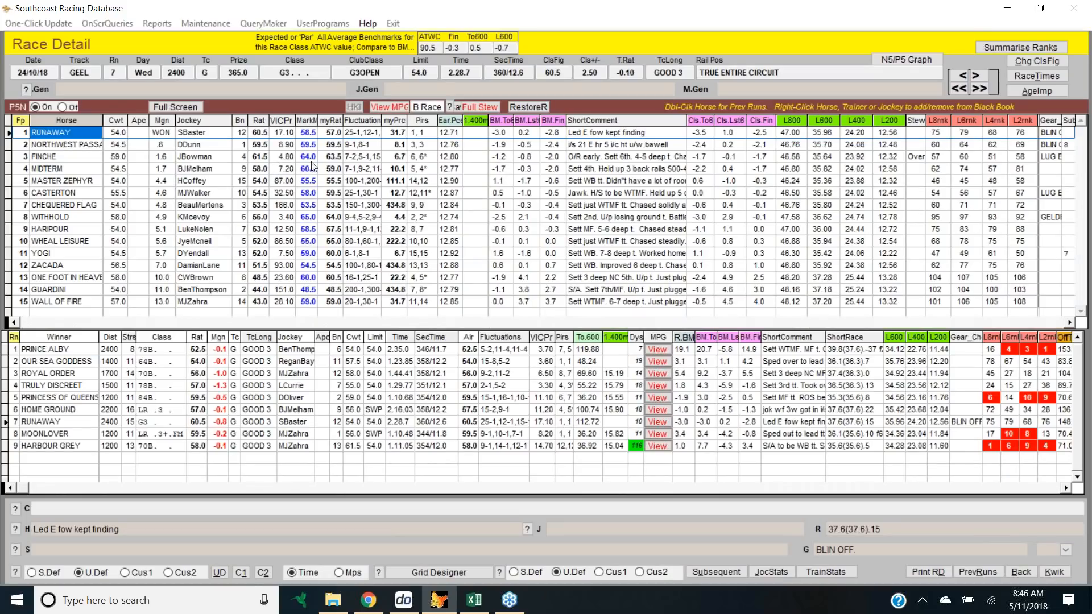
mouse_move(327, 166)
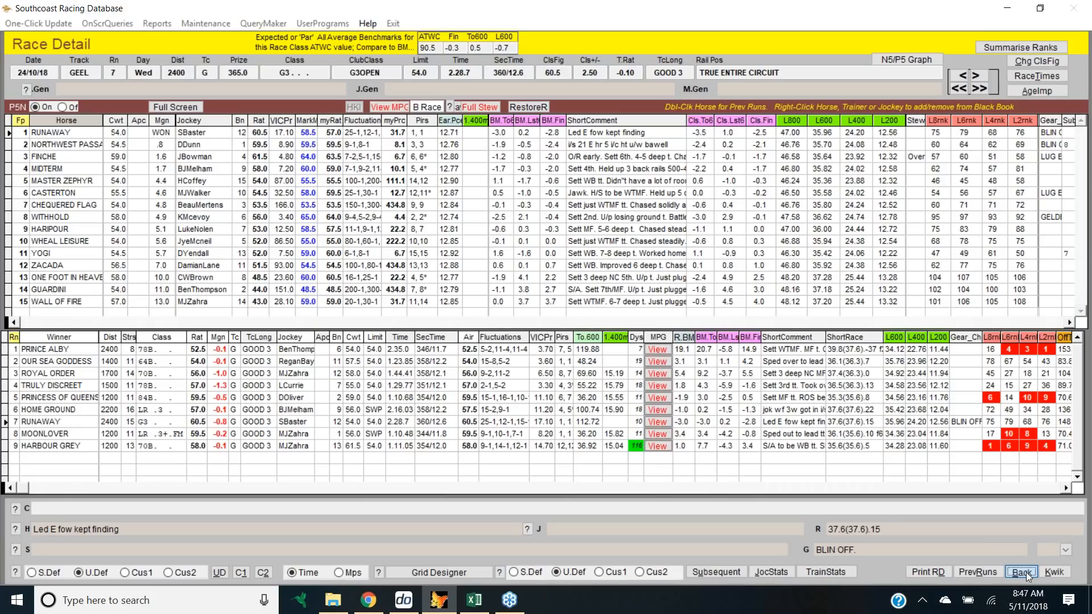
Review Finche's previous runs, then back out toward Auvray's run history.
double_click(44, 155)
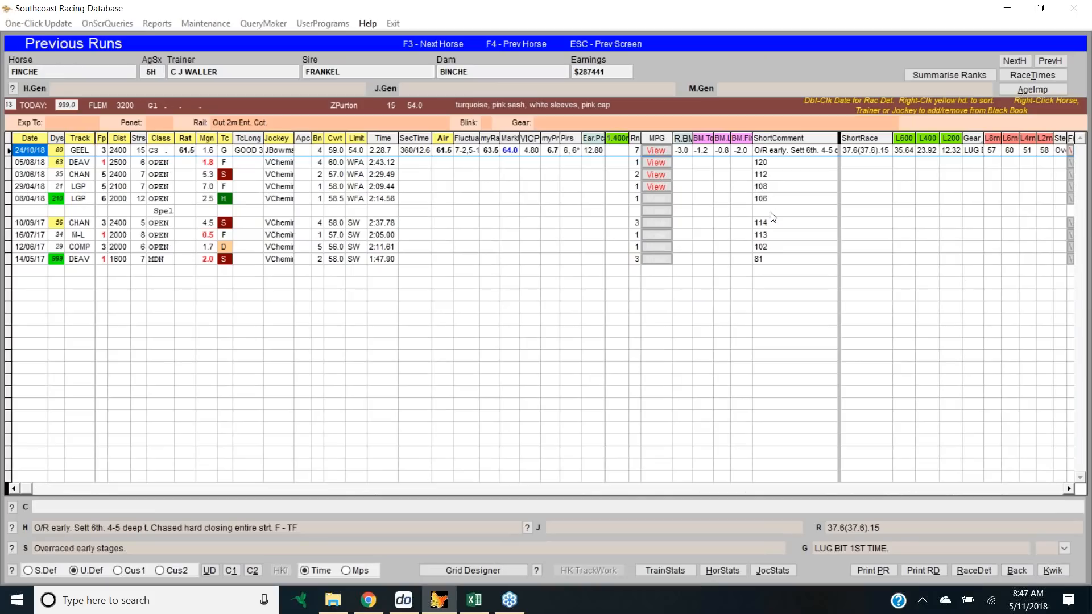
mouse_move(414, 163)
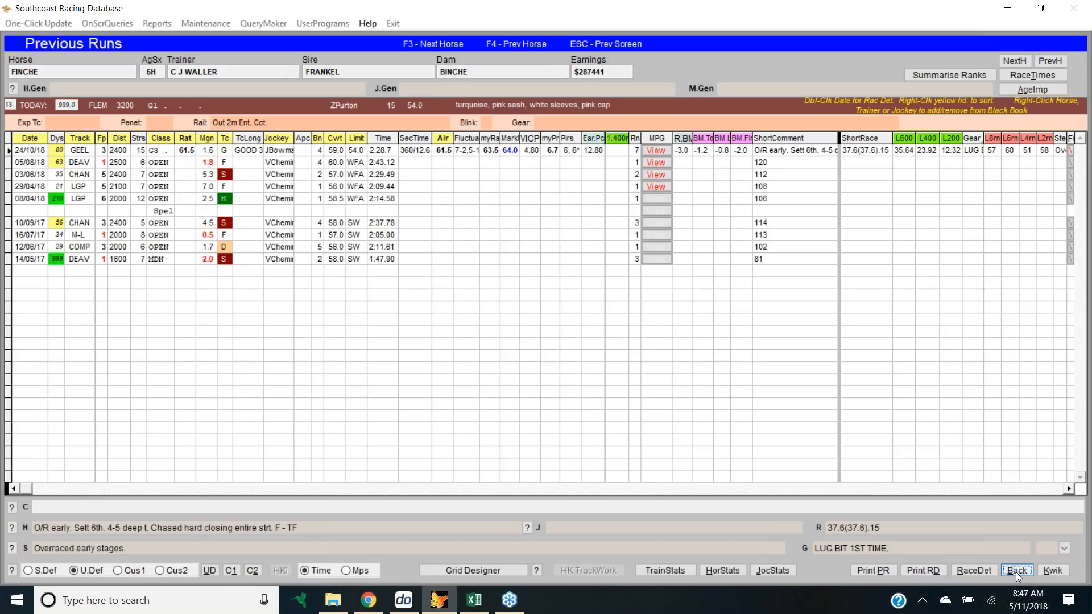
left_click(1016, 570)
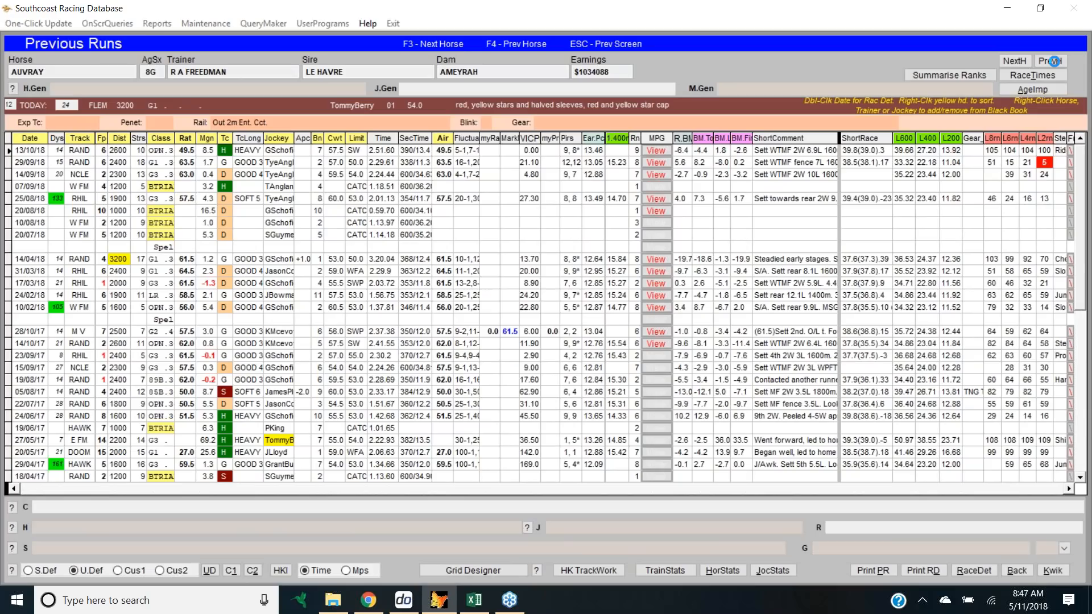
Step to the previous runner to show Yucatan's previous runs.
left_click(1048, 60)
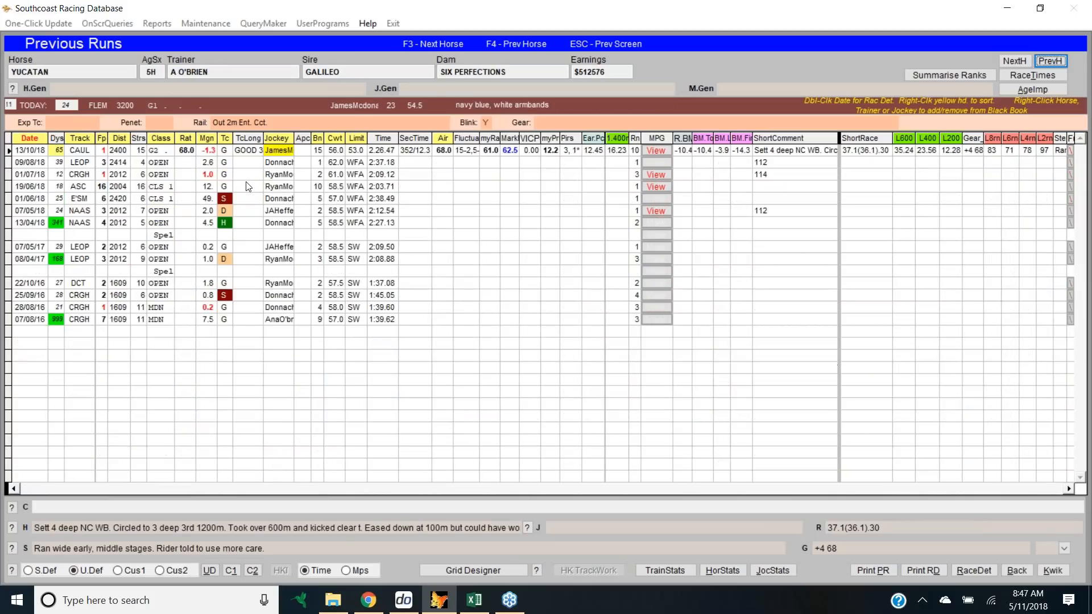
mouse_move(661, 172)
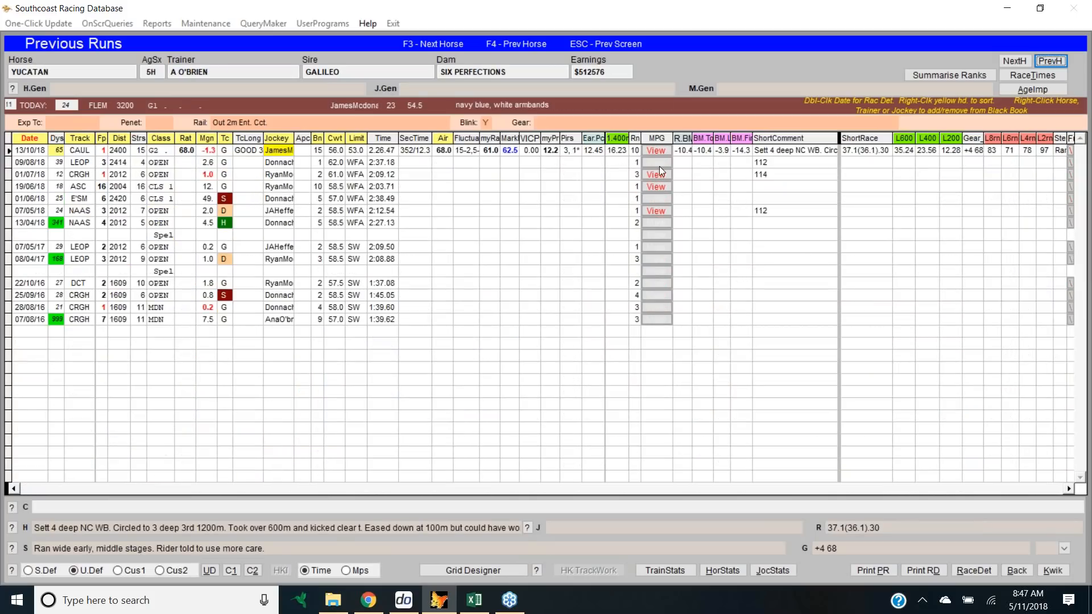
mouse_move(775, 178)
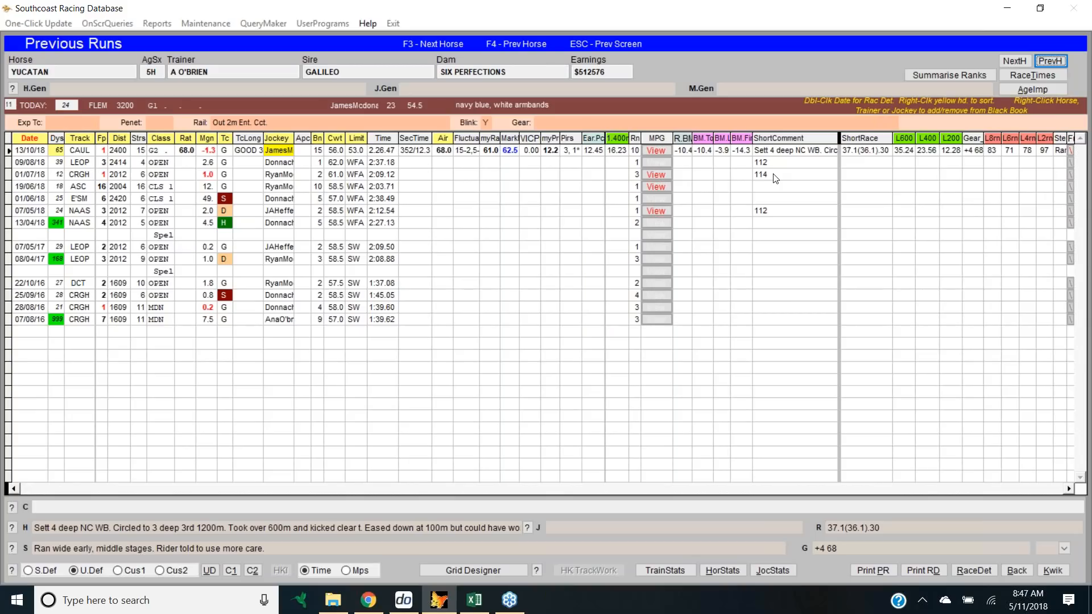
mouse_move(522, 165)
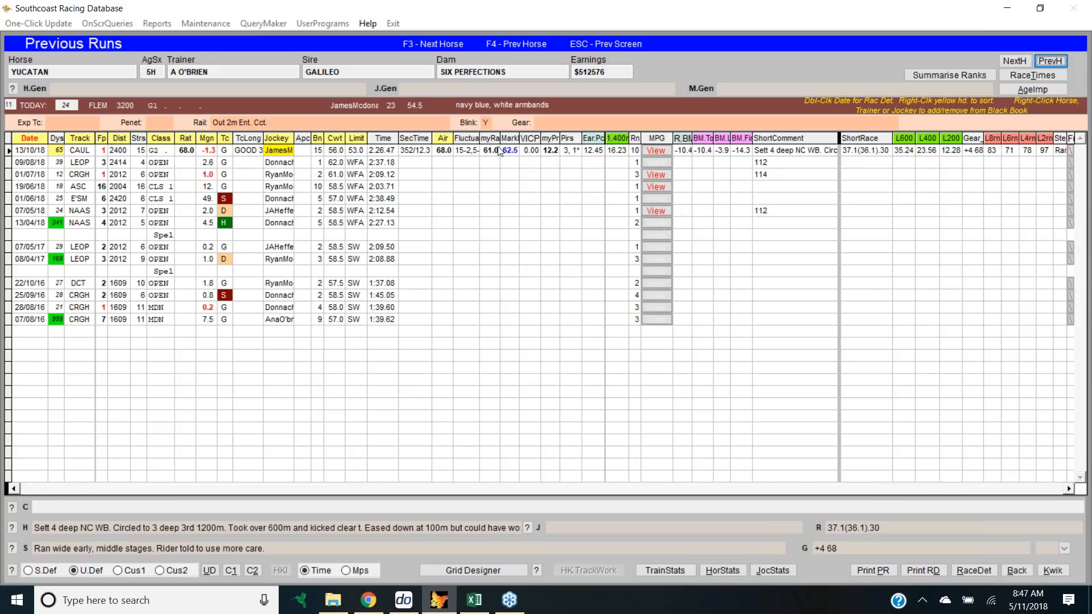
mouse_move(498, 152)
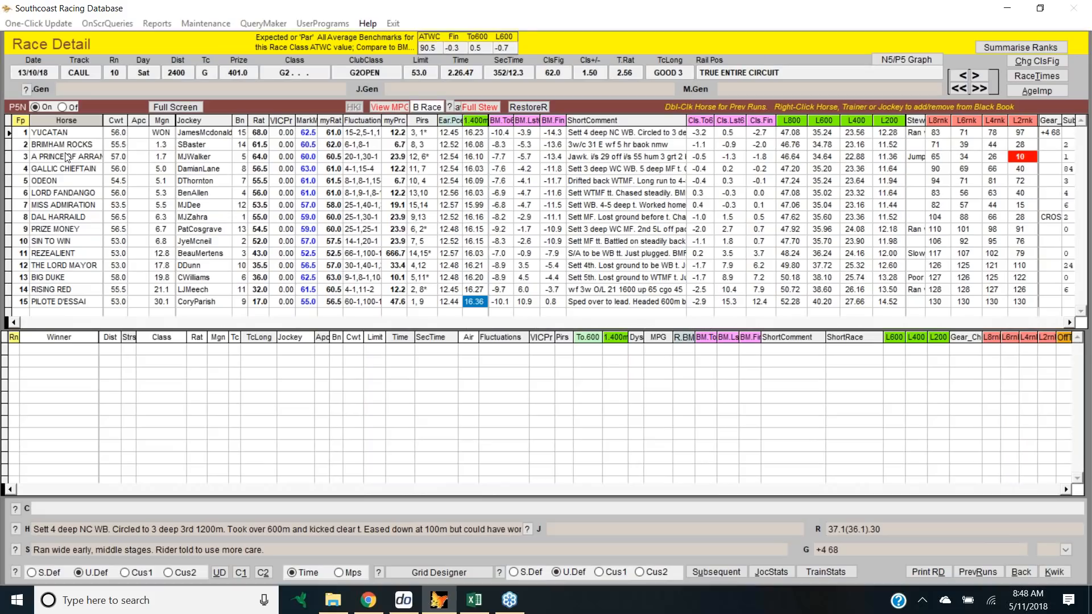
List YUCATAN's previous runs beneath the 13/10/18 Caulfield G2 result.
double_click(49, 133)
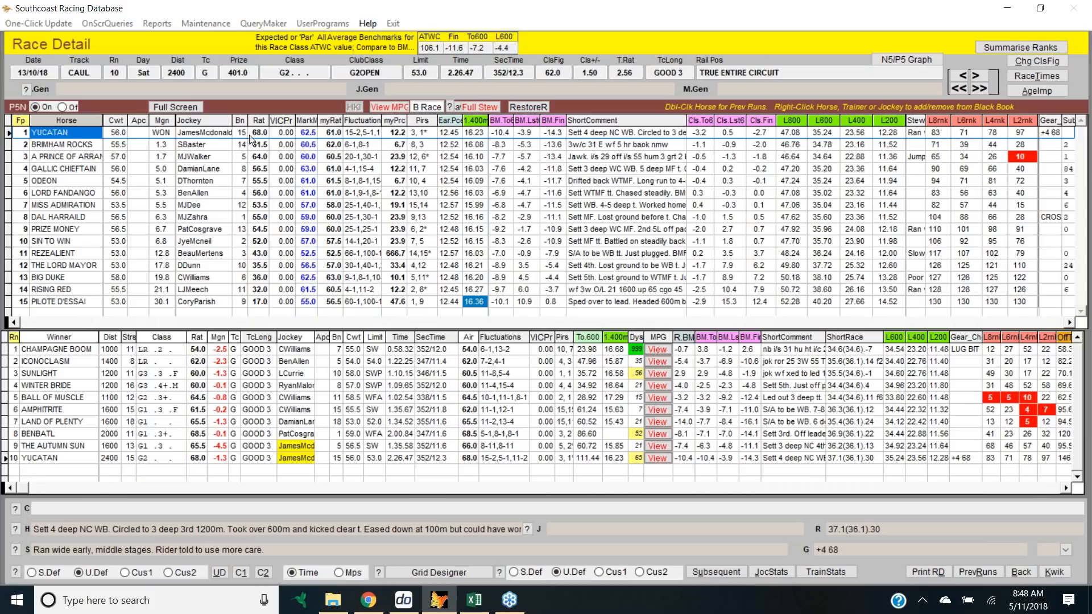
mouse_move(265, 142)
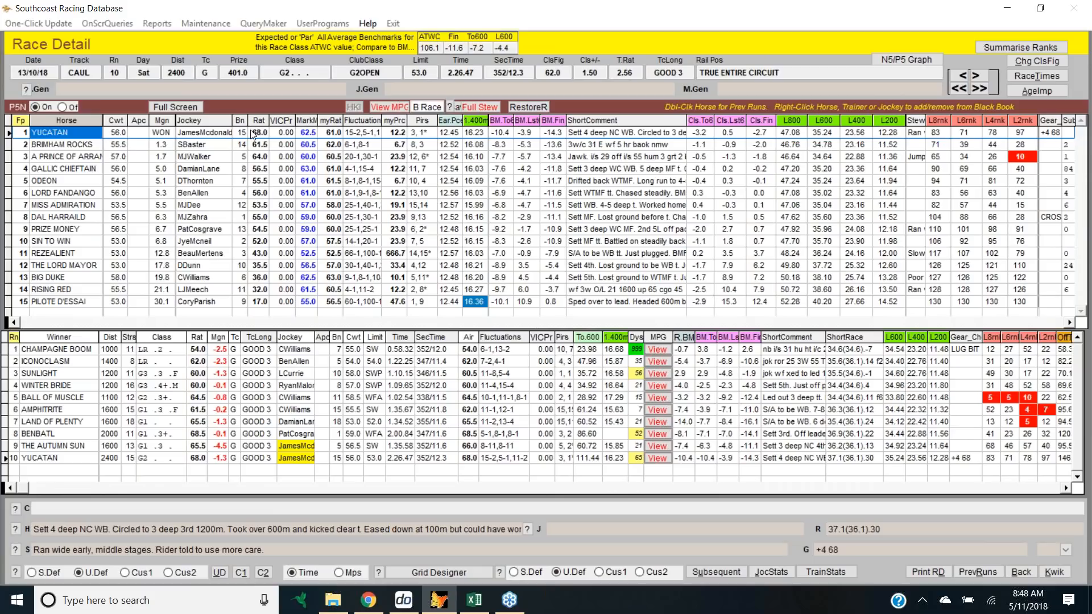
mouse_move(164, 476)
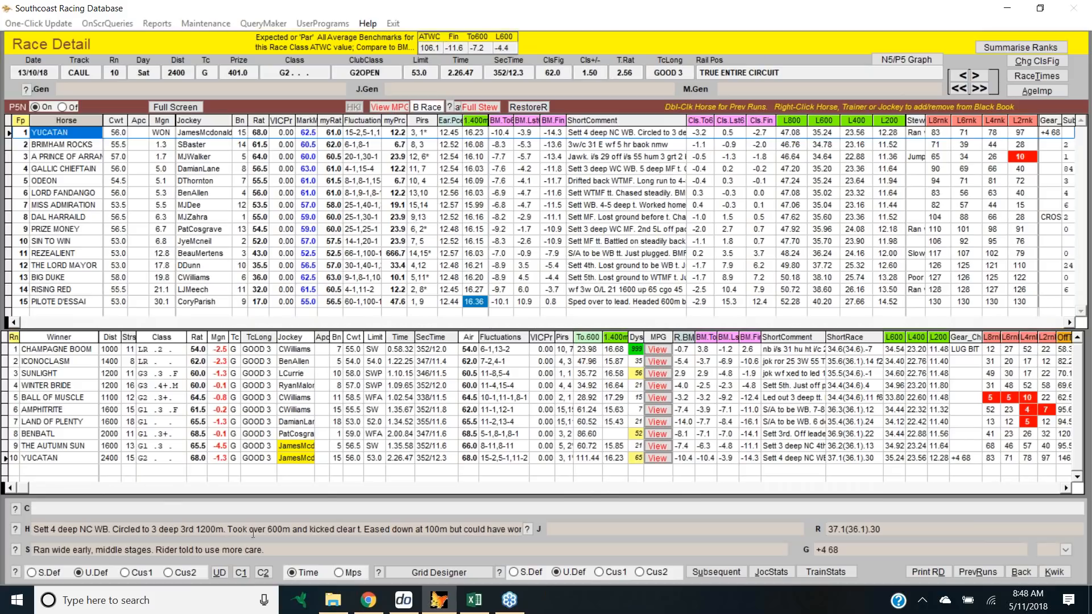
mouse_move(528, 530)
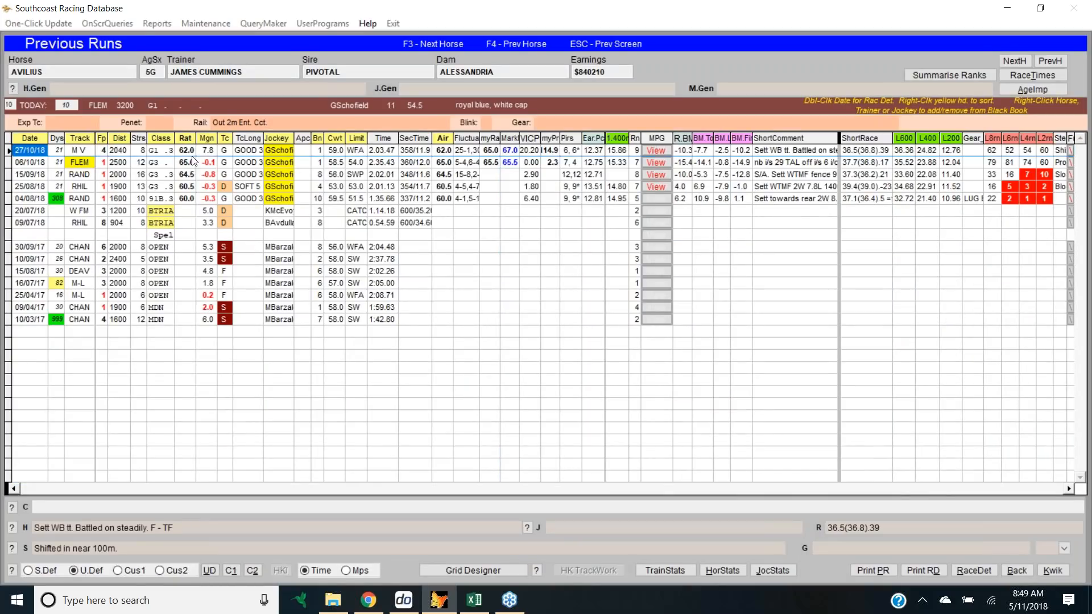
mouse_move(192, 167)
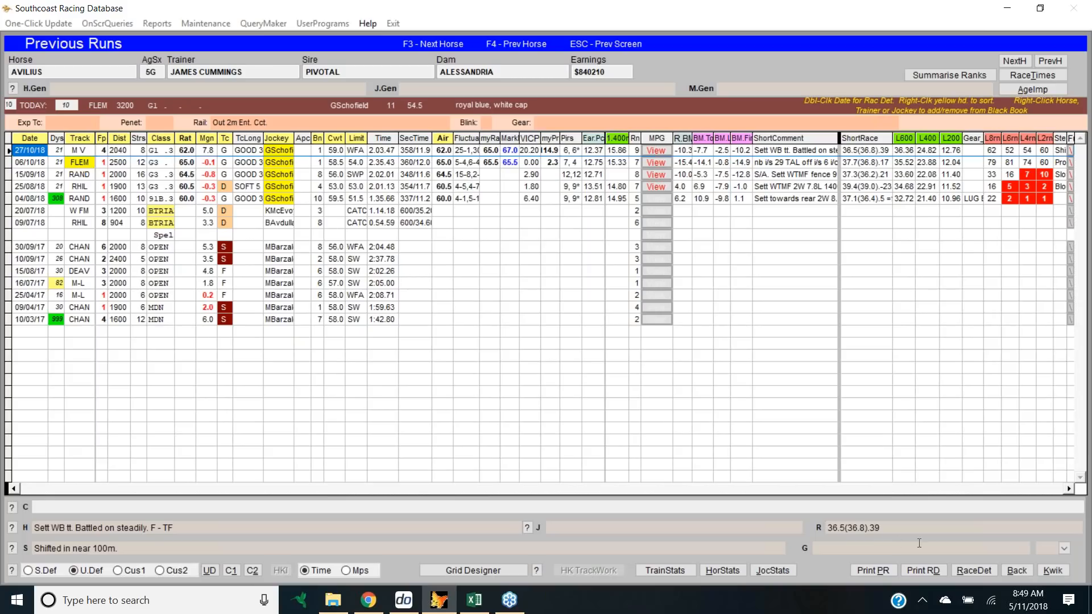
mouse_move(235, 199)
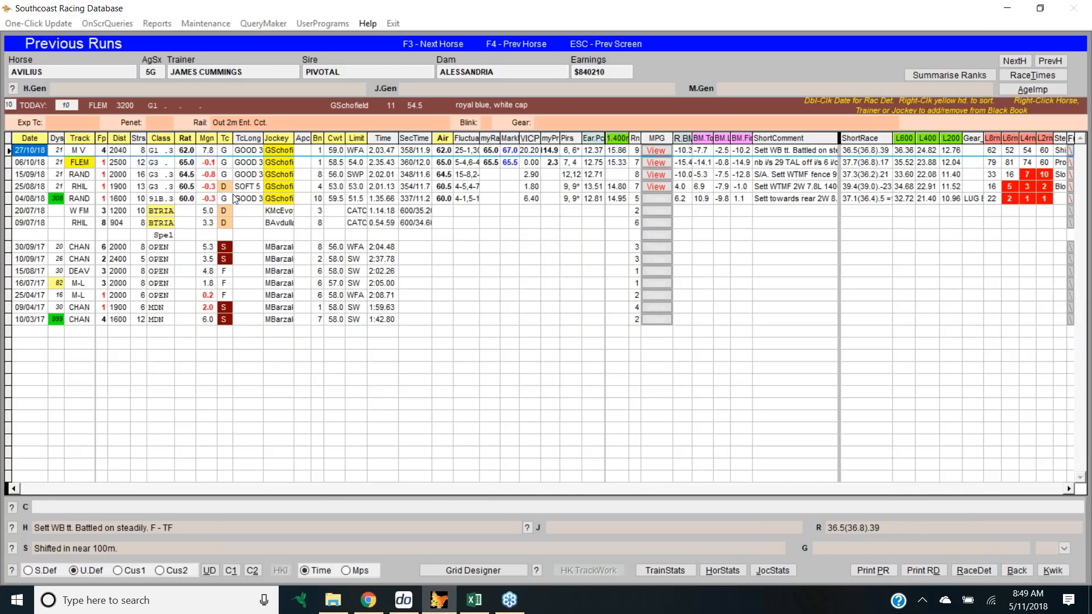
mouse_move(709, 505)
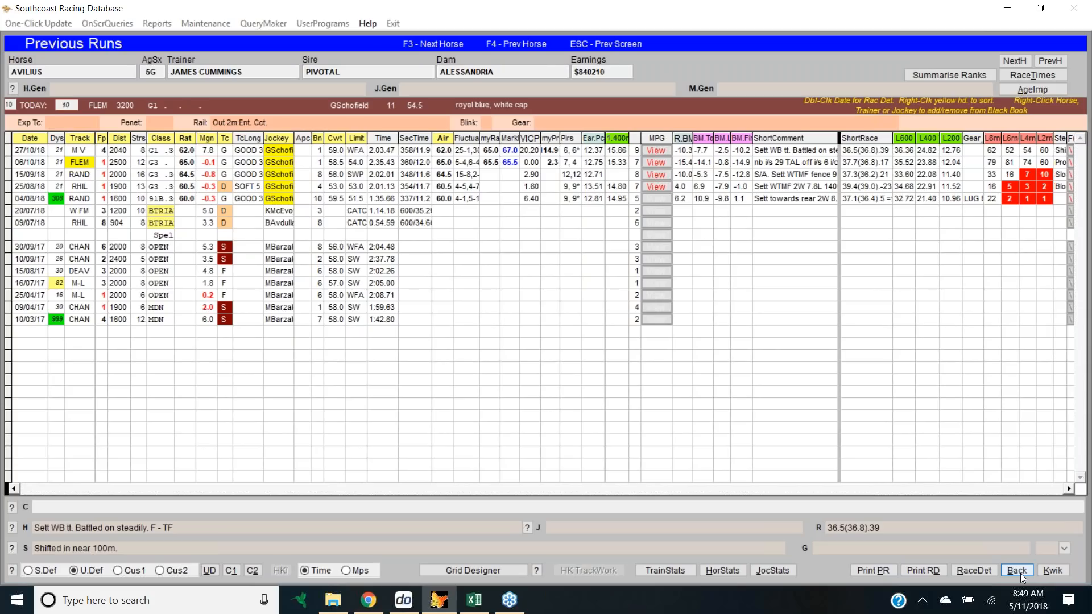
Leave AVILIUS's runs, read MARMELO's 07/11/17 Flemington comment, then move on to ACE HIGH.
left_click(1016, 569)
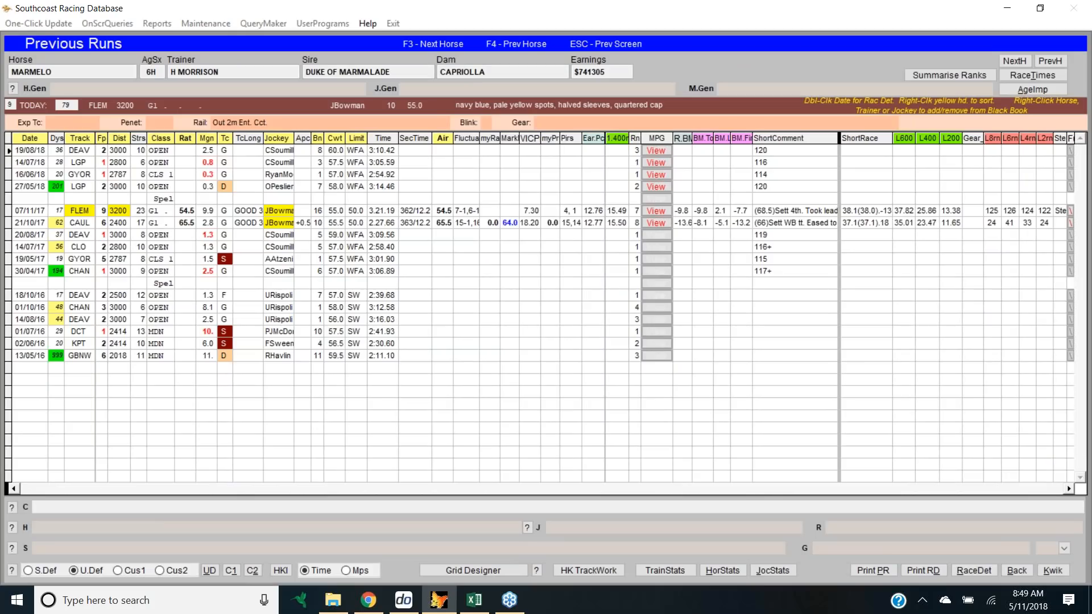
left_click(30, 150)
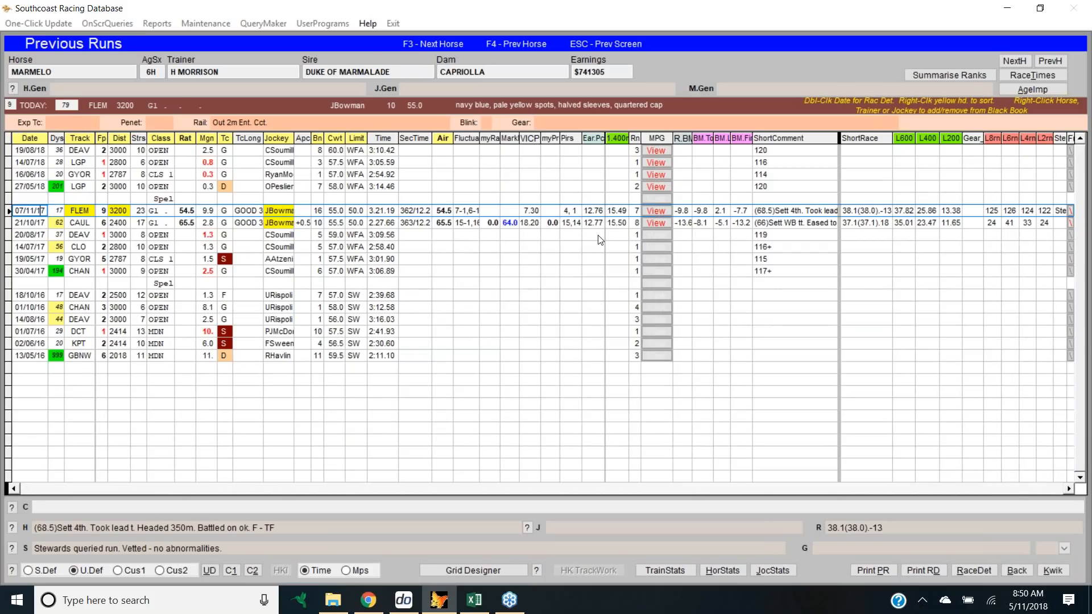
mouse_move(693, 250)
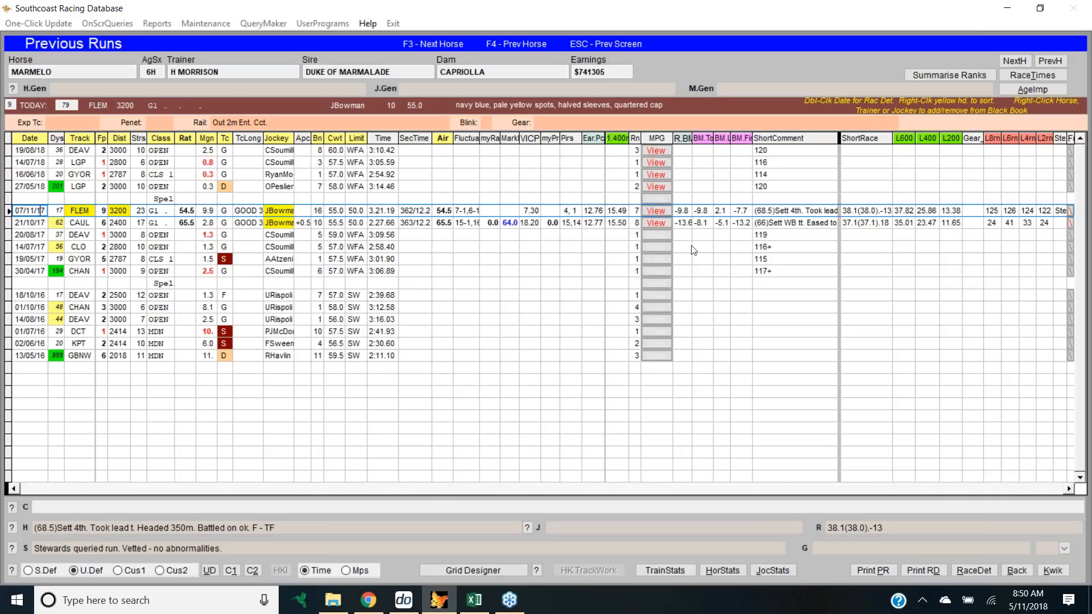
mouse_move(771, 234)
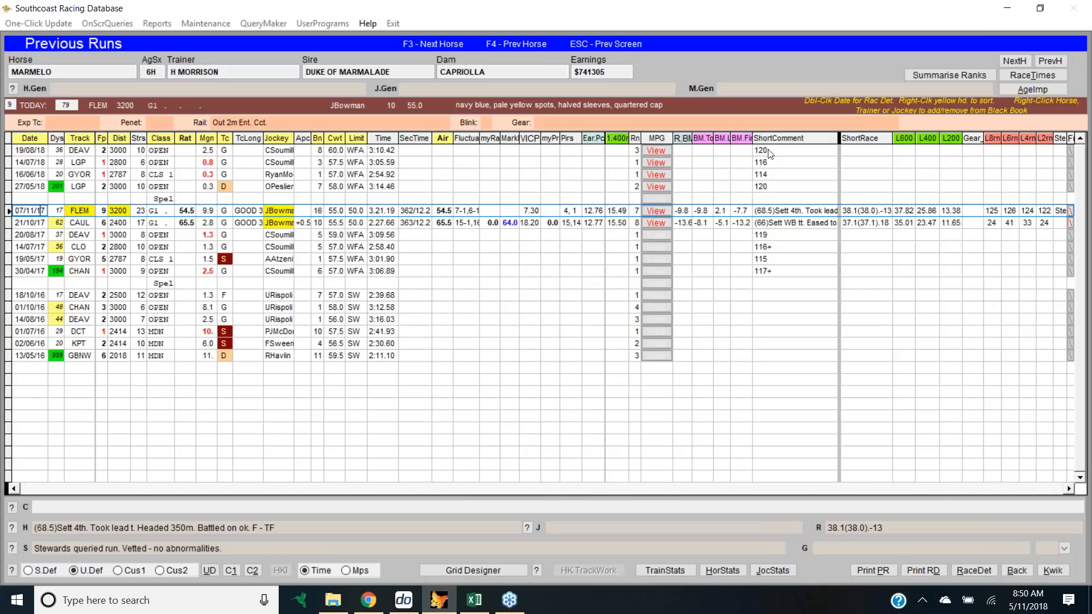
mouse_move(772, 182)
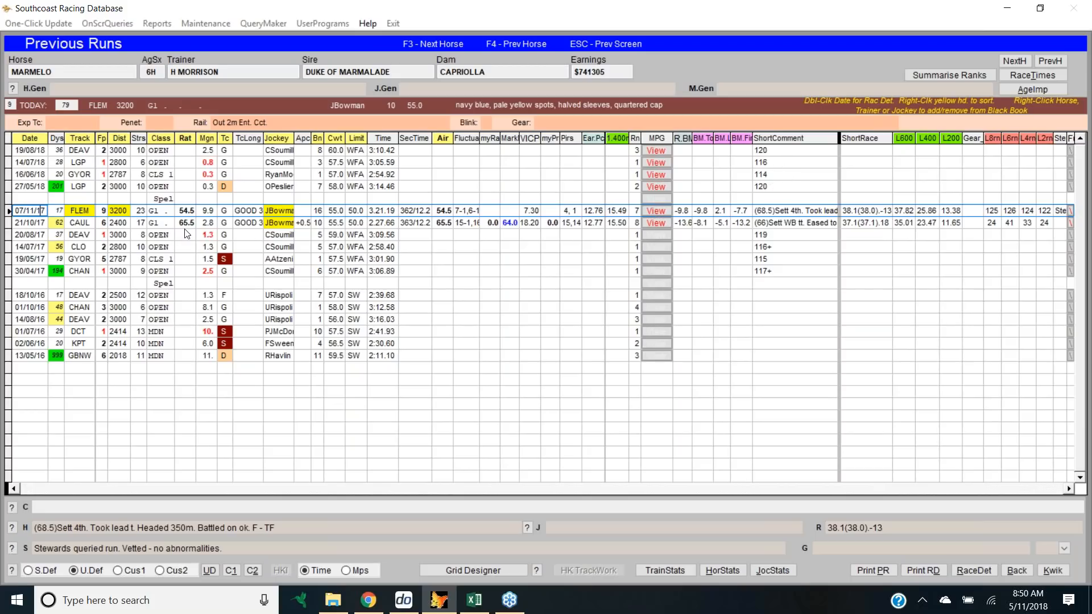
mouse_move(192, 232)
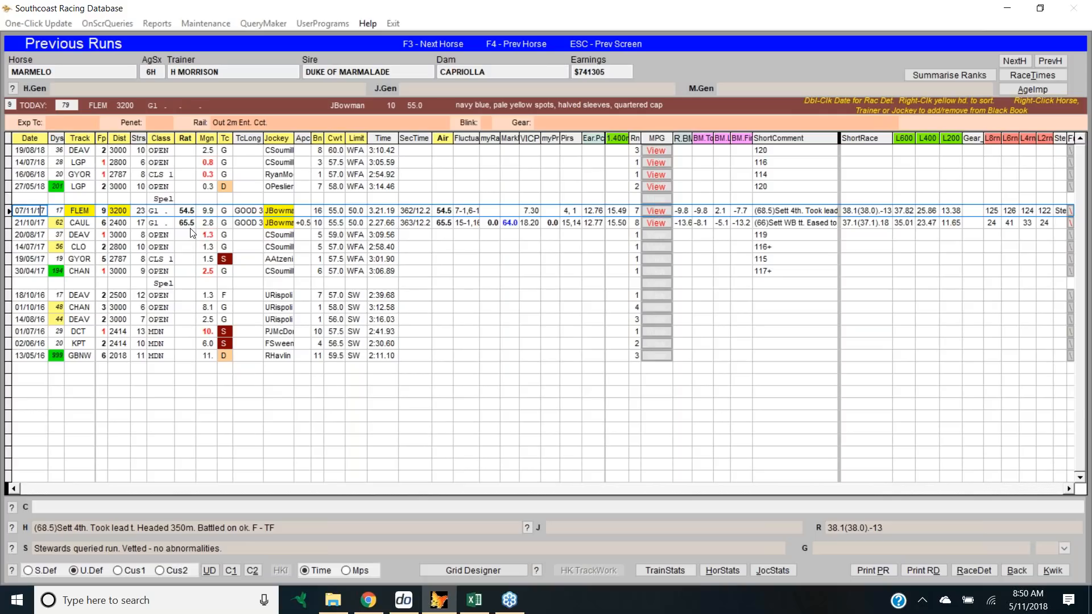
mouse_move(387, 336)
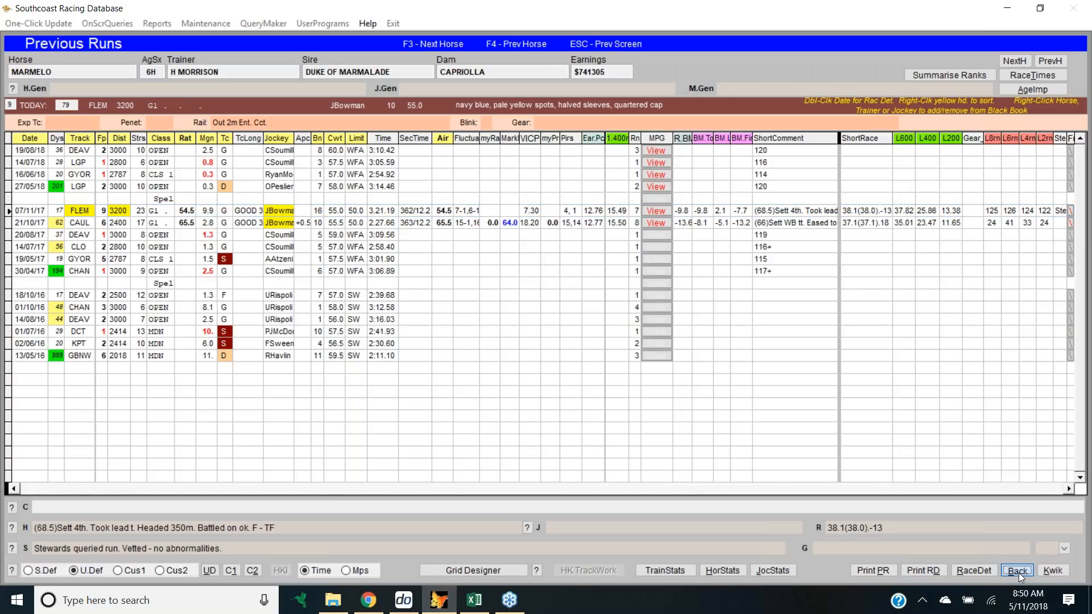
left_click(1017, 571)
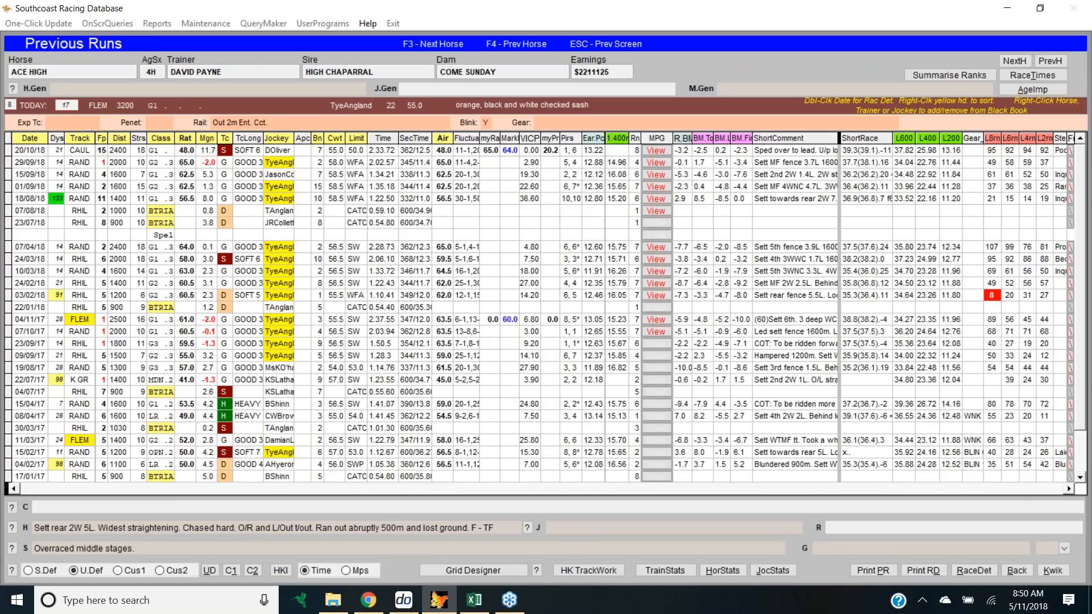
Show the comment and stewards' note for ACE HIGH's 20/10/18 Caulfield G1 run.
left_click(29, 150)
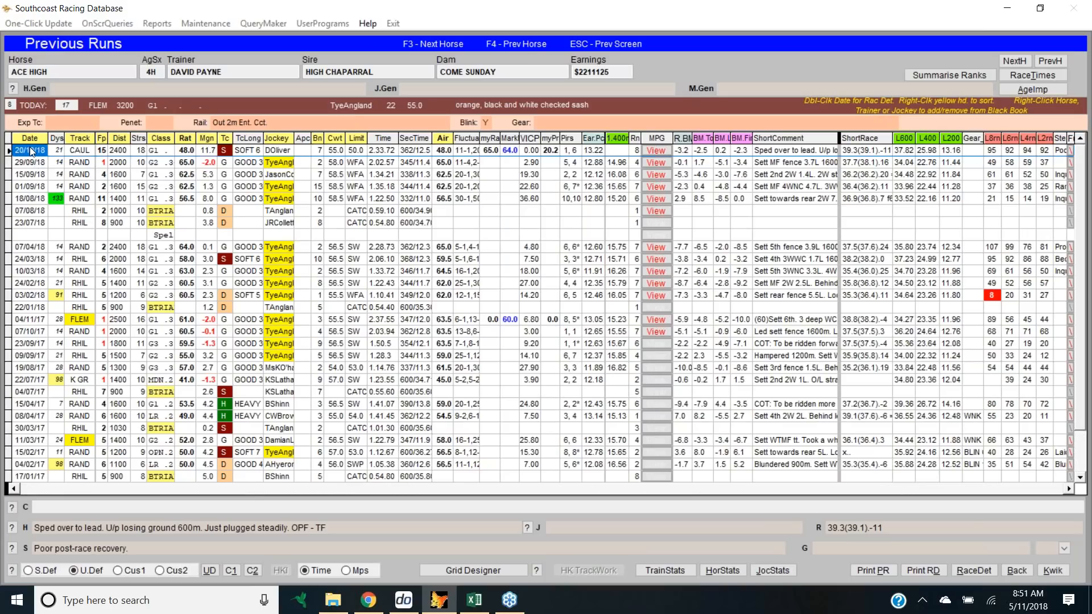
mouse_move(115, 174)
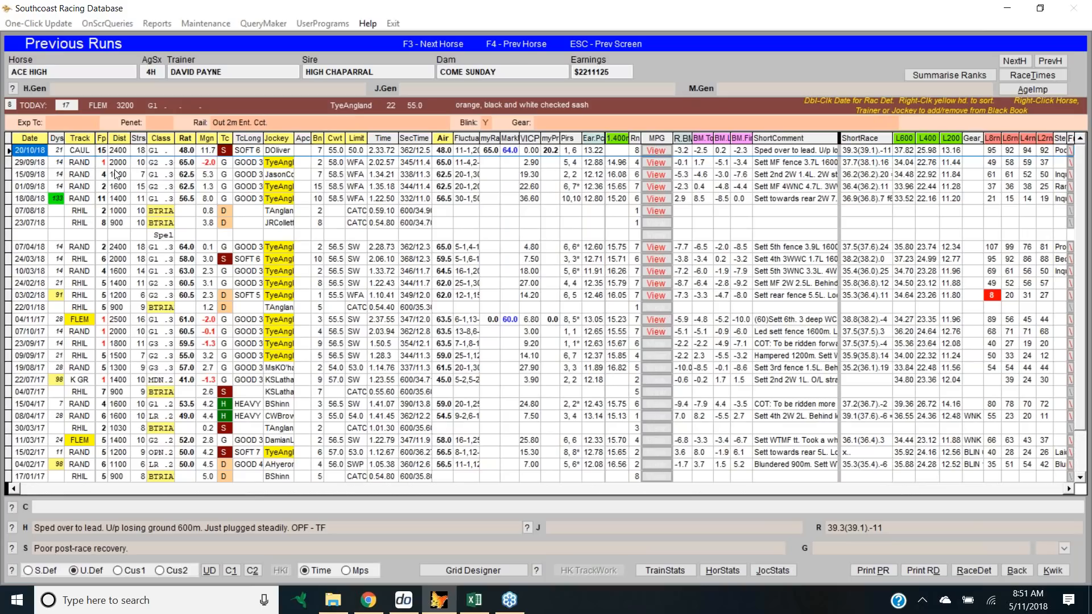
mouse_move(193, 171)
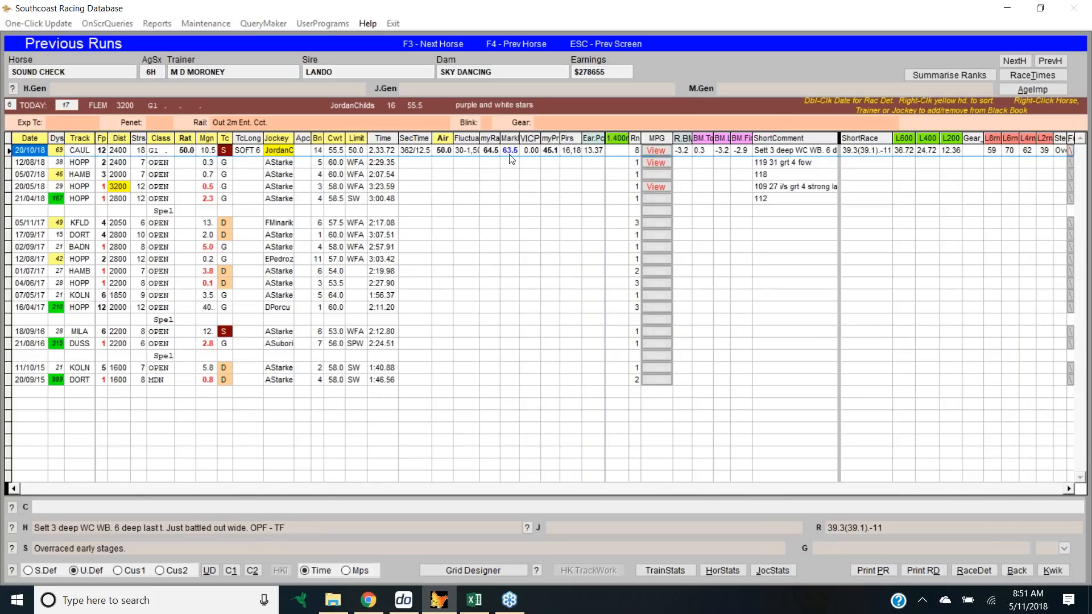
mouse_move(728, 391)
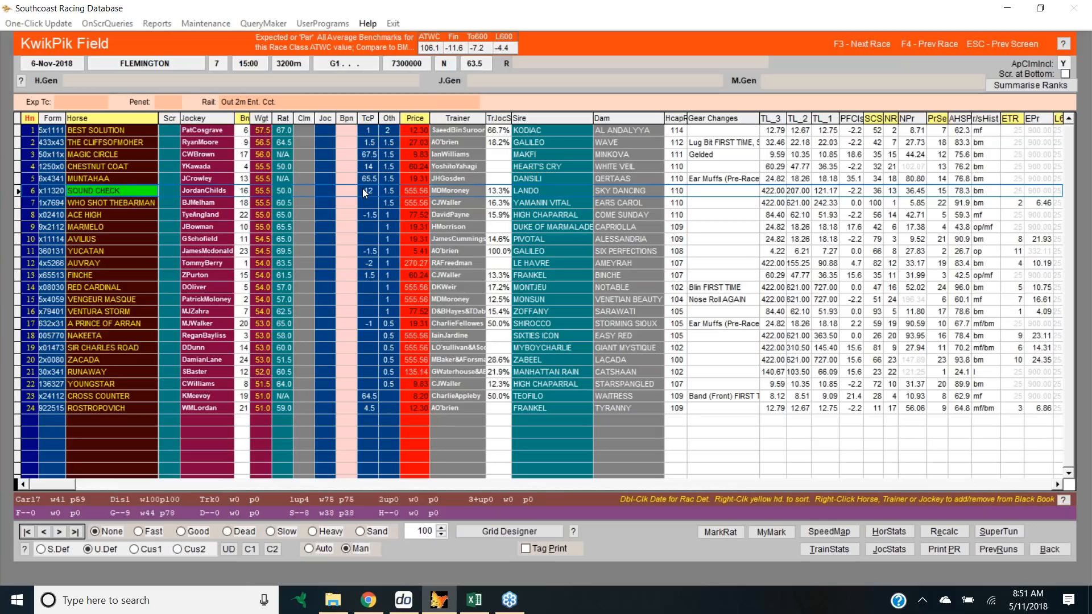
View the GYOR 25/08/18 race, pick MUNTAHAA, then leave its run history for Chestnut Coat.
left_click(91, 178)
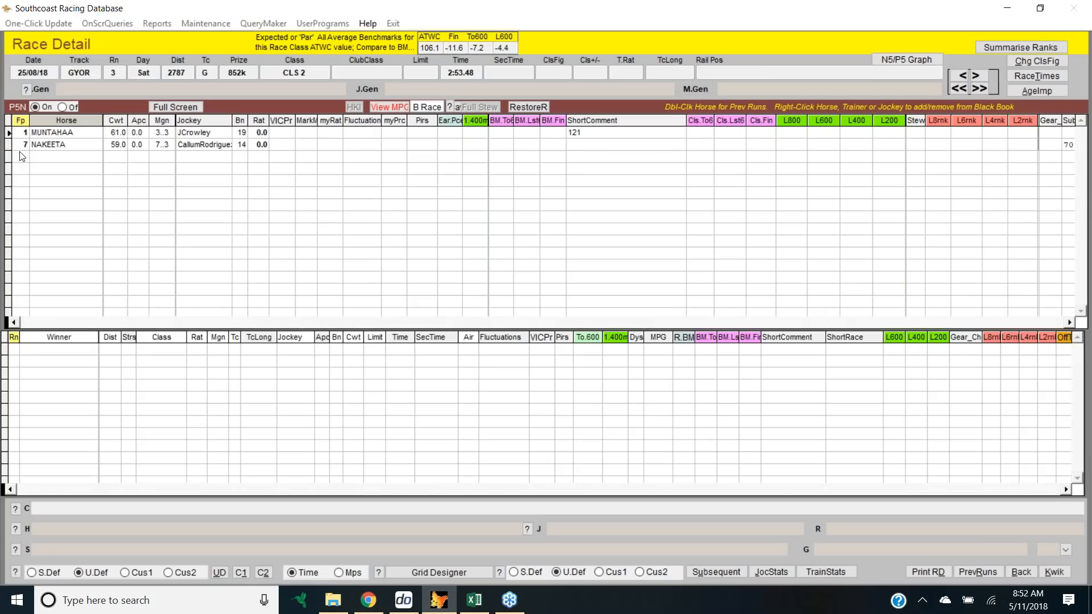
left_click(53, 133)
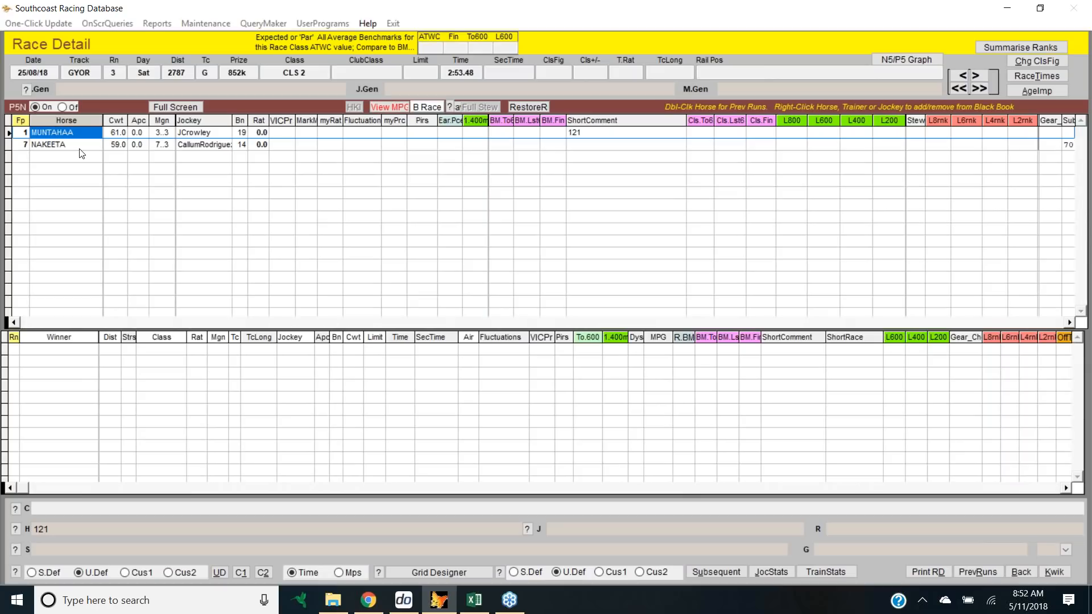
mouse_move(868, 552)
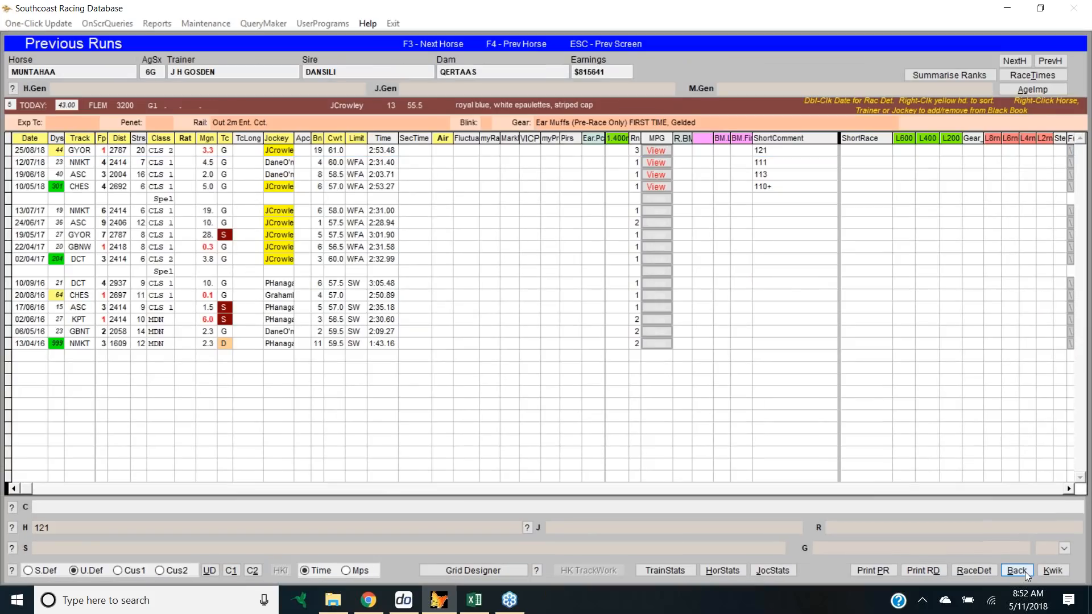
left_click(1016, 571)
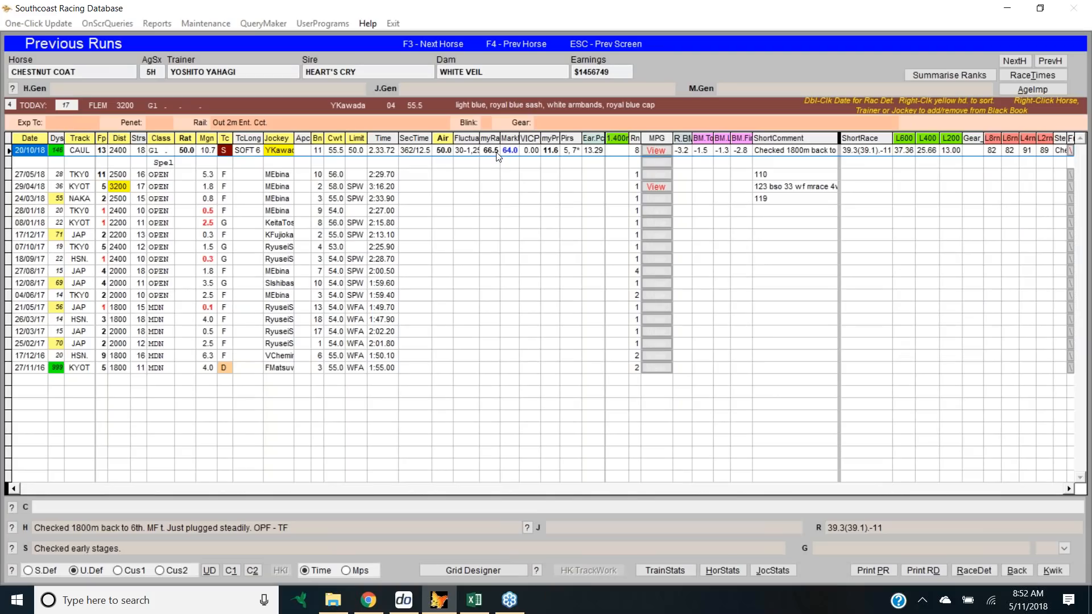
mouse_move(502, 157)
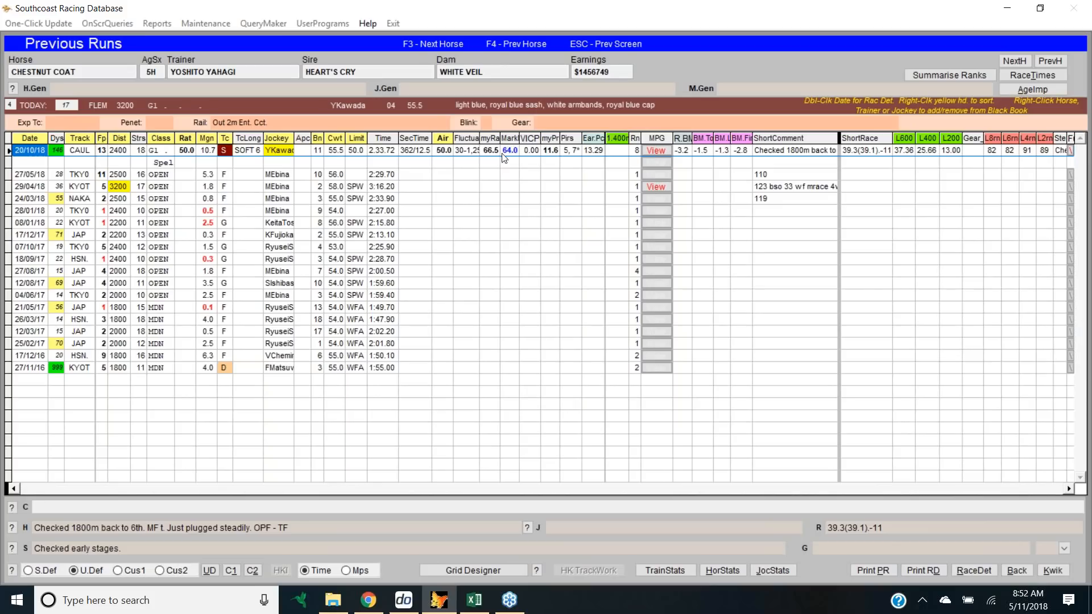
mouse_move(641, 291)
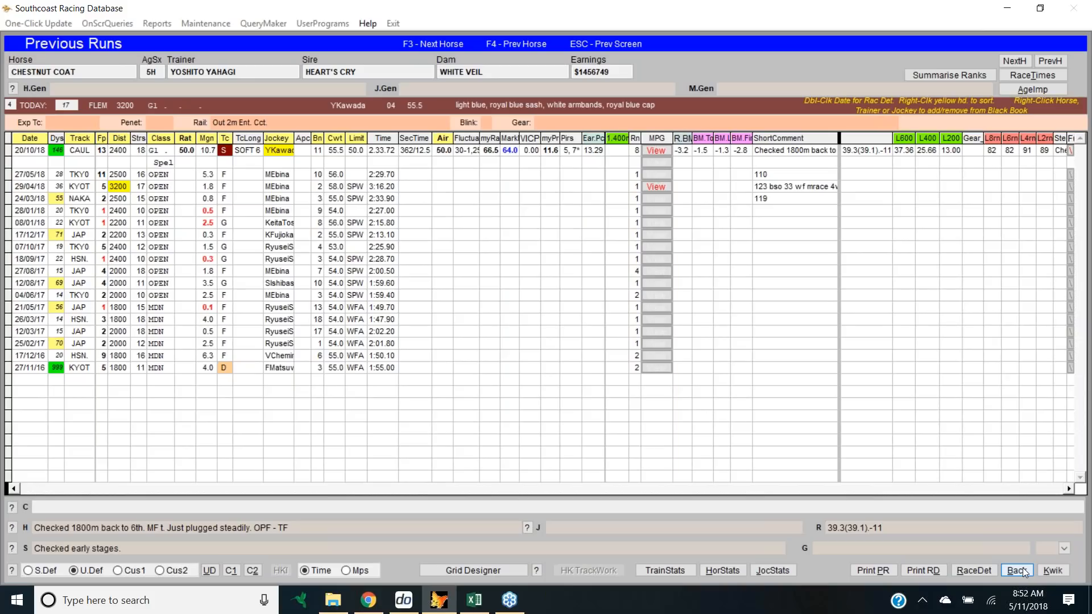
Return from Chestnut Coat's previous runs to the Flemington race 7 KwikPik field.
left_click(1016, 571)
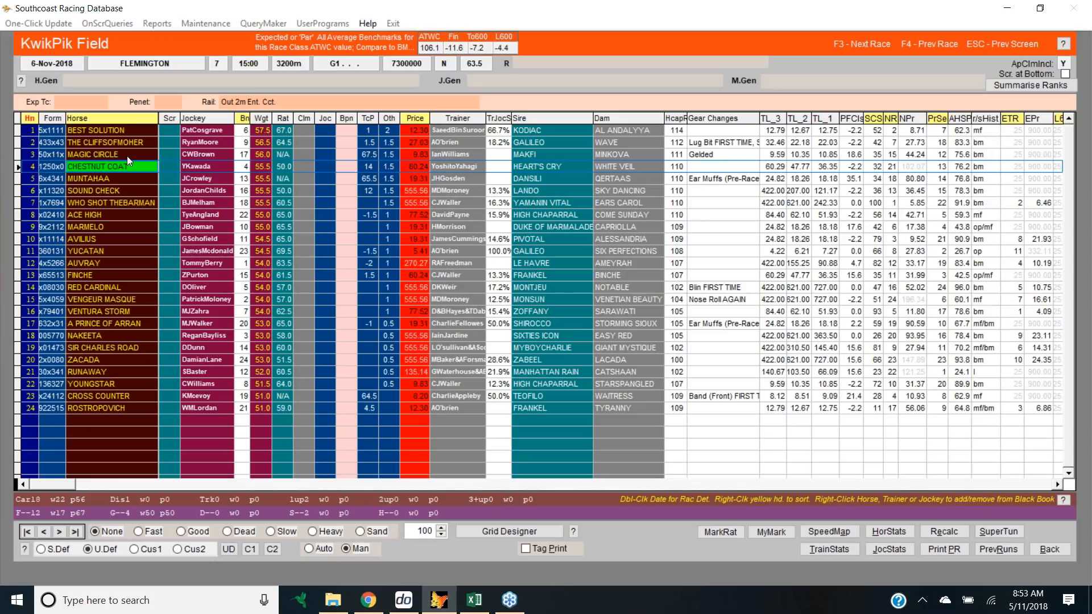
Bring up MAGIC CIRCLE's previous runs and show its 24/05/18 Sandown comment.
left_click(94, 154)
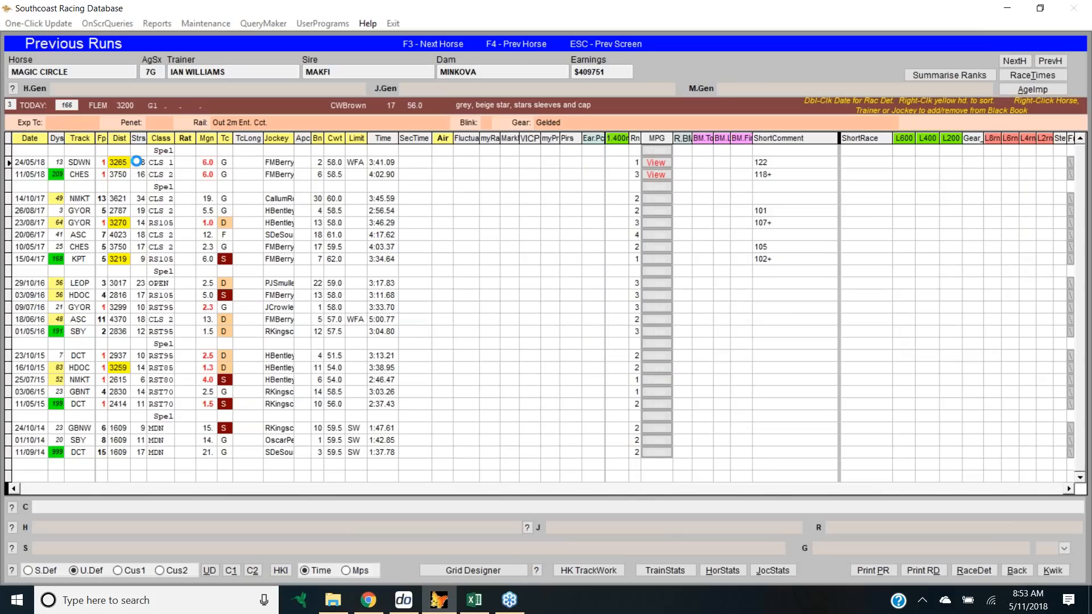
left_click(29, 162)
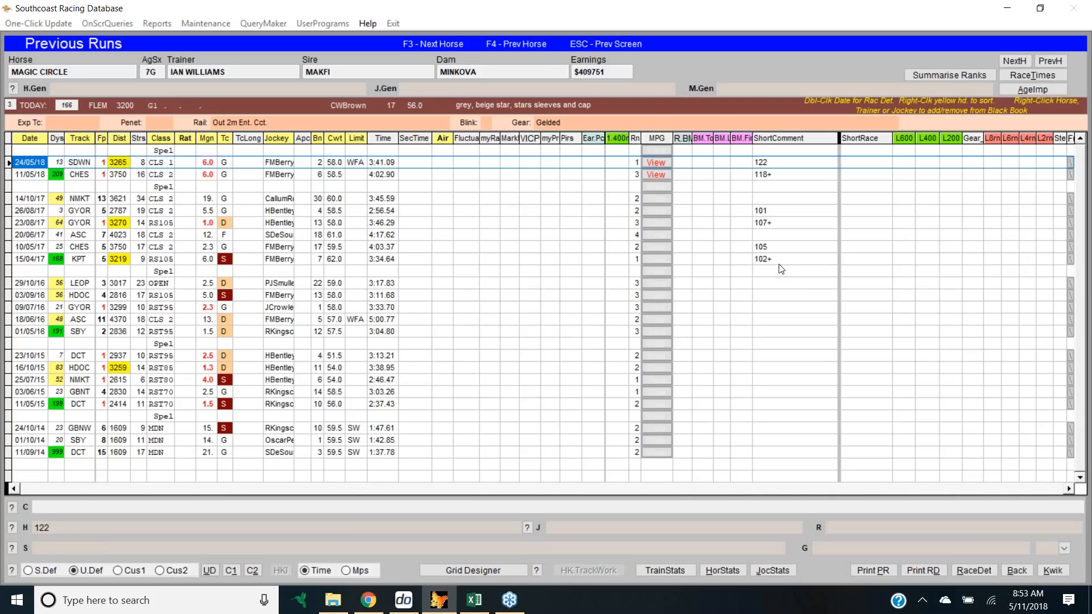
mouse_move(775, 257)
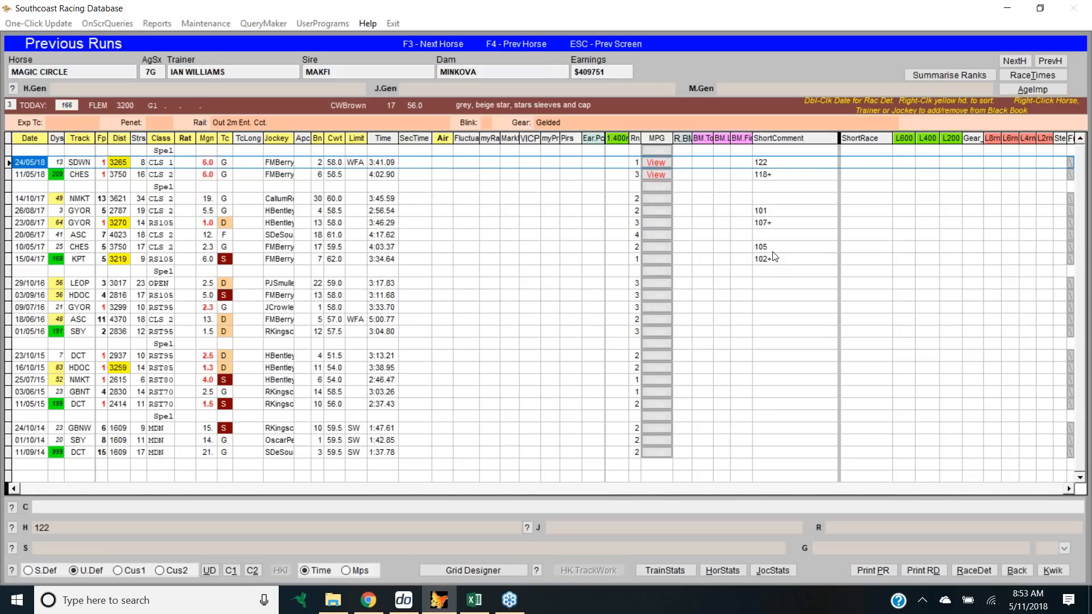
mouse_move(783, 230)
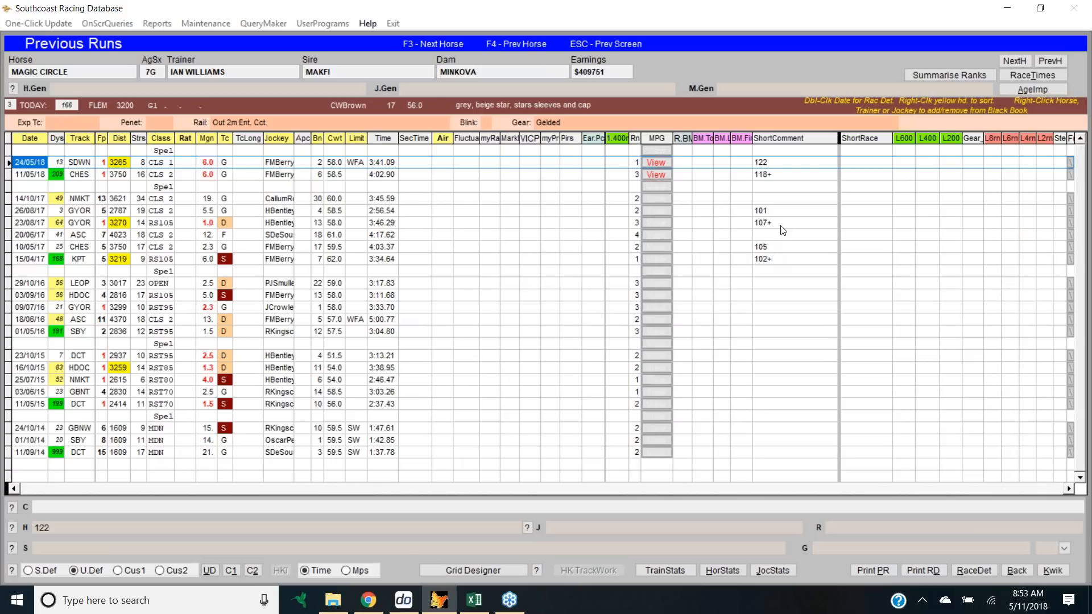
mouse_move(776, 232)
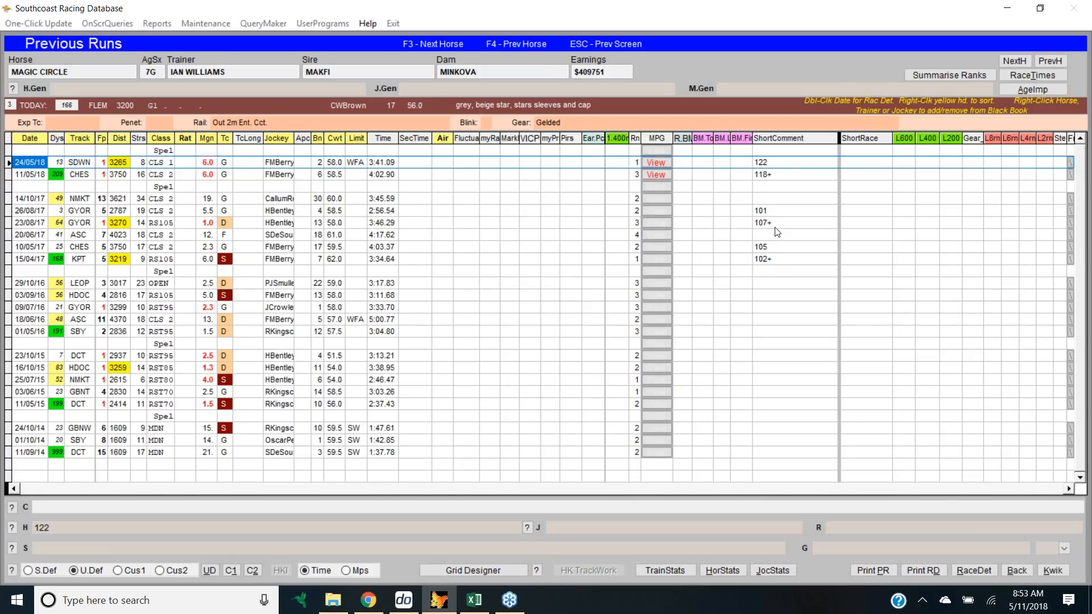
mouse_move(101, 187)
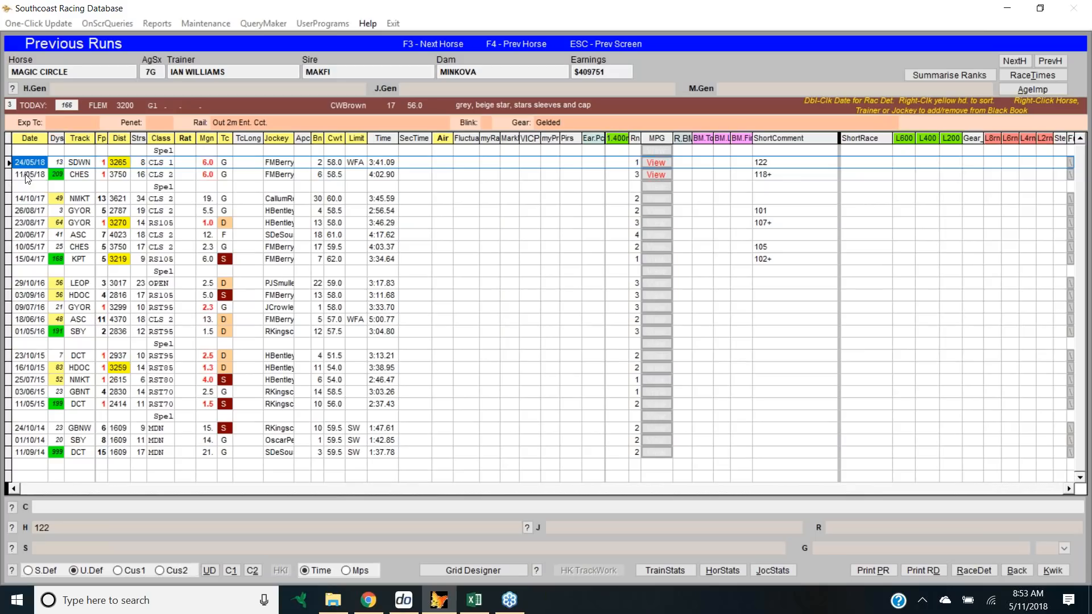
left_click(29, 174)
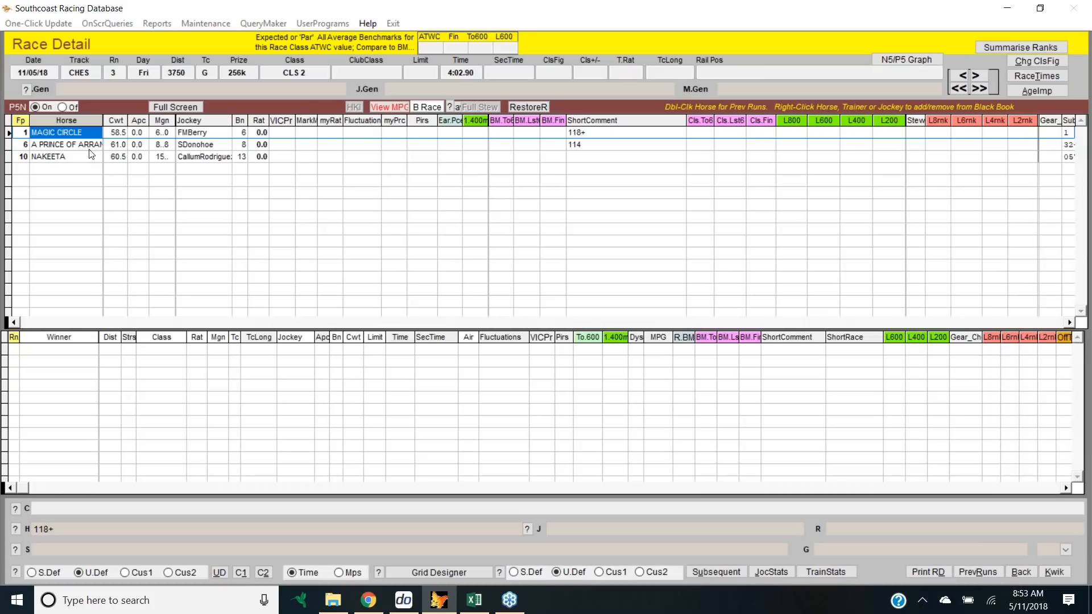
mouse_move(91, 149)
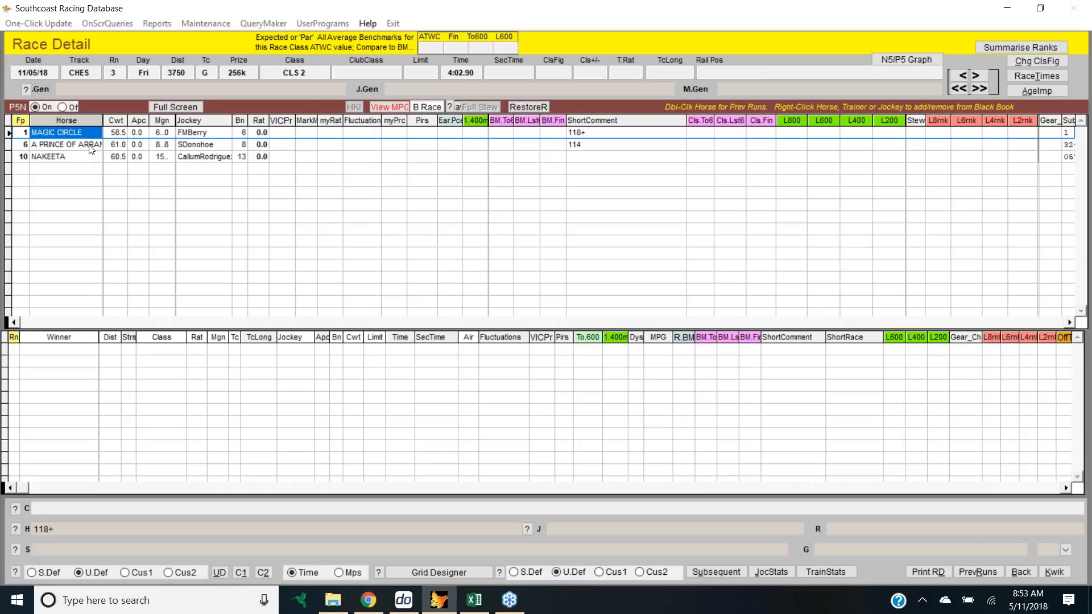
mouse_move(943, 545)
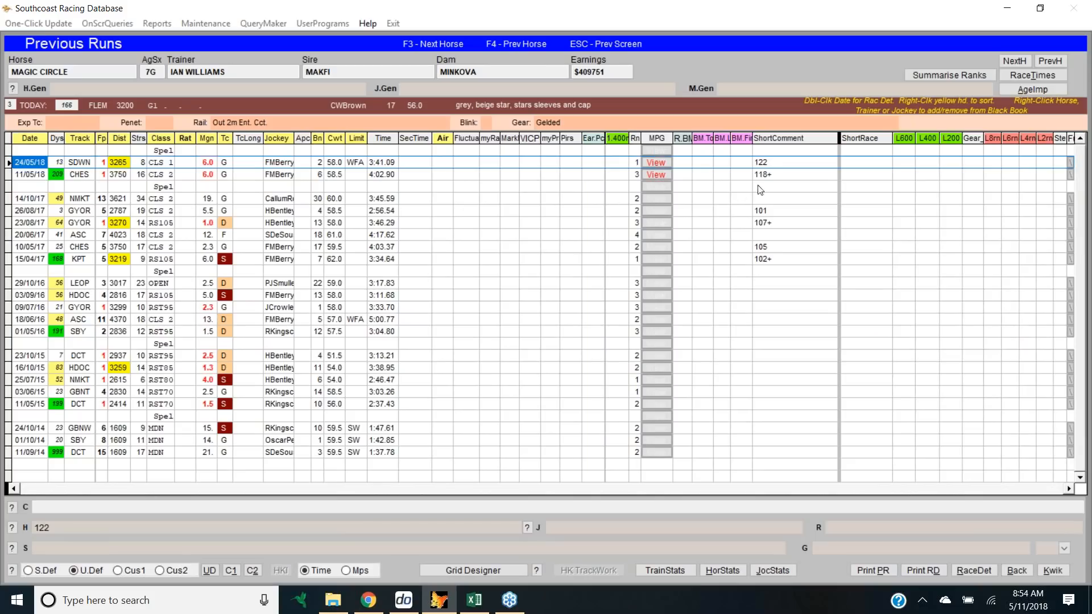
mouse_move(11, 145)
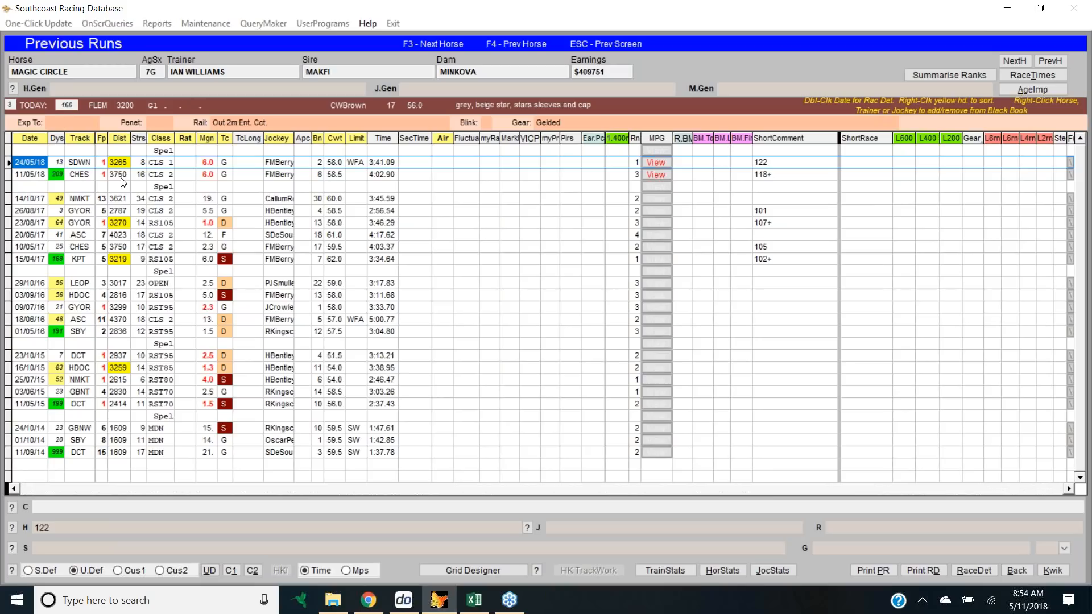
mouse_move(132, 166)
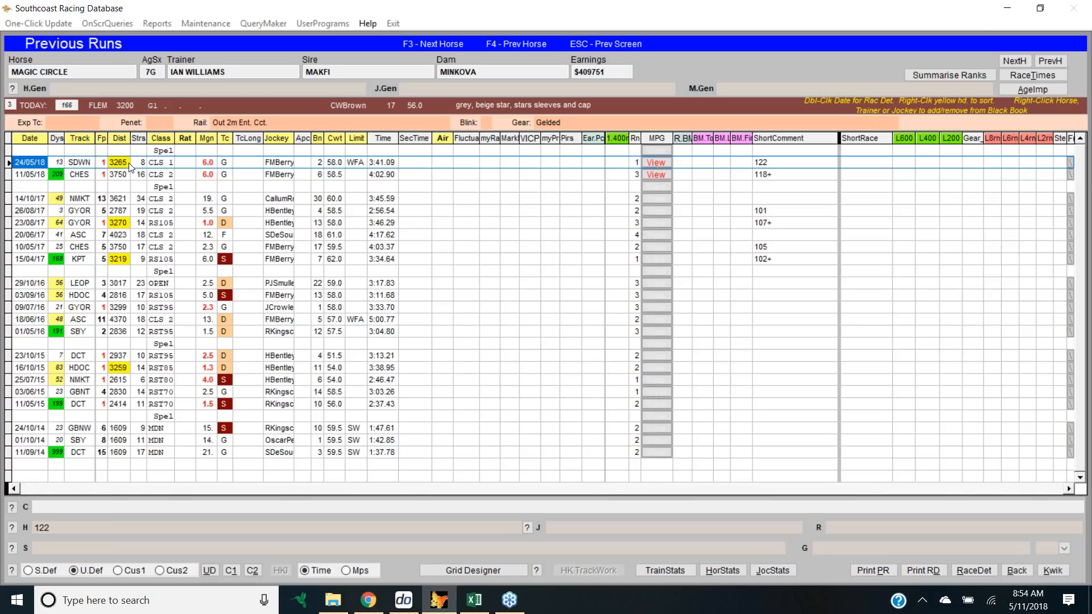
mouse_move(823, 273)
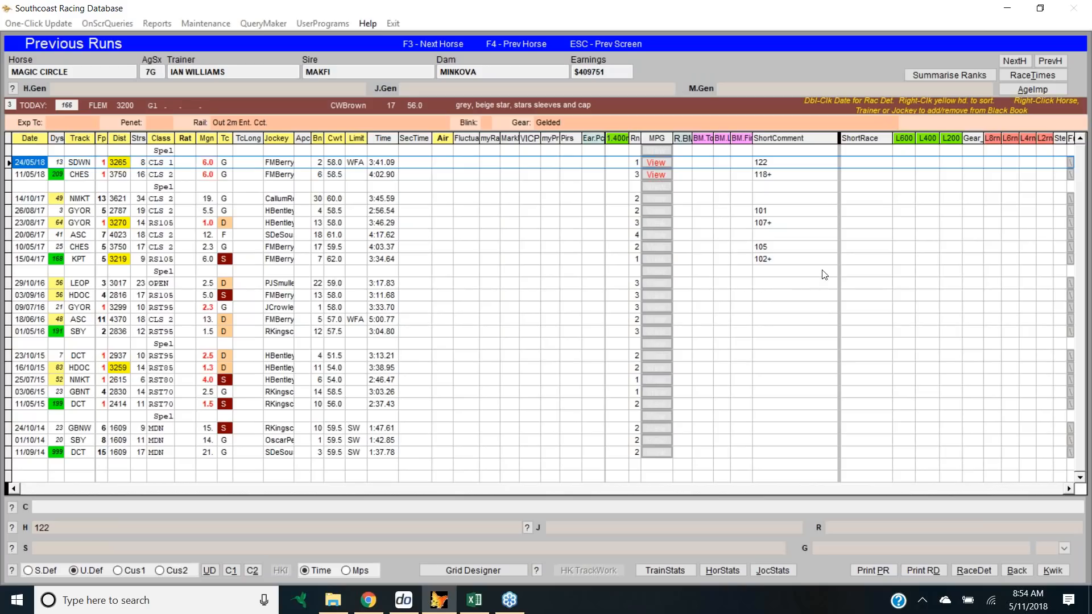
mouse_move(776, 153)
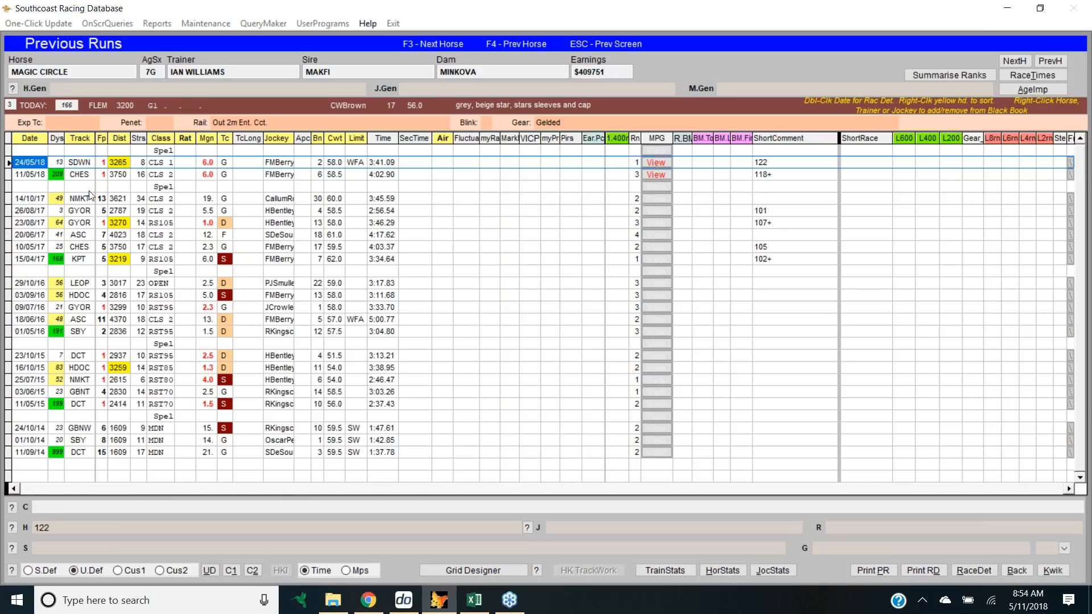
mouse_move(518, 206)
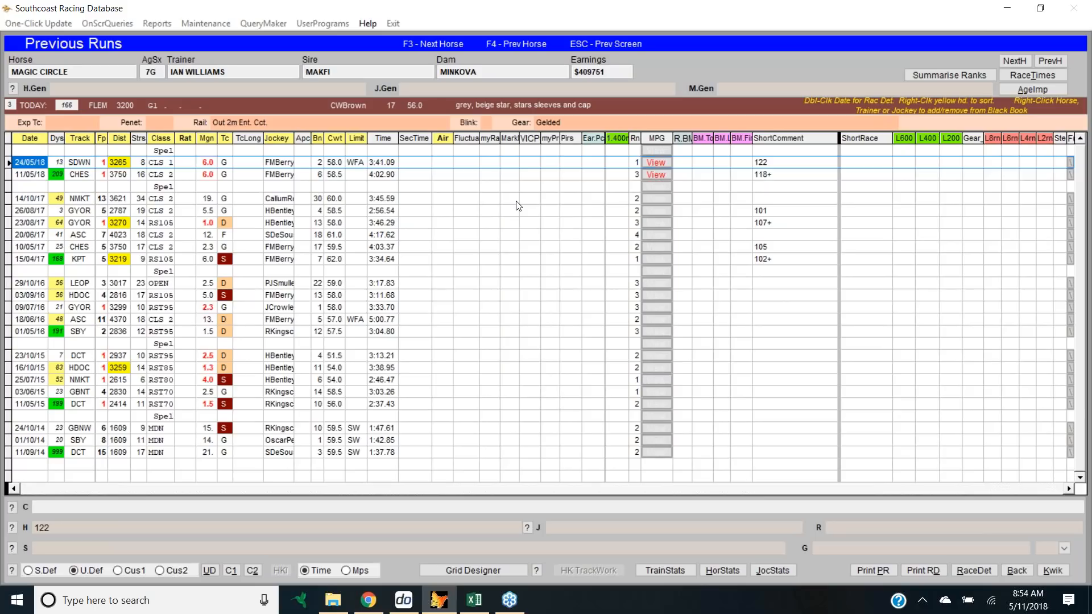
mouse_move(660, 204)
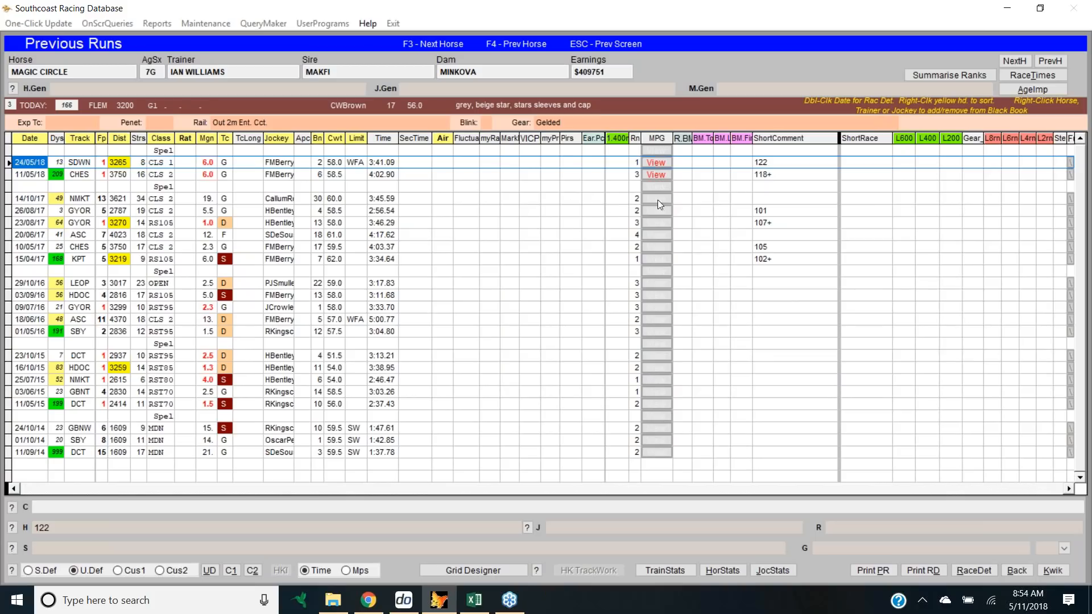
mouse_move(770, 215)
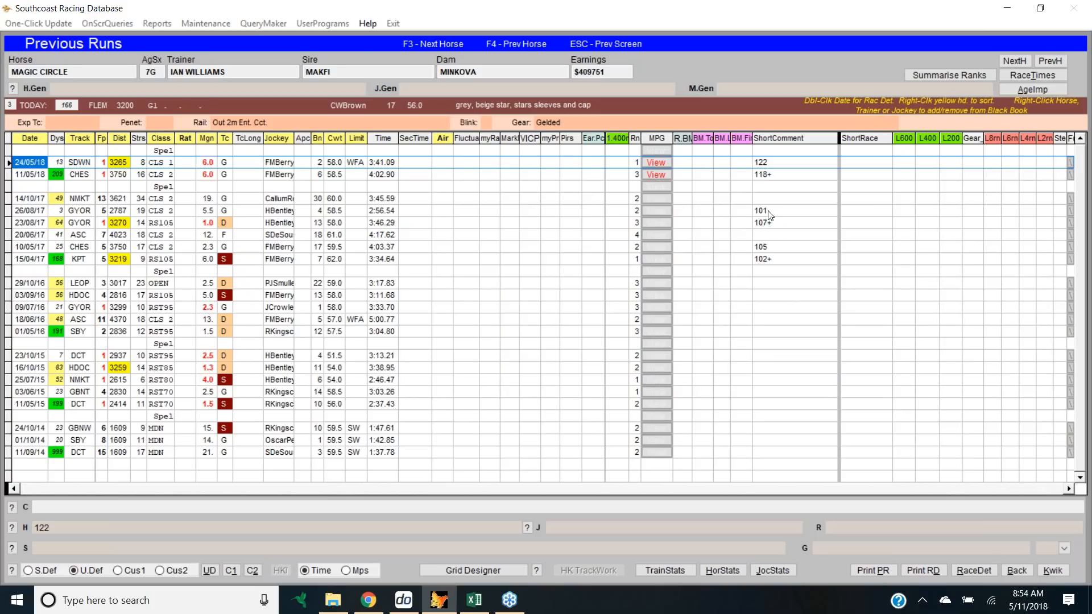
mouse_move(766, 185)
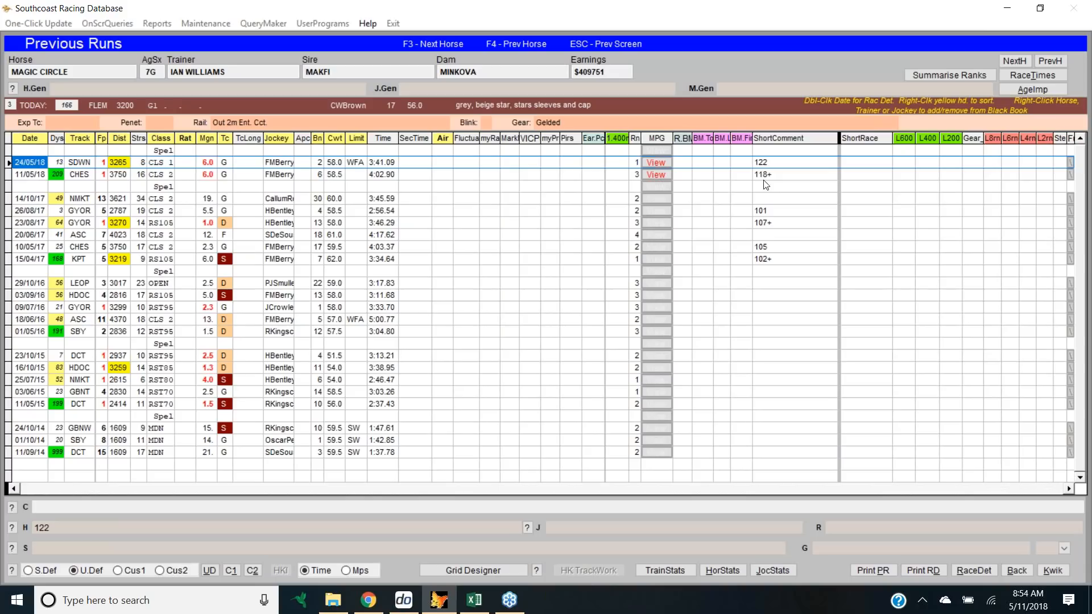
mouse_move(765, 170)
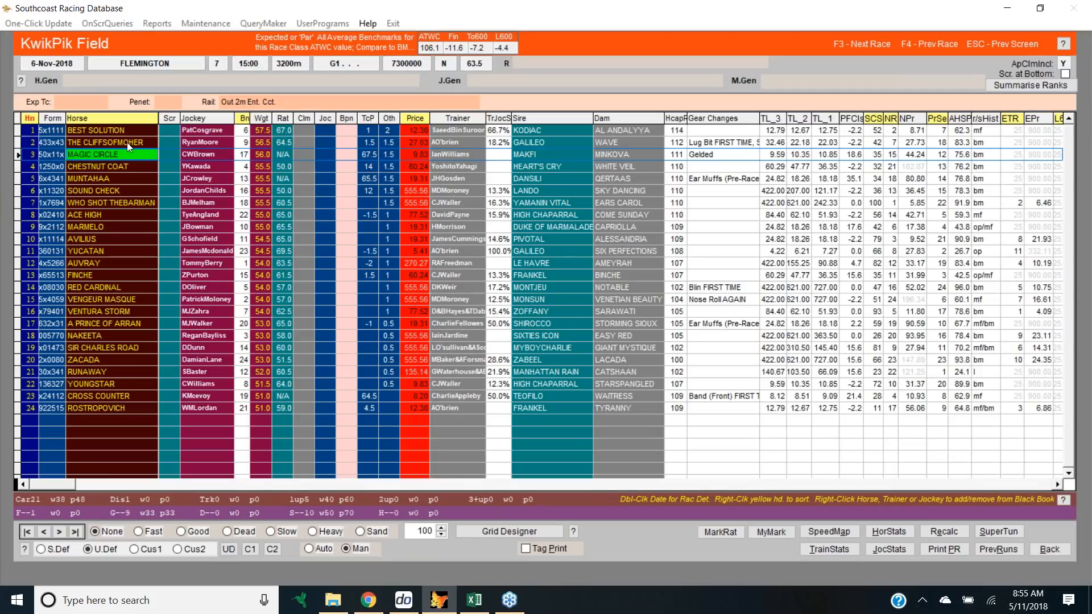
Bring up THE CLIFFSOFMOHER's previous runs with its 13/10/18 Caulfield comment.
left_click(105, 142)
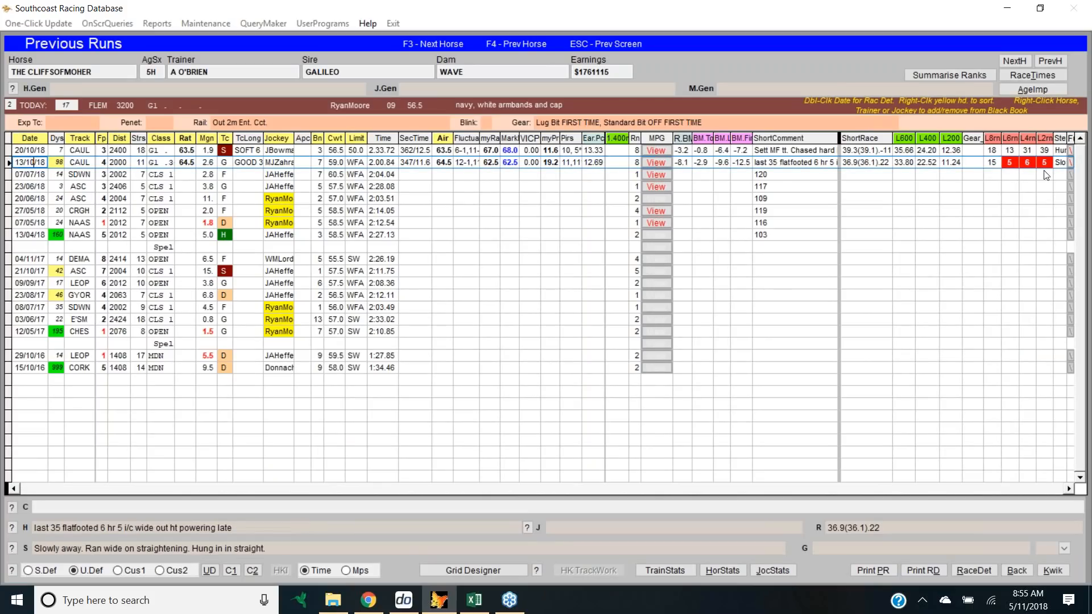
mouse_move(1058, 178)
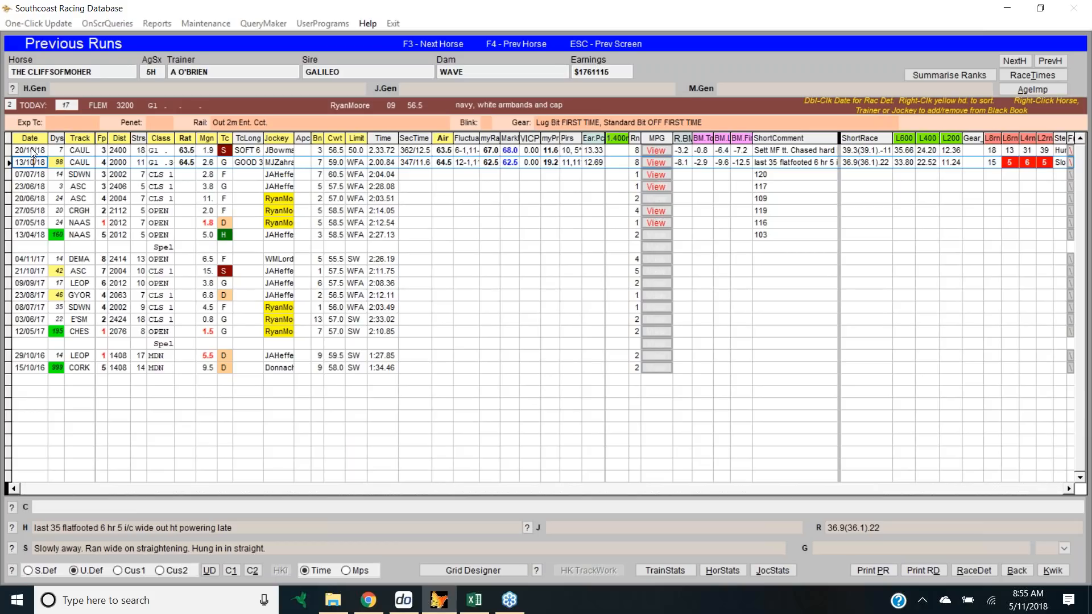
mouse_move(33, 153)
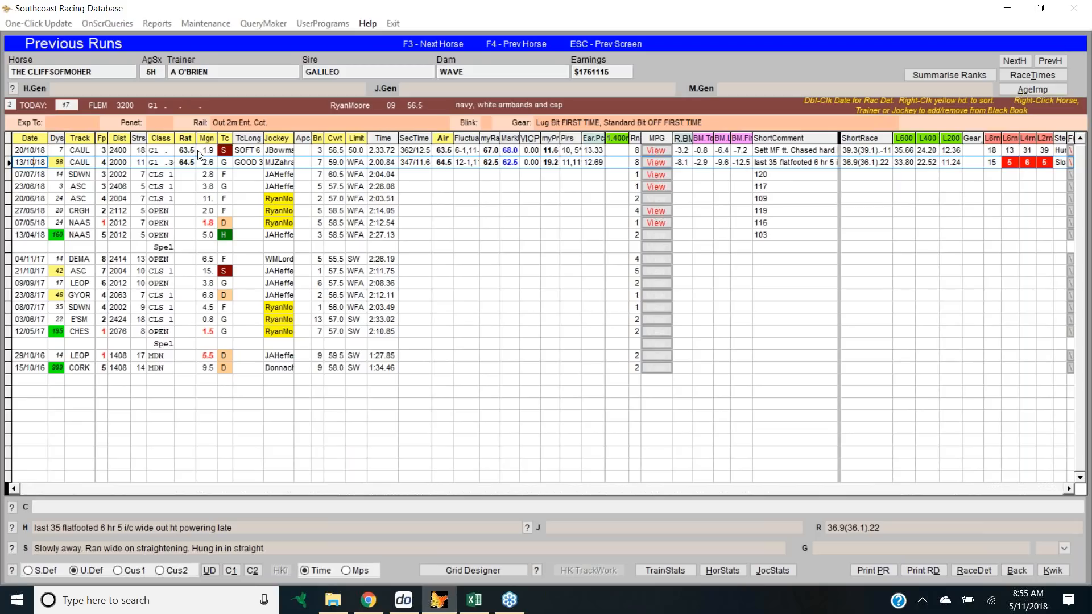
mouse_move(198, 158)
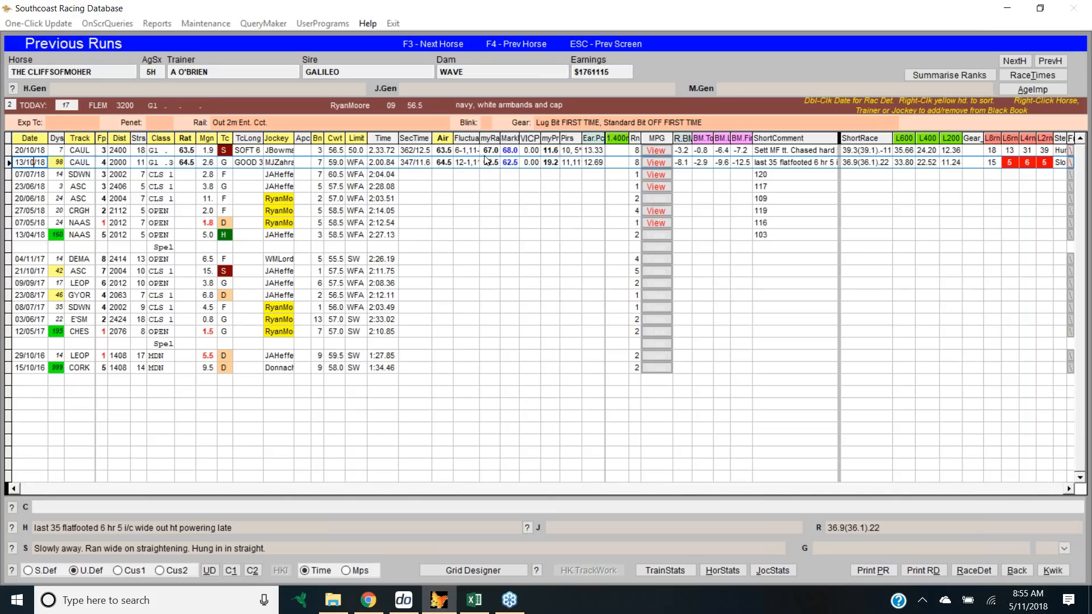
mouse_move(186, 158)
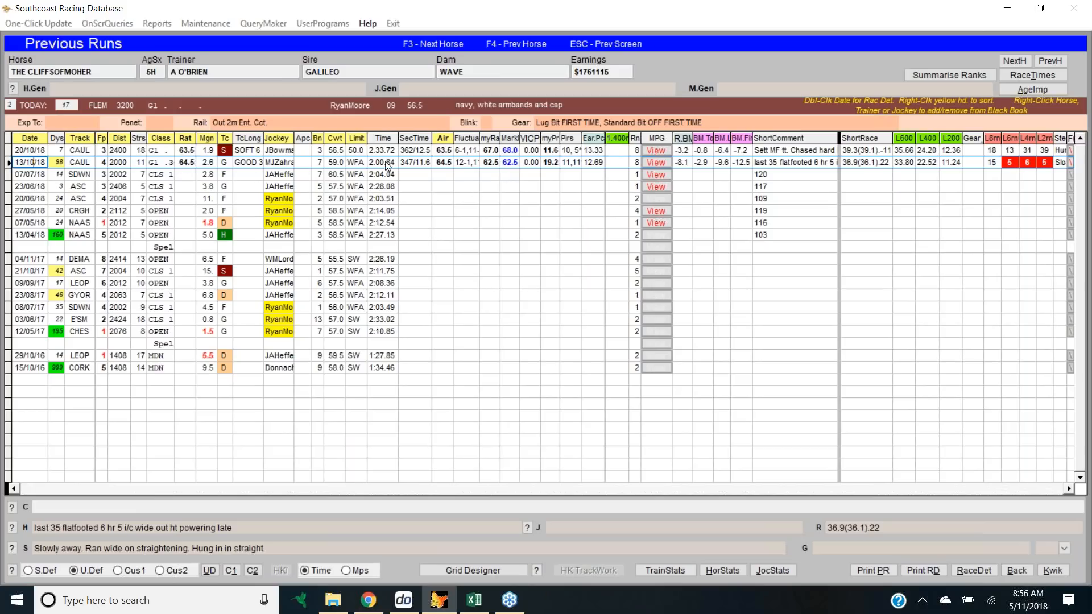
mouse_move(483, 159)
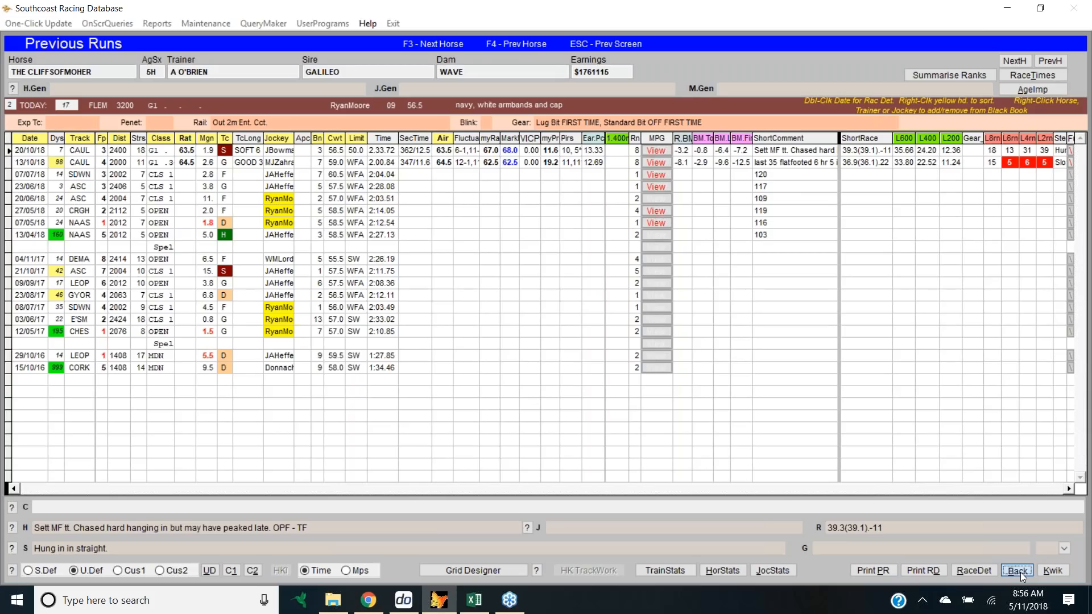
Return to the race 7 field and highlight BEST SOLUTION's row.
left_click(1014, 570)
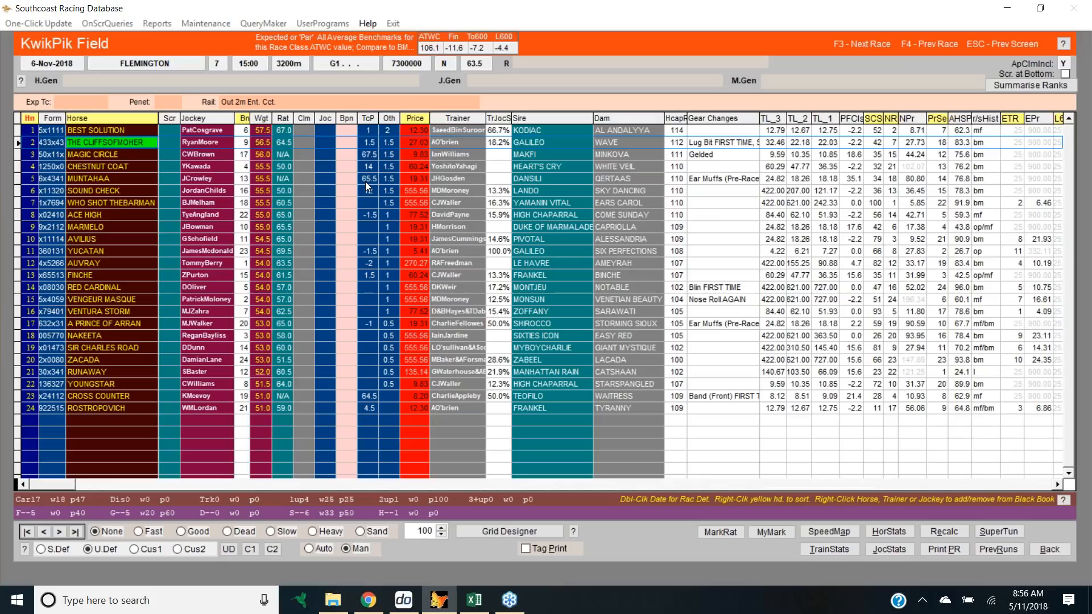
left_click(104, 130)
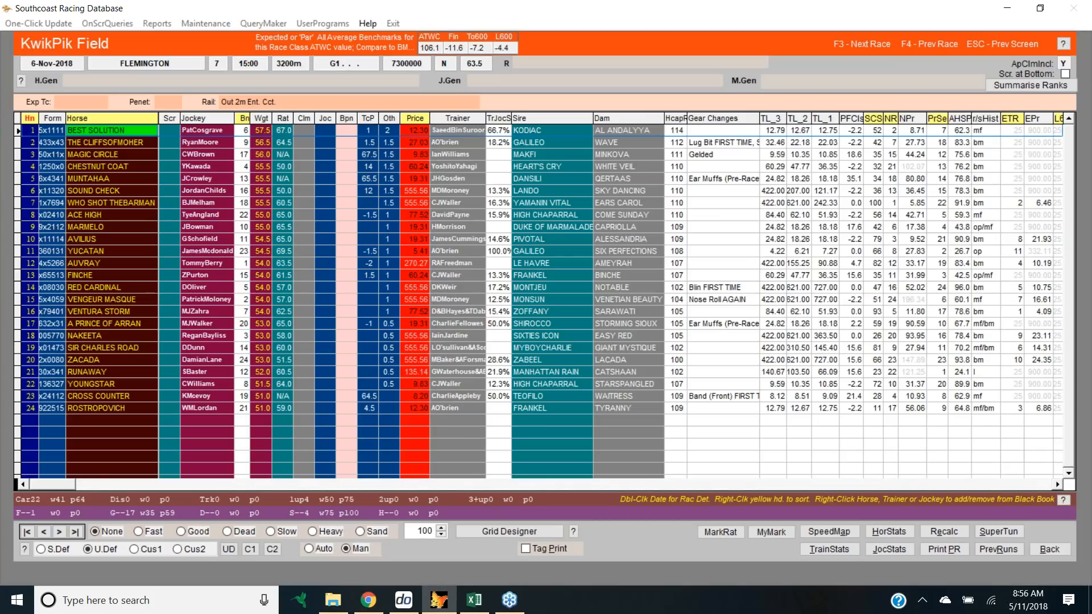
Bring up BEST SOLUTION's previous runs with its 20/10/18 Caulfield comment.
double_click(93, 130)
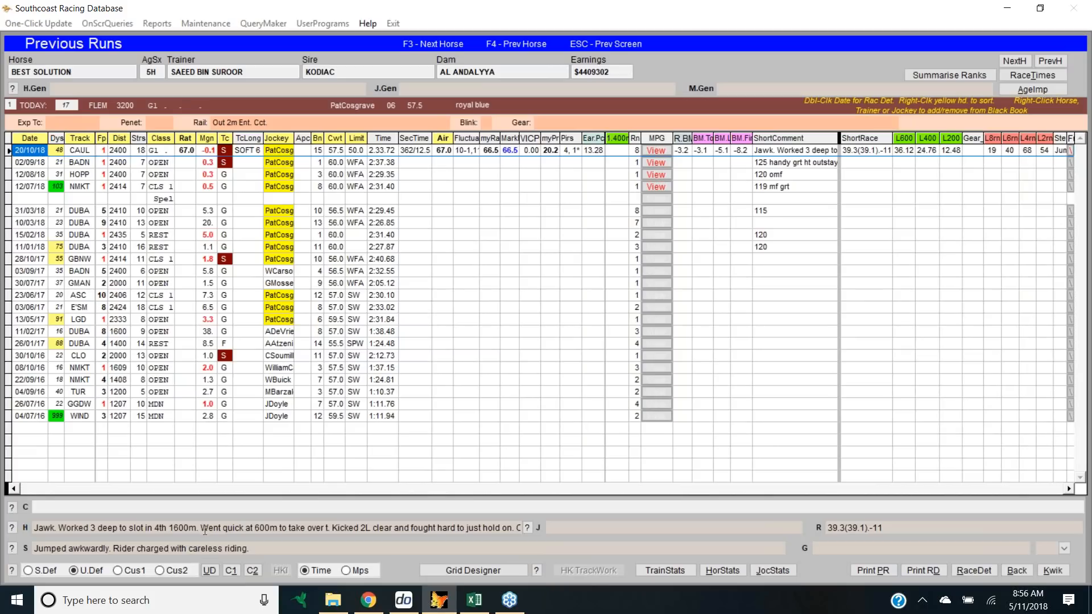
mouse_move(460, 500)
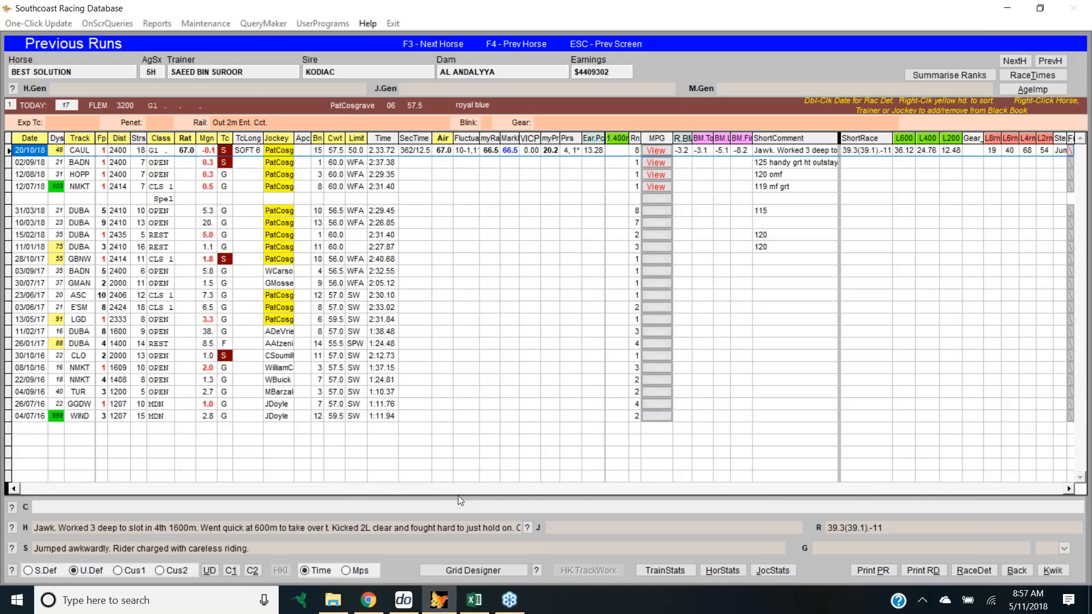
mouse_move(493, 157)
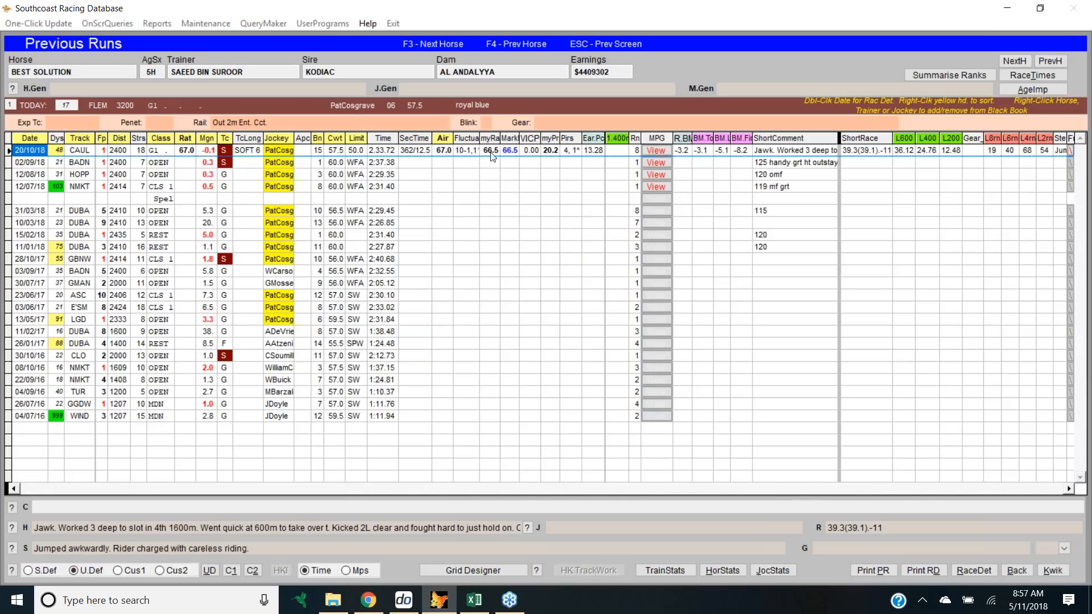
mouse_move(487, 152)
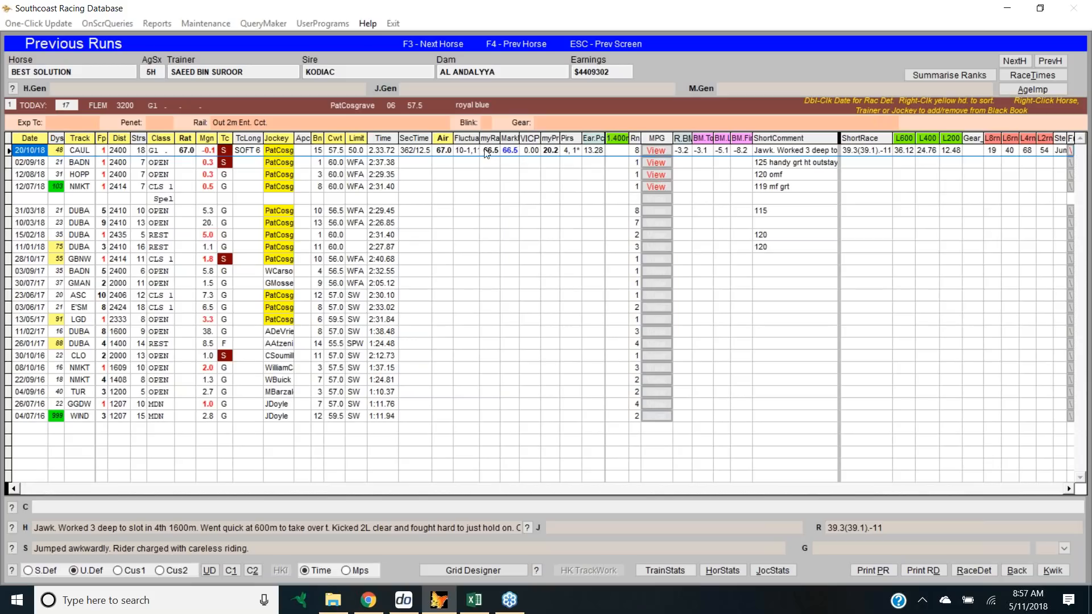
mouse_move(258, 167)
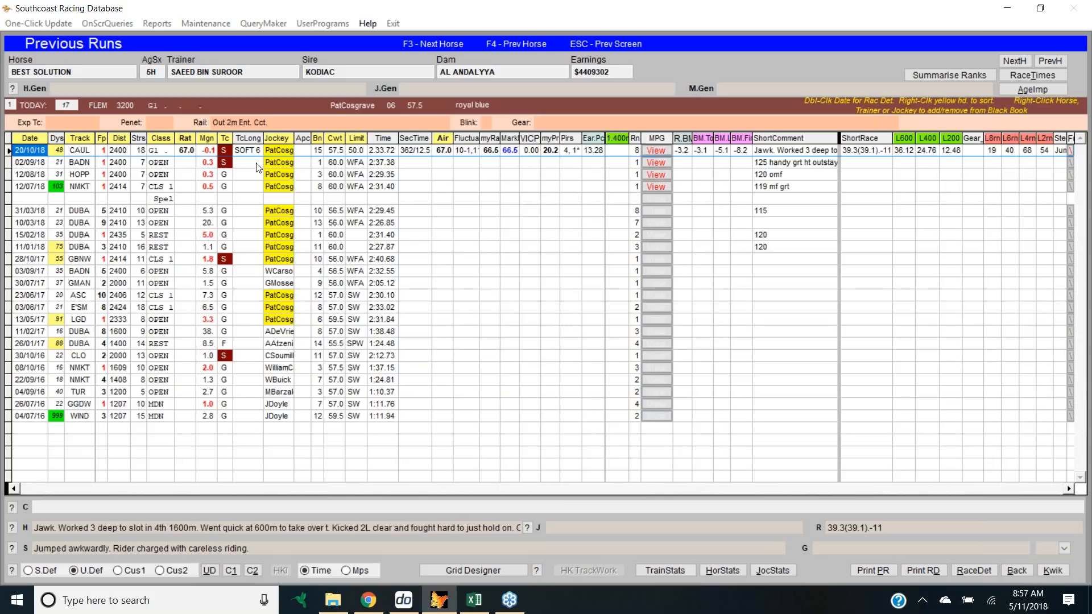
mouse_move(183, 157)
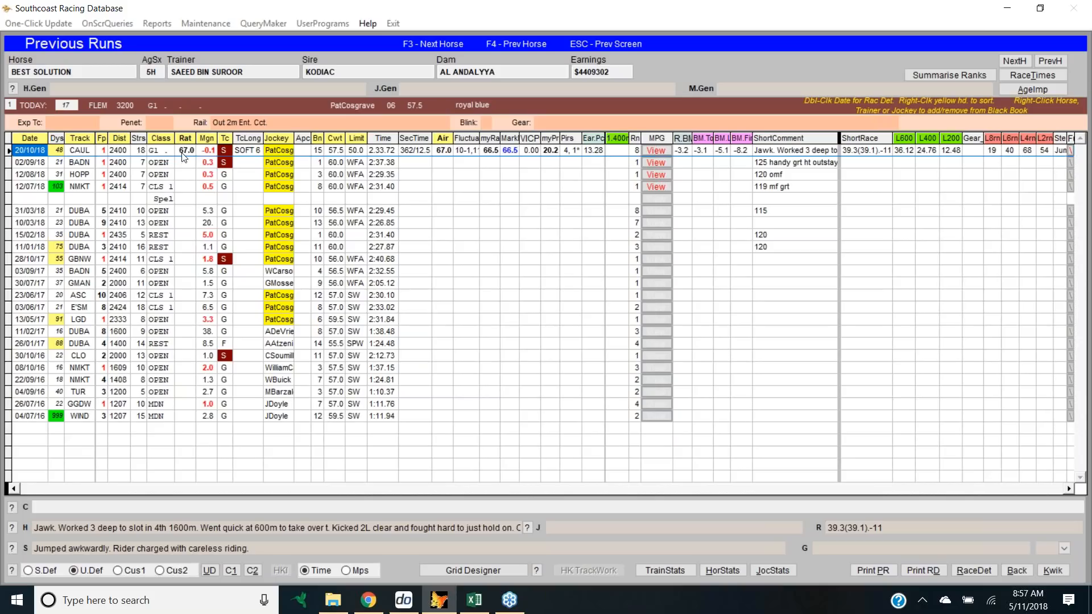
mouse_move(198, 158)
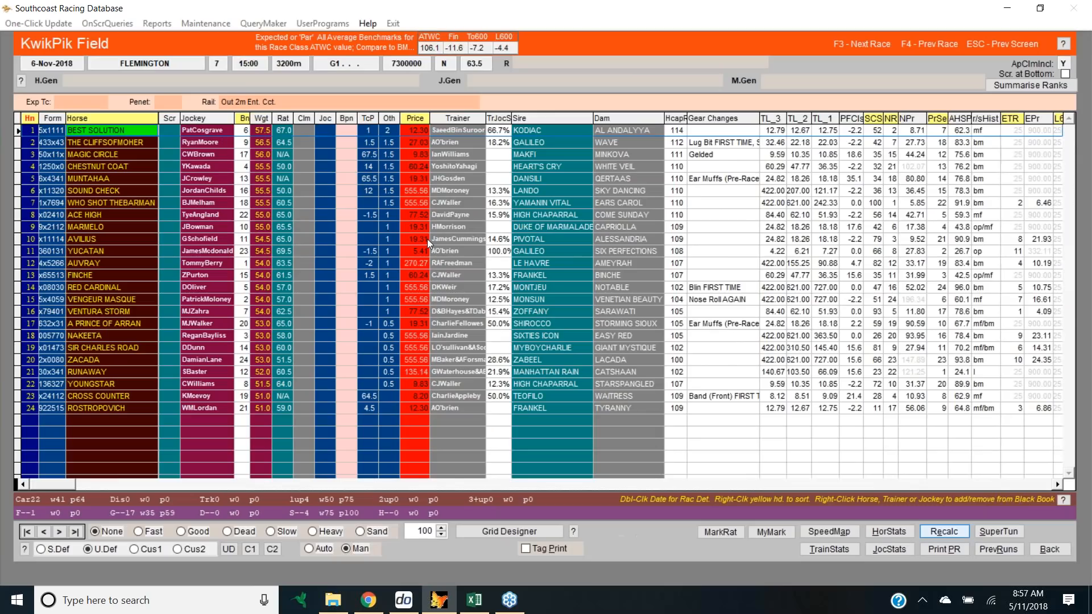
mouse_move(420, 263)
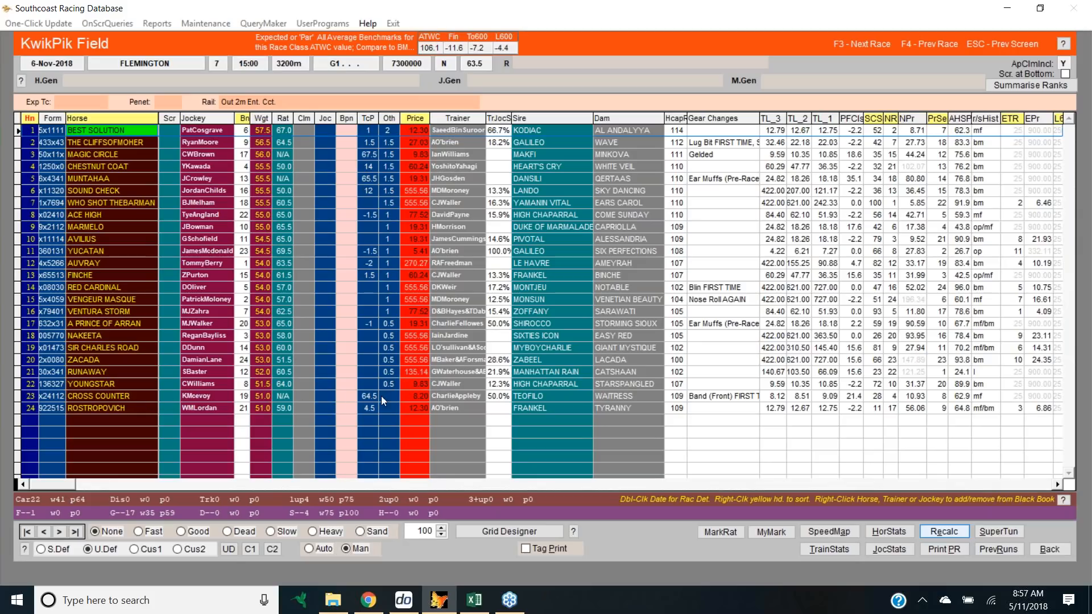
mouse_move(373, 424)
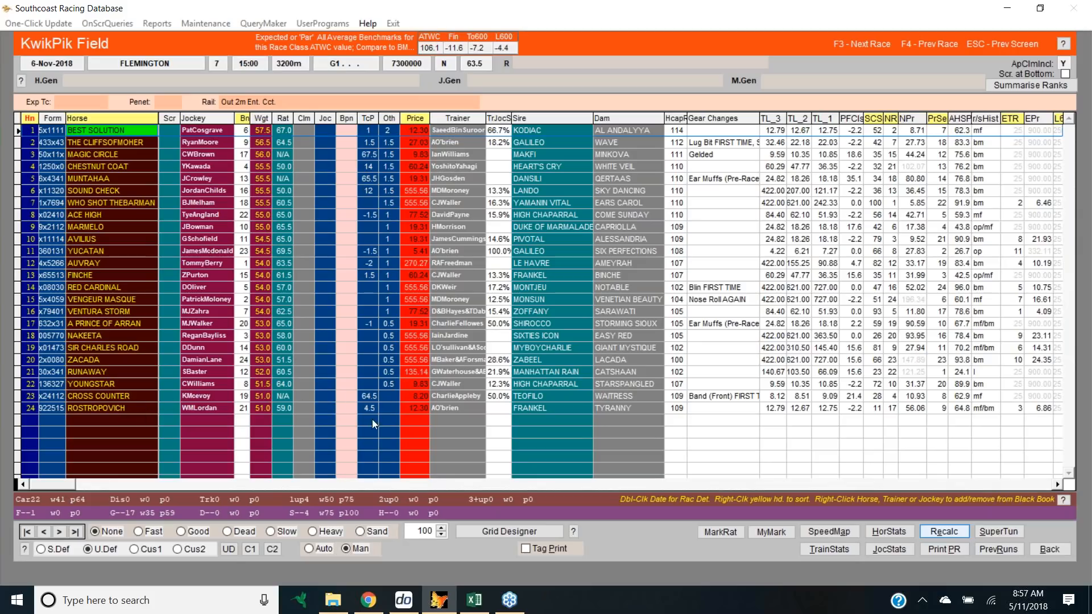
mouse_move(637, 382)
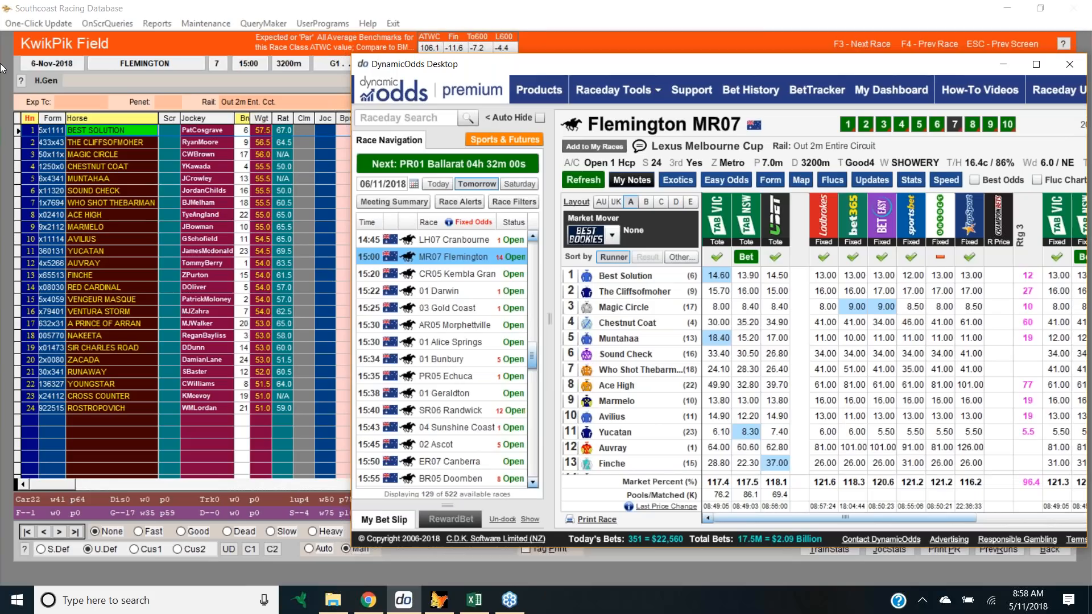
Maximize the DynamicOdds odds board for the Flemington race 7 runners.
left_click(1036, 65)
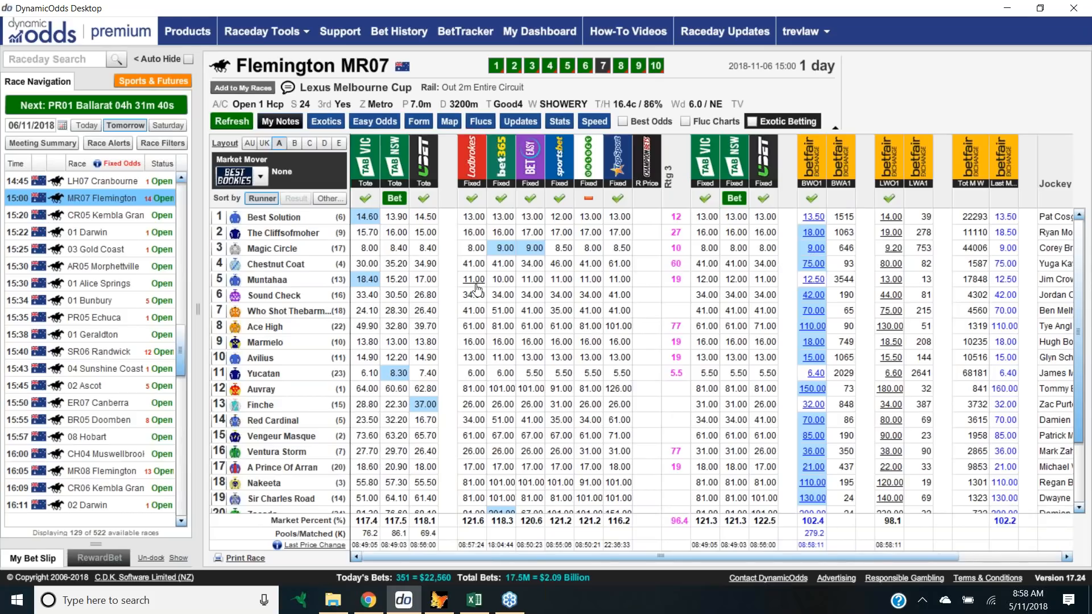
mouse_move(630, 296)
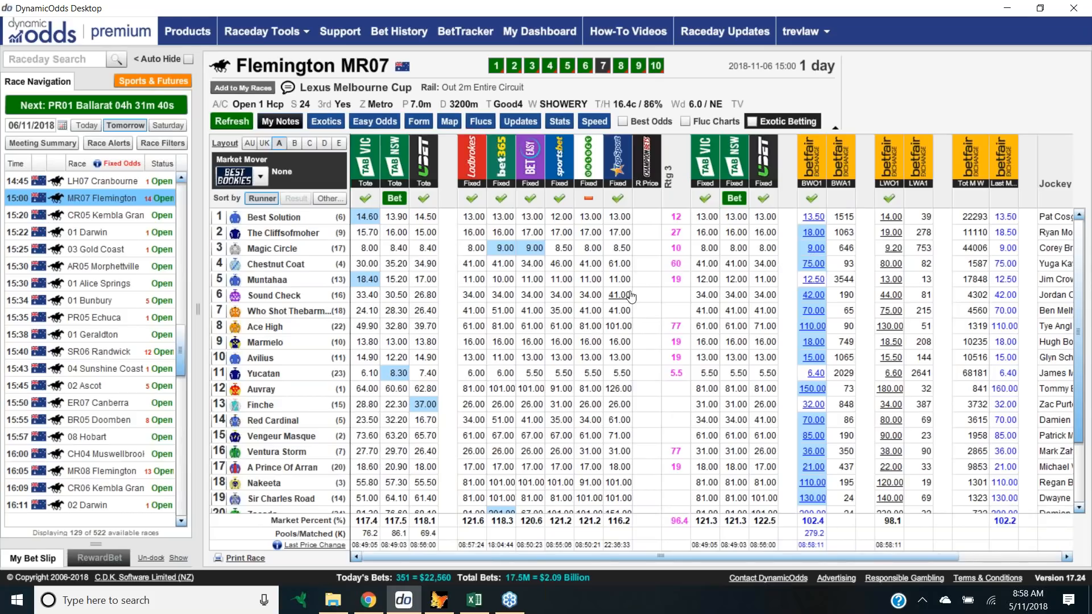
mouse_move(595, 322)
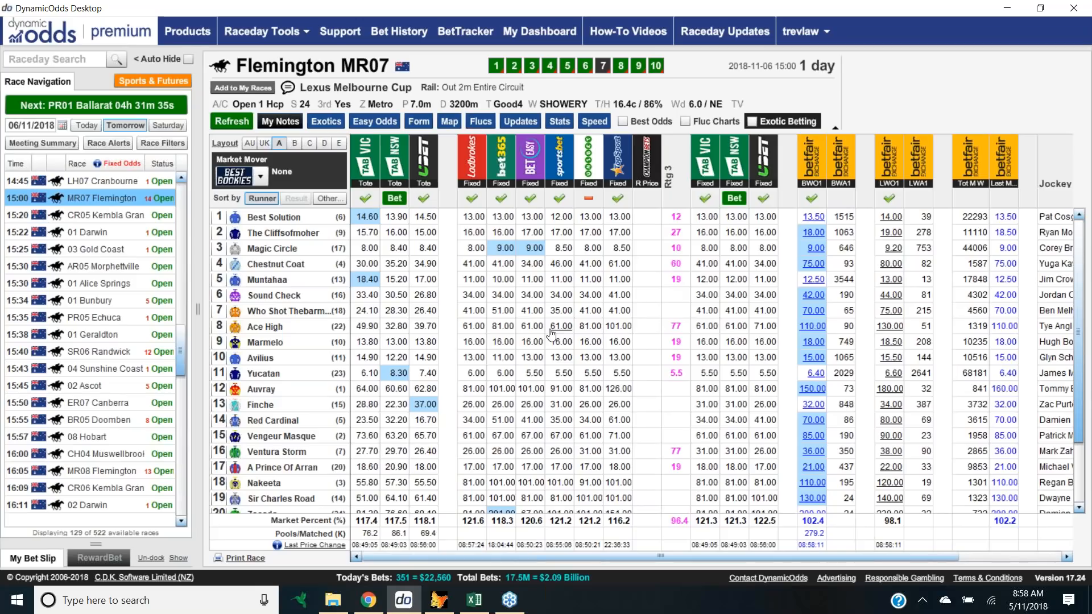
mouse_move(799, 368)
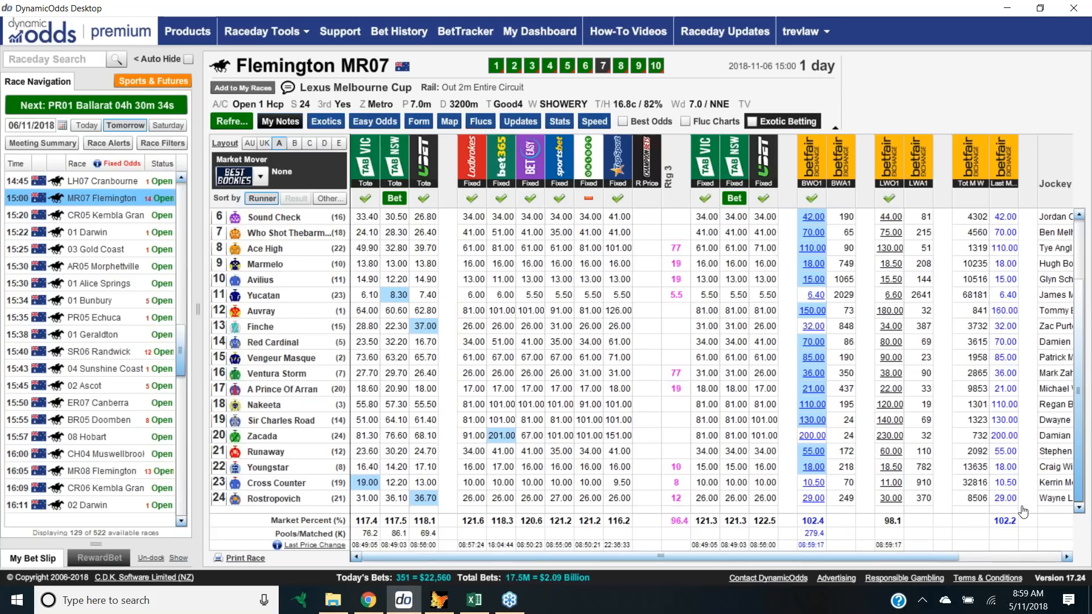
Refresh the MR07 Flemington market repeatedly so updated tote figures show for Yucatan and A Prince of Arran.
left_click(231, 121)
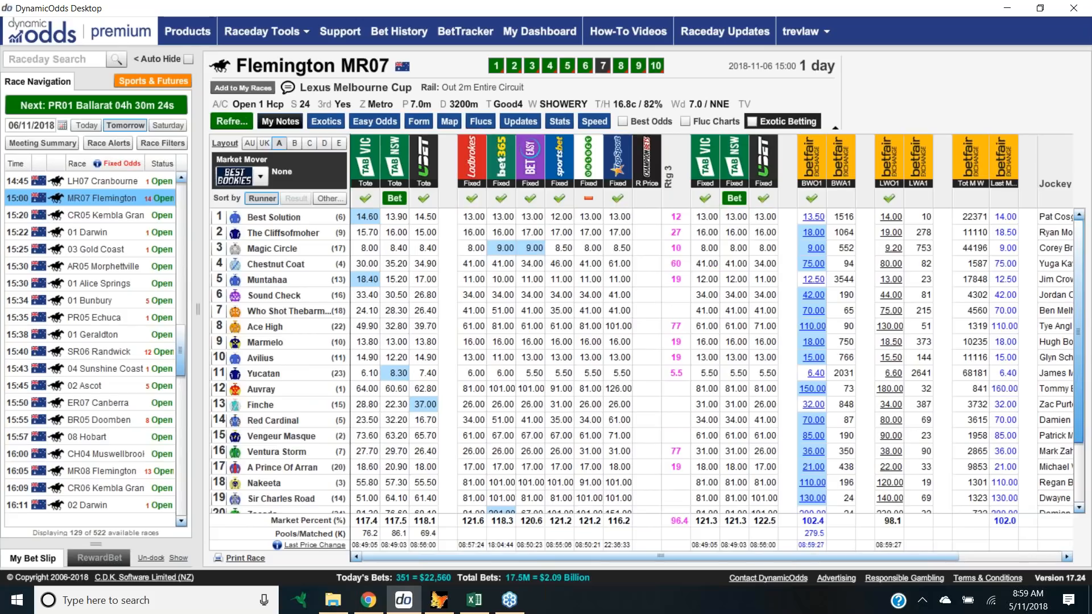
left_click(231, 121)
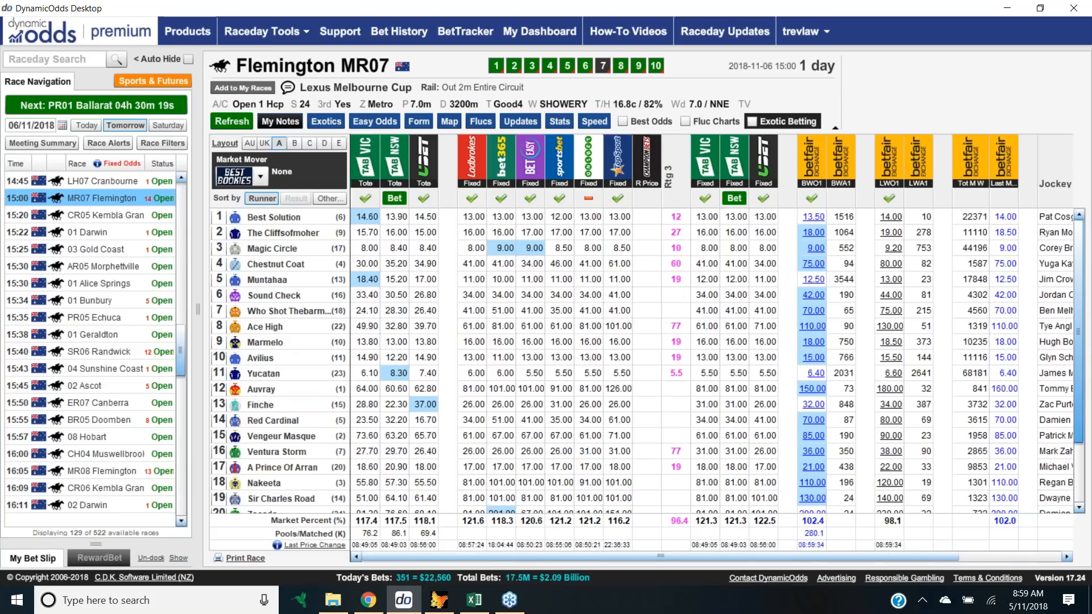
left_click(231, 121)
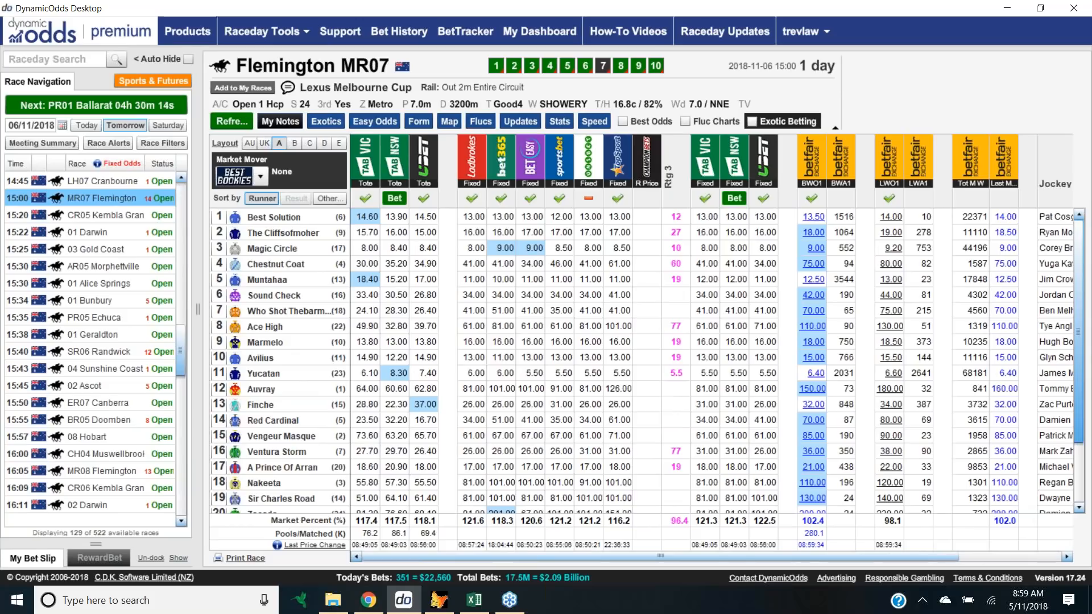
left_click(230, 121)
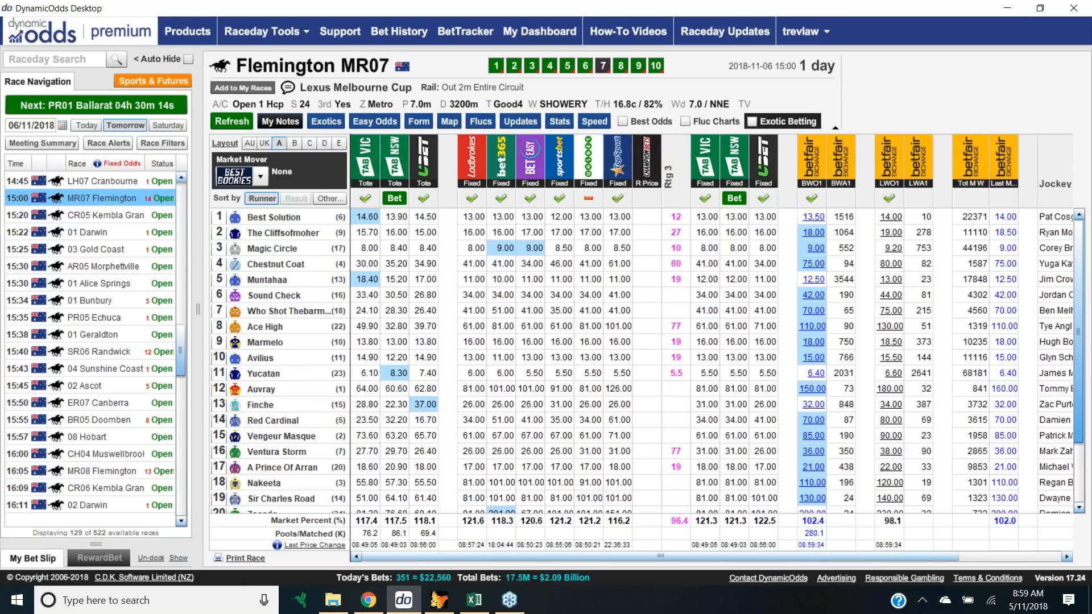
left_click(231, 121)
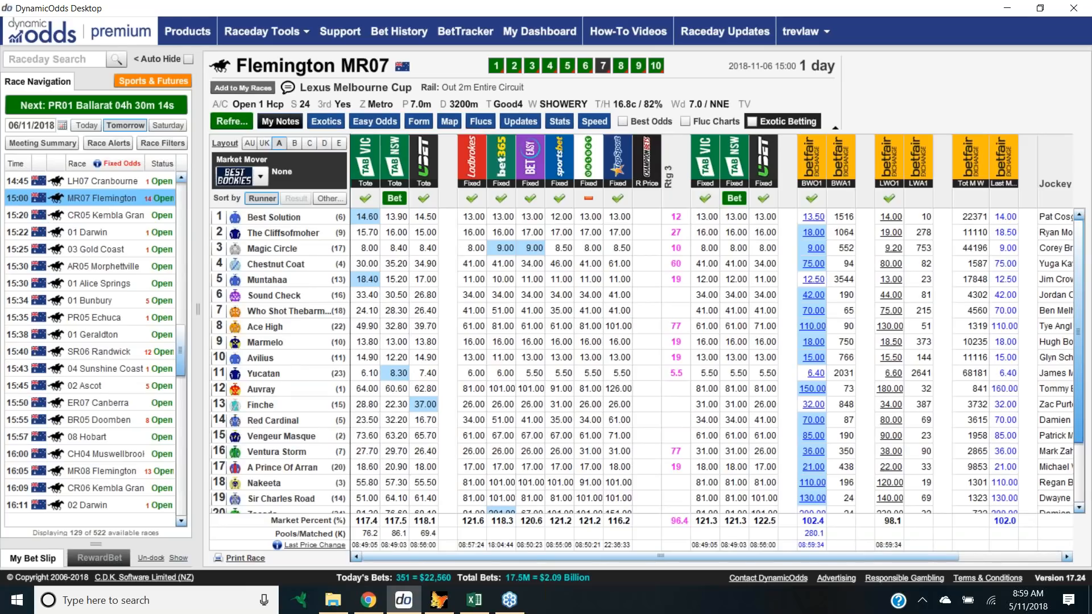
left_click(230, 121)
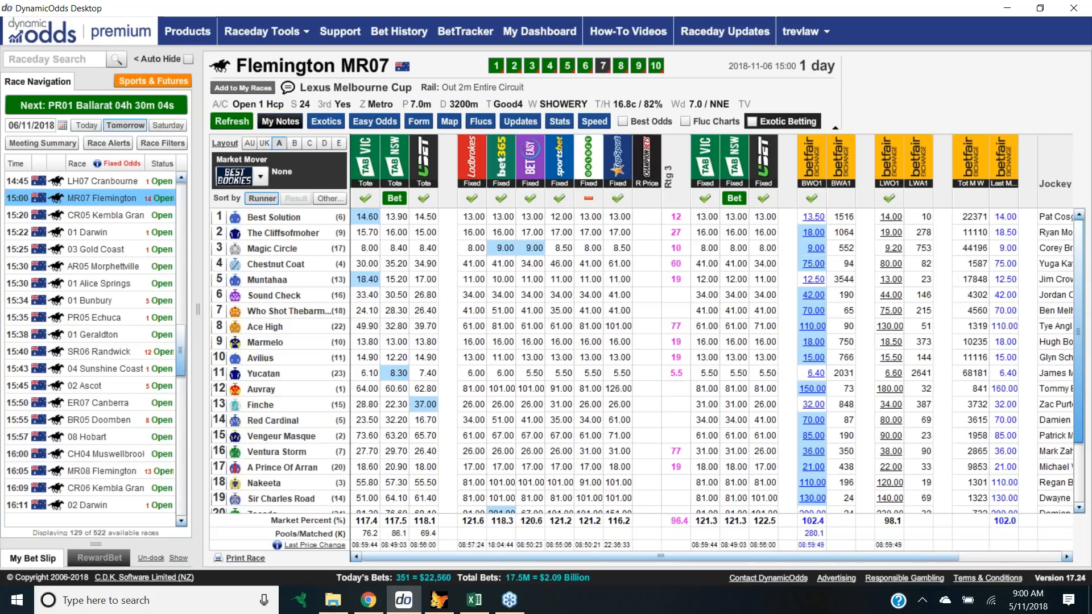
left_click(232, 121)
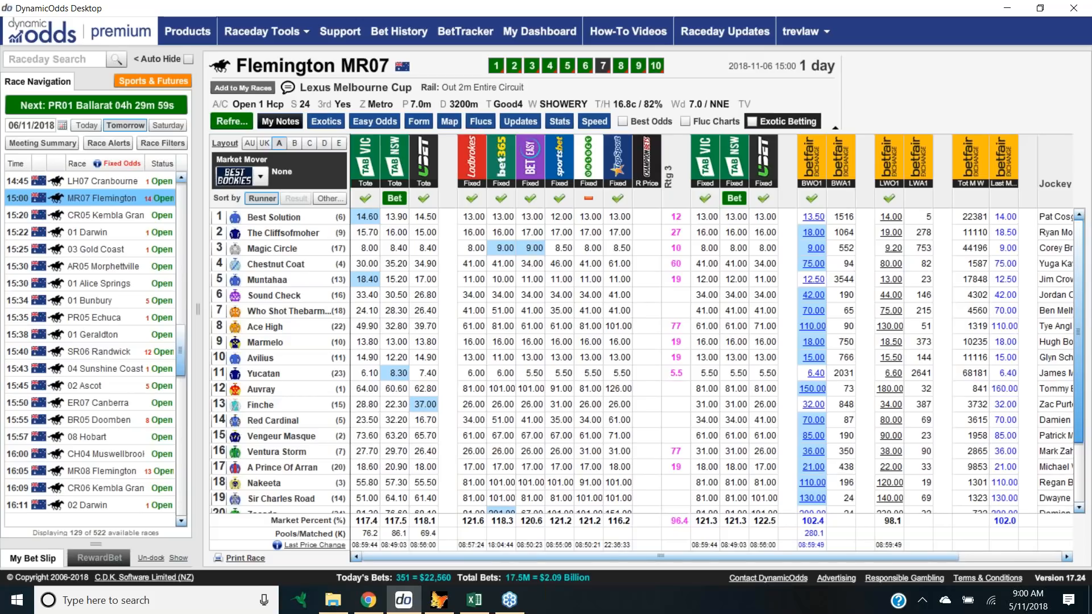
left_click(232, 121)
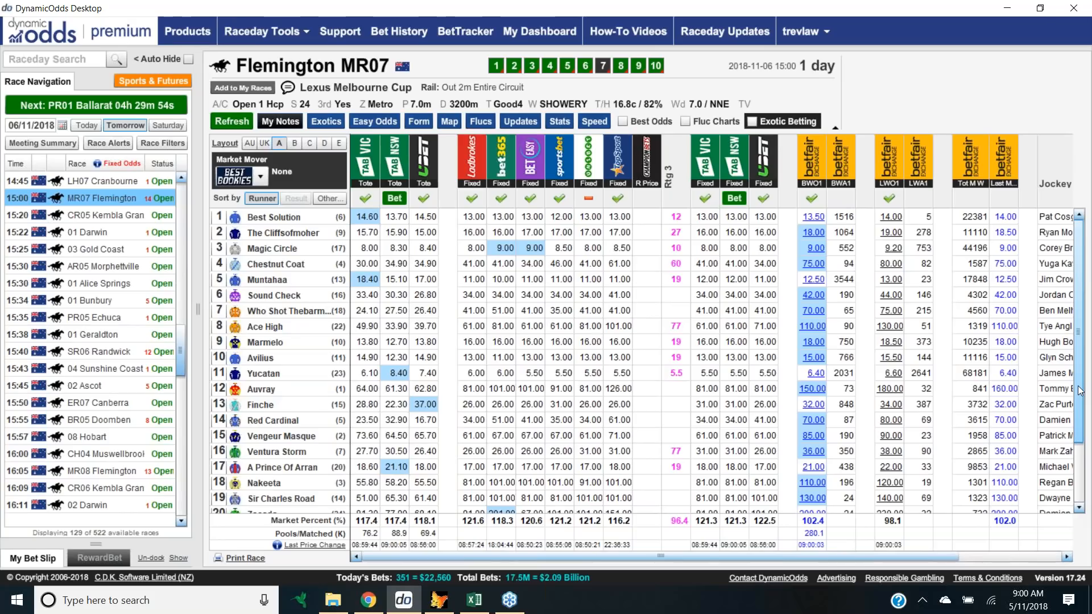
Review runners 6 to 24 while refreshing until the Betfair pool shows 280.1K and Yucatan near 68,160 matched.
scroll("down", 3)
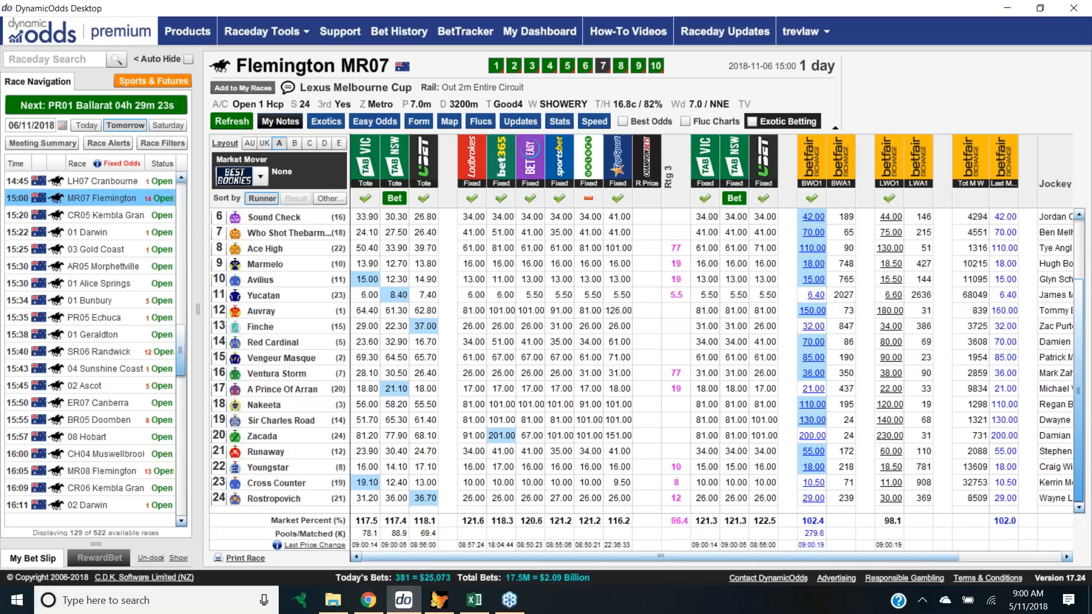
left_click(232, 121)
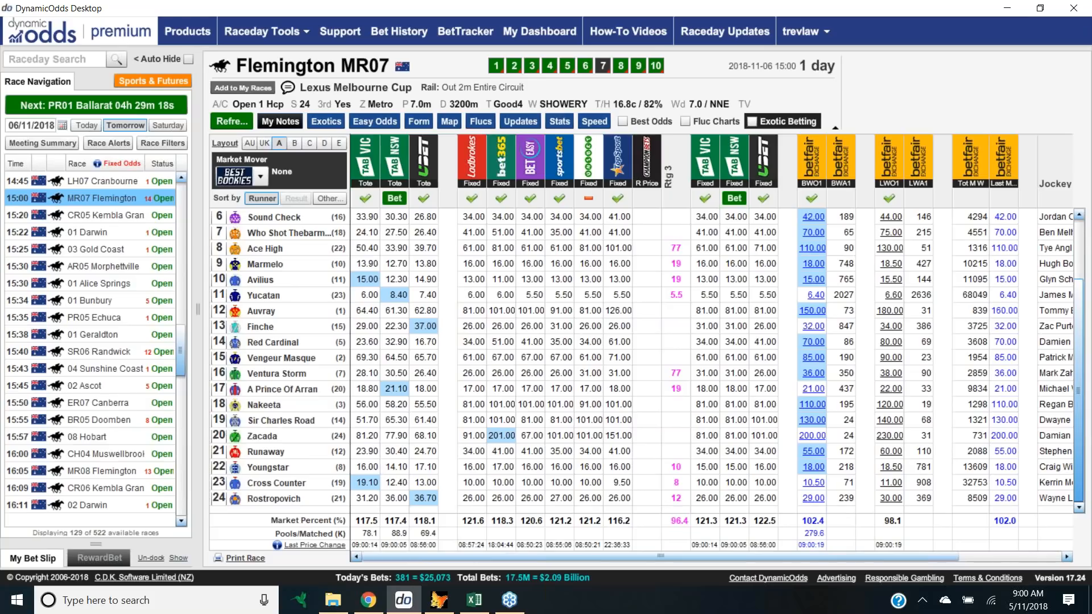
left_click(231, 121)
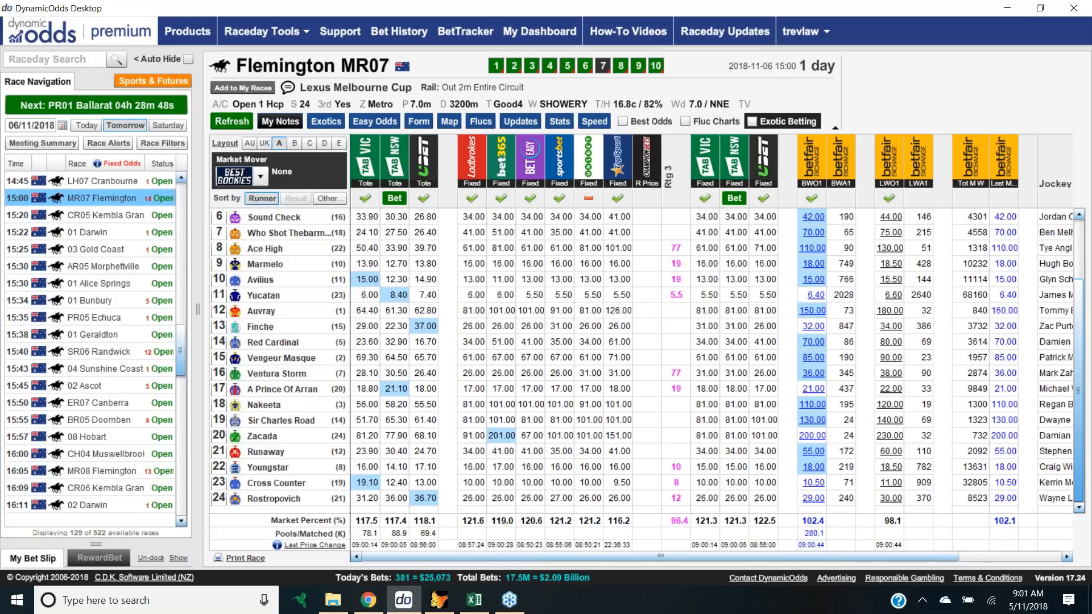
left_click(231, 121)
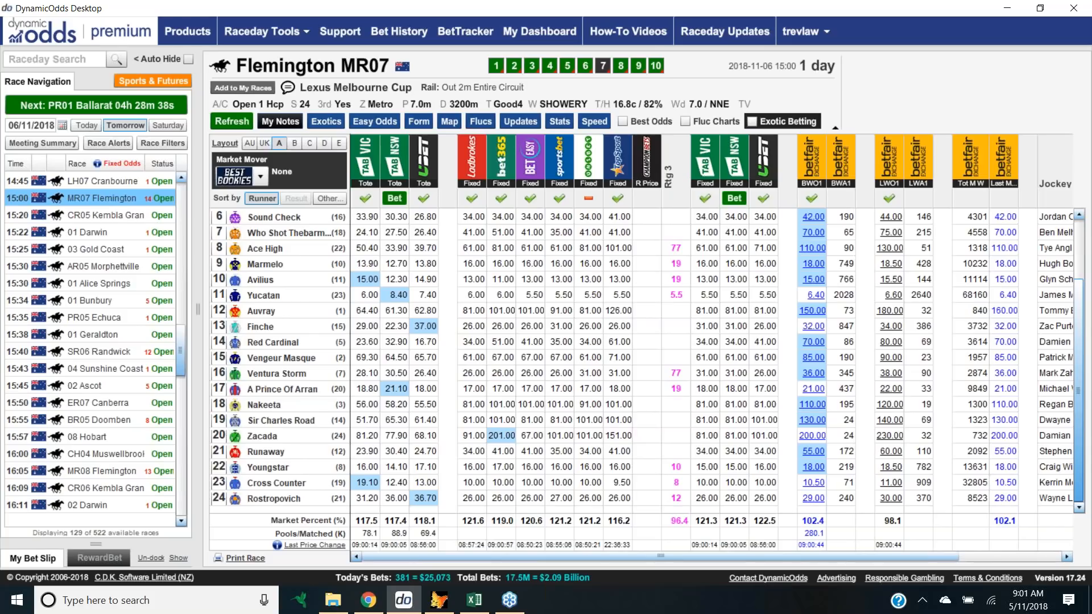
left_click(231, 121)
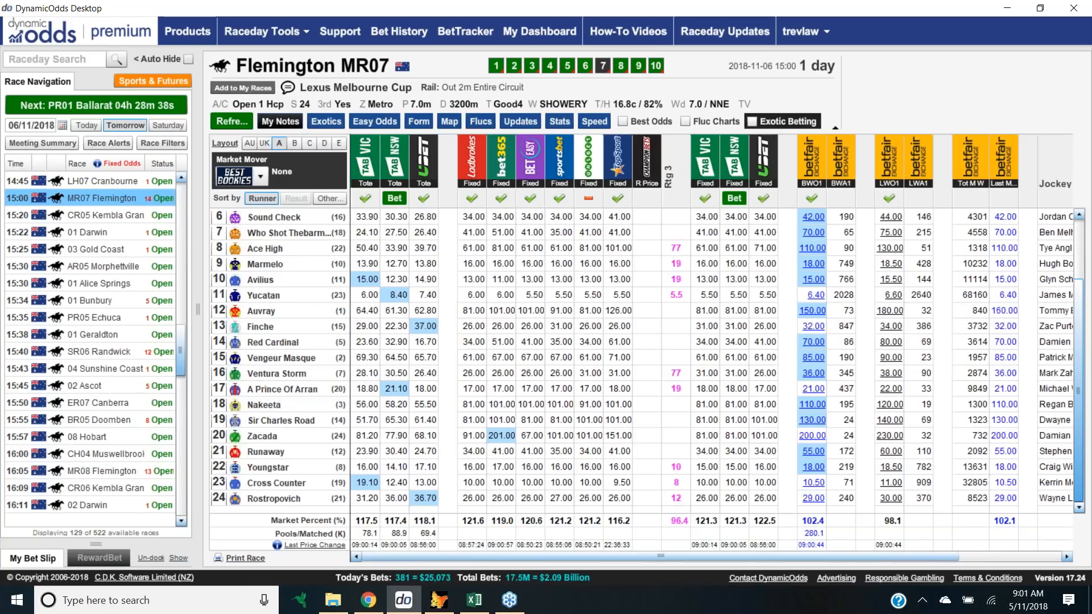
left_click(231, 121)
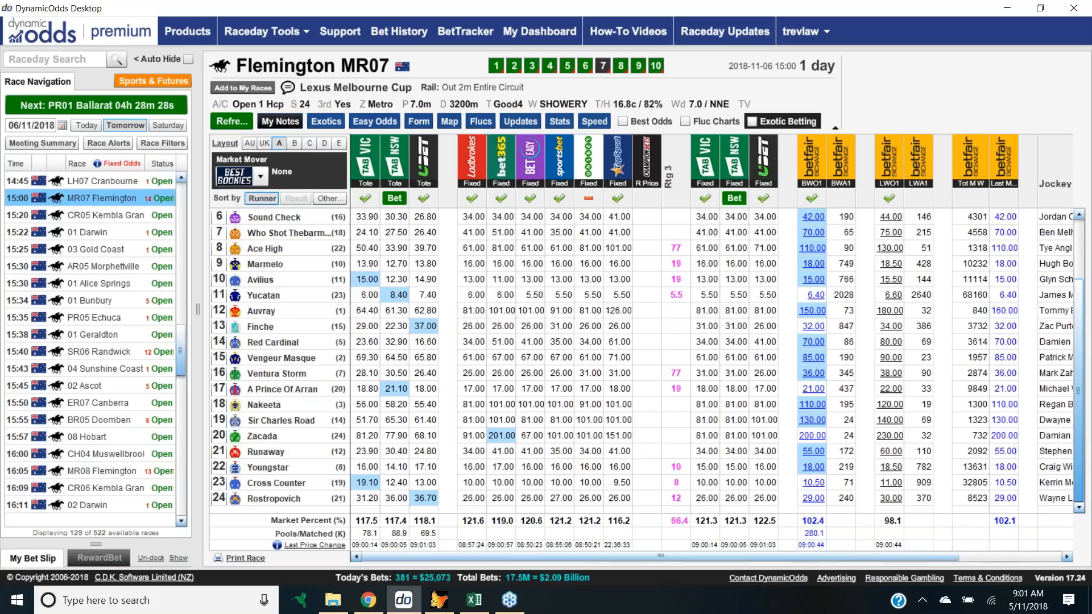
left_click(232, 121)
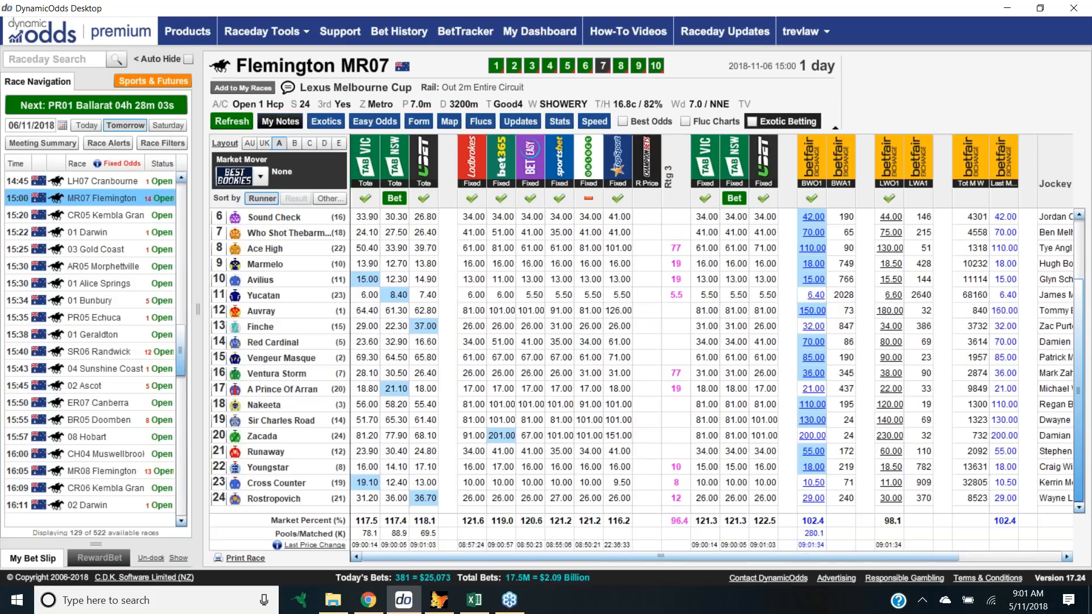
left_click(231, 121)
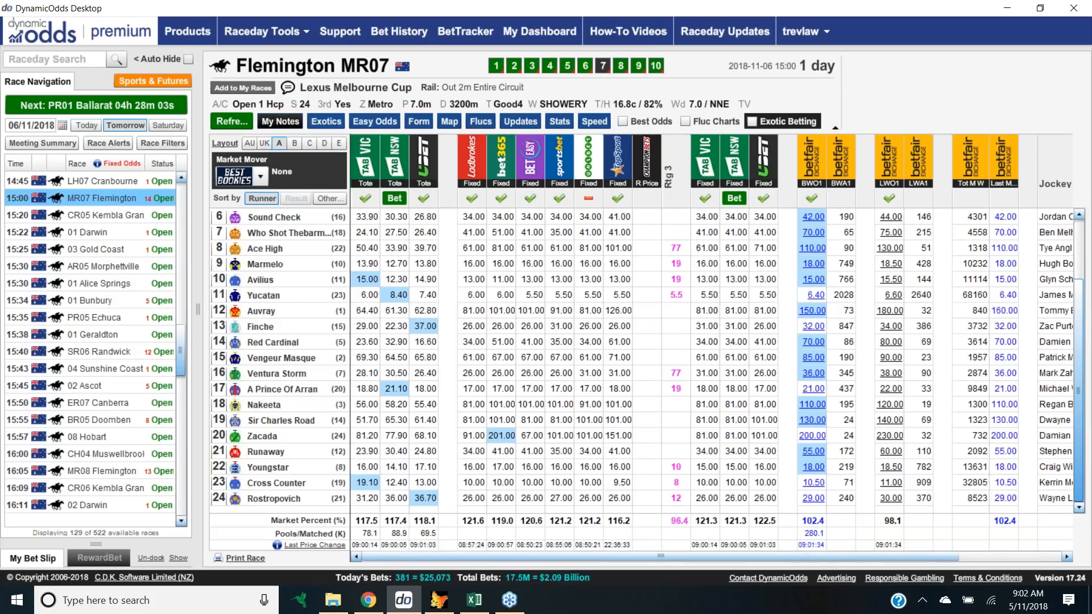